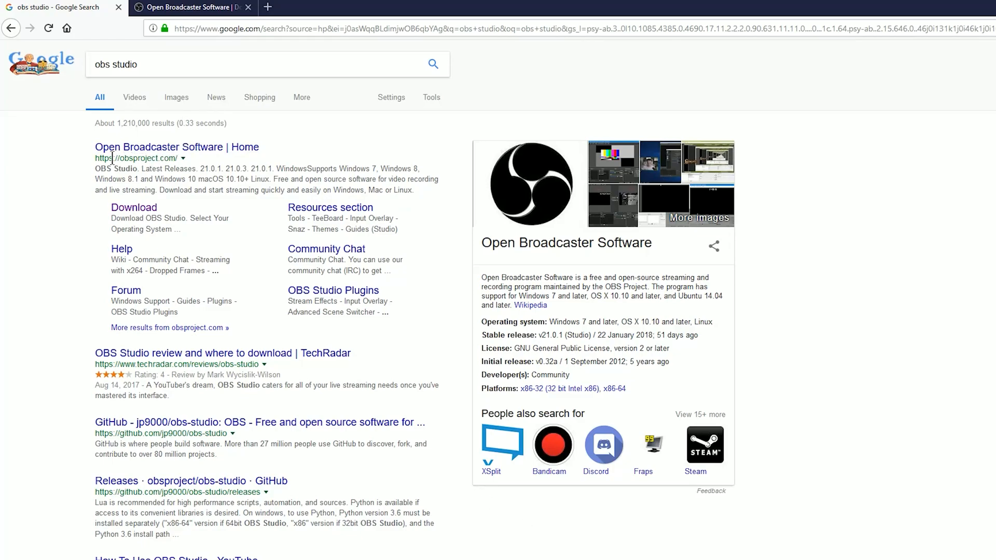
mouse_move(208, 161)
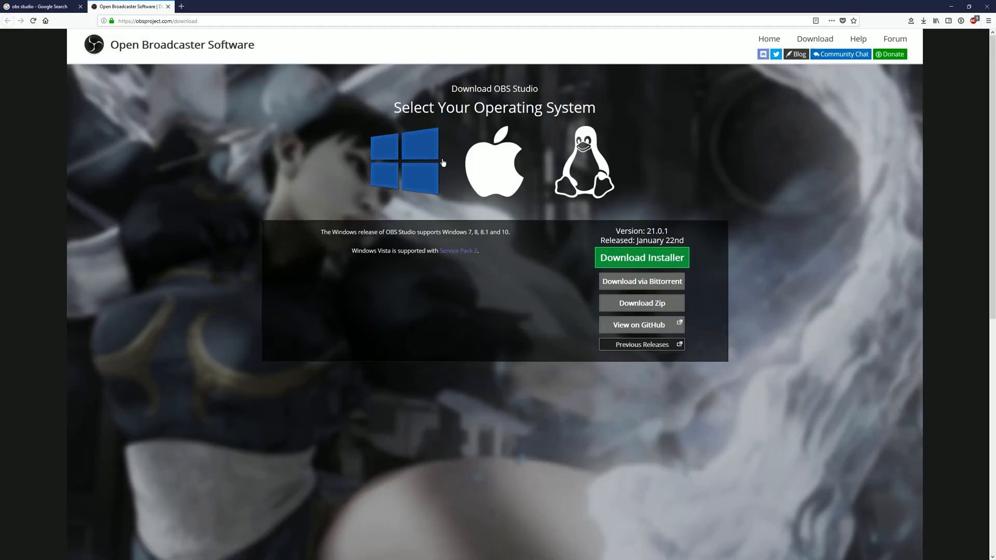
mouse_move(658, 230)
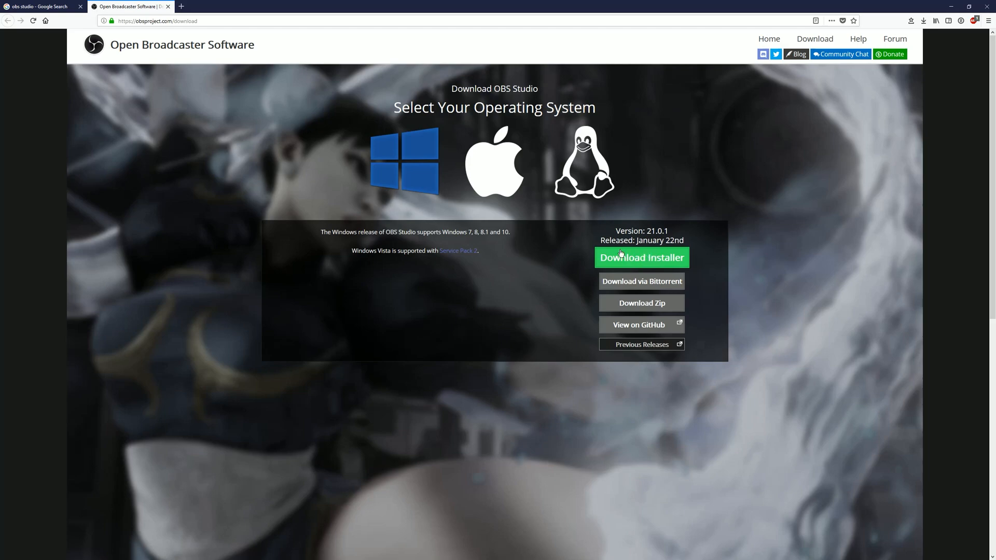
Step: Download the OBS Studio 21.0.1 Windows installer, accept the license, and finish setup
click(640, 258)
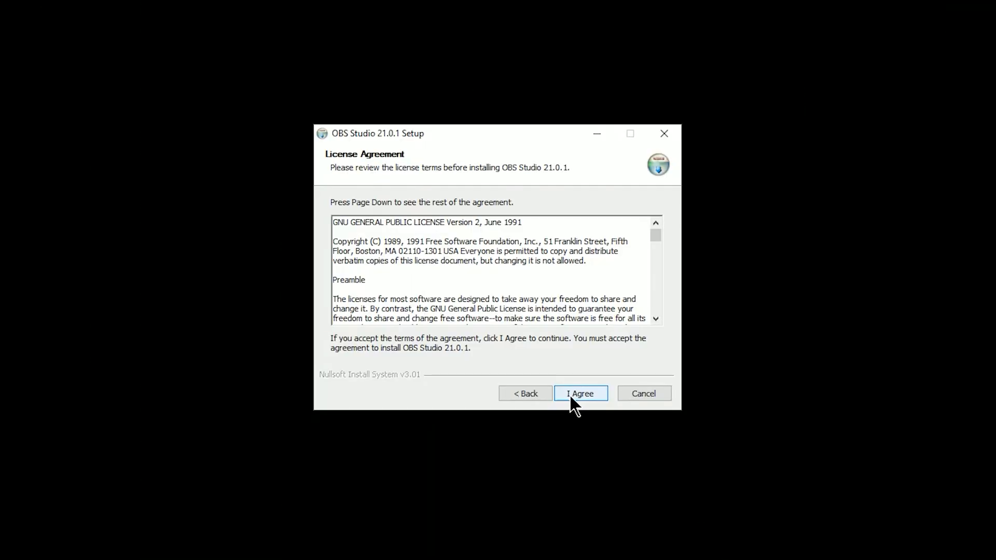
click(579, 393)
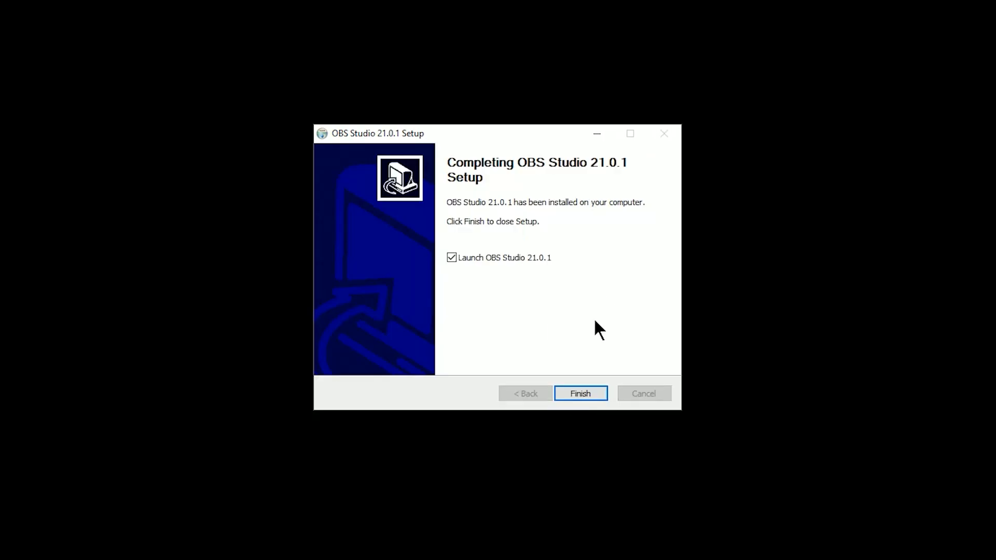
click(579, 393)
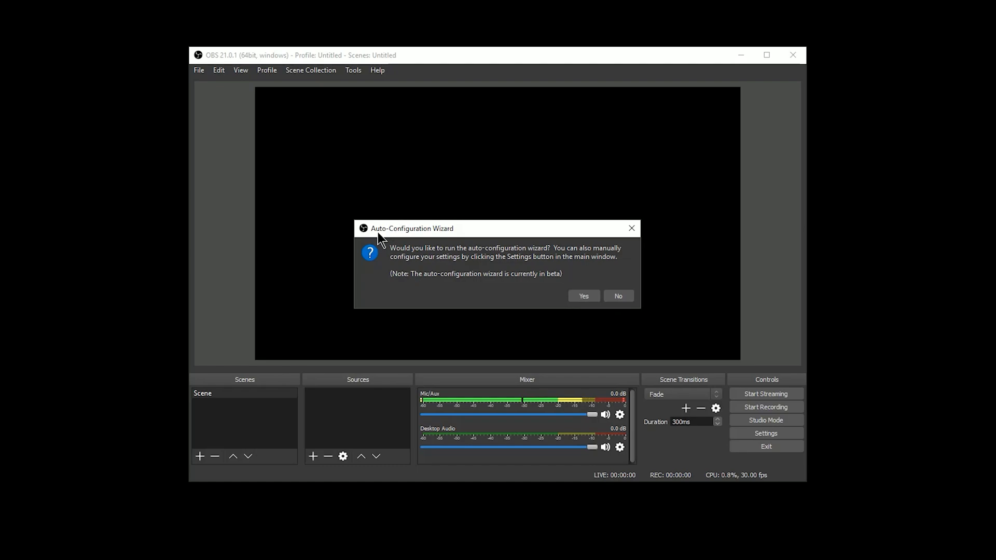
mouse_move(582, 296)
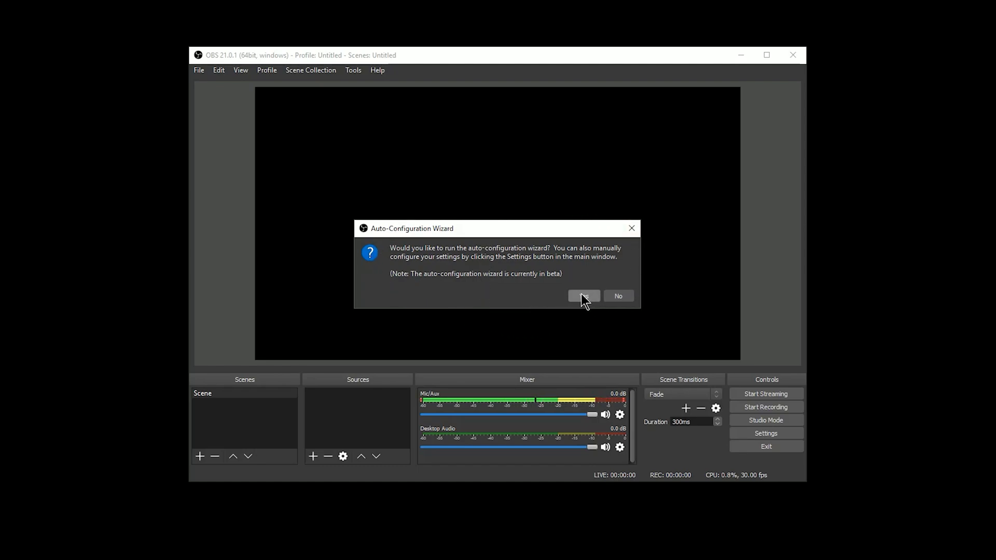
Step: Run the OBS auto-configuration wizard optimized just for recording, continuing to video settings
click(582, 296)
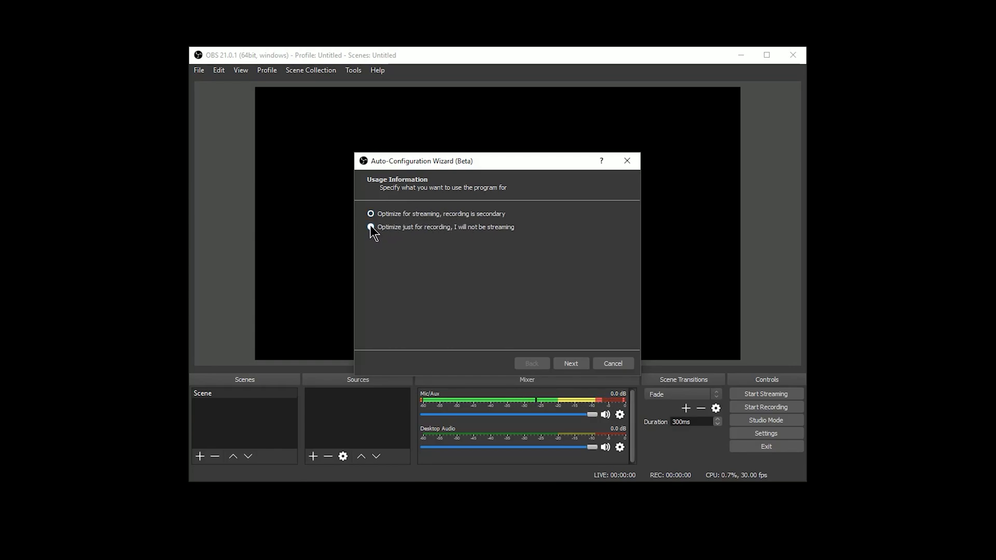
click(370, 227)
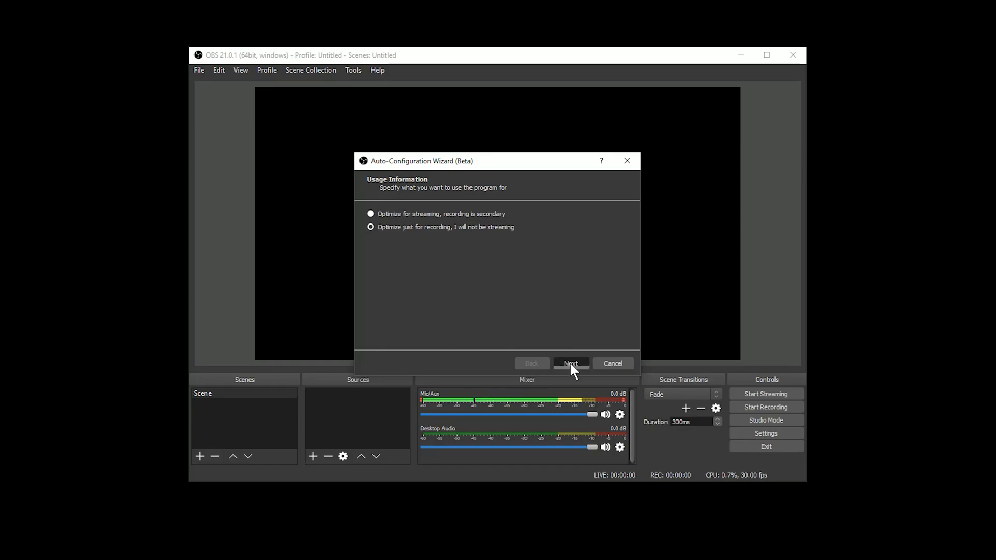
click(570, 363)
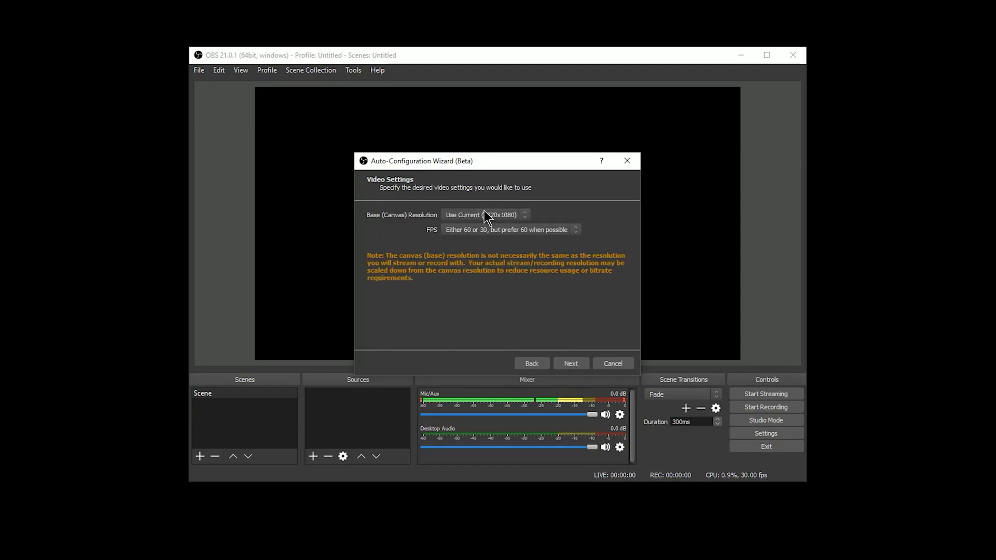
Step: Keep the current 1920x1080 canvas resolution and let the wizard test settings
click(485, 215)
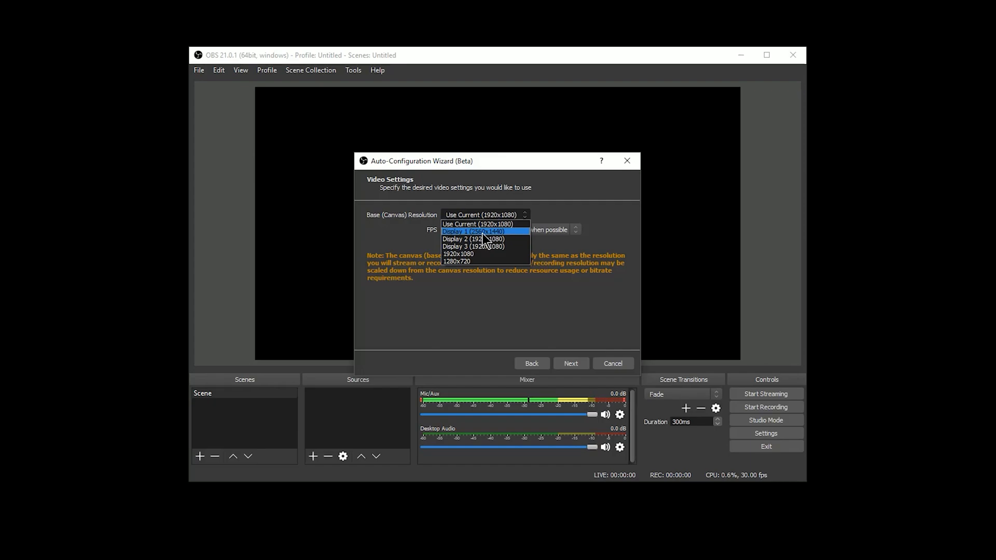
click(482, 224)
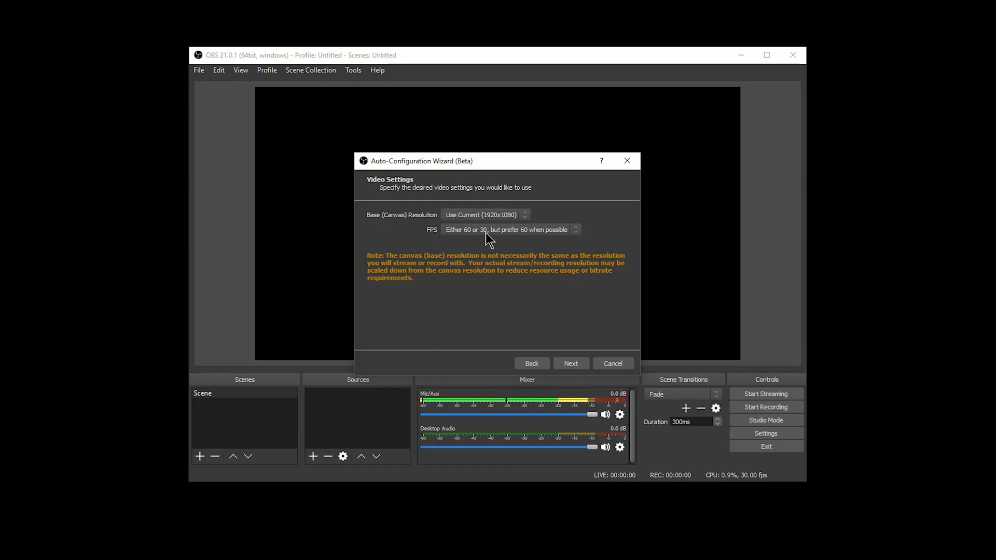
mouse_move(486, 238)
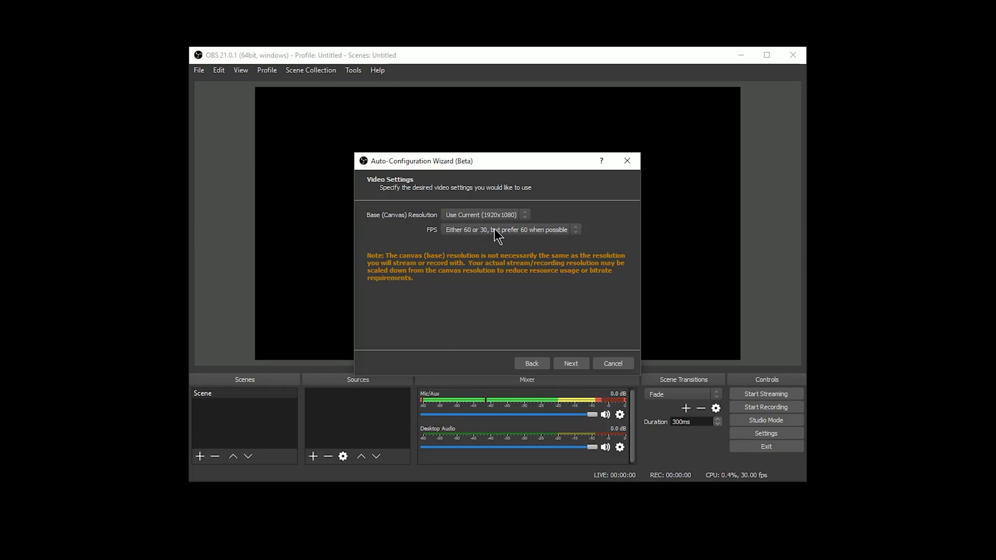
mouse_move(492, 234)
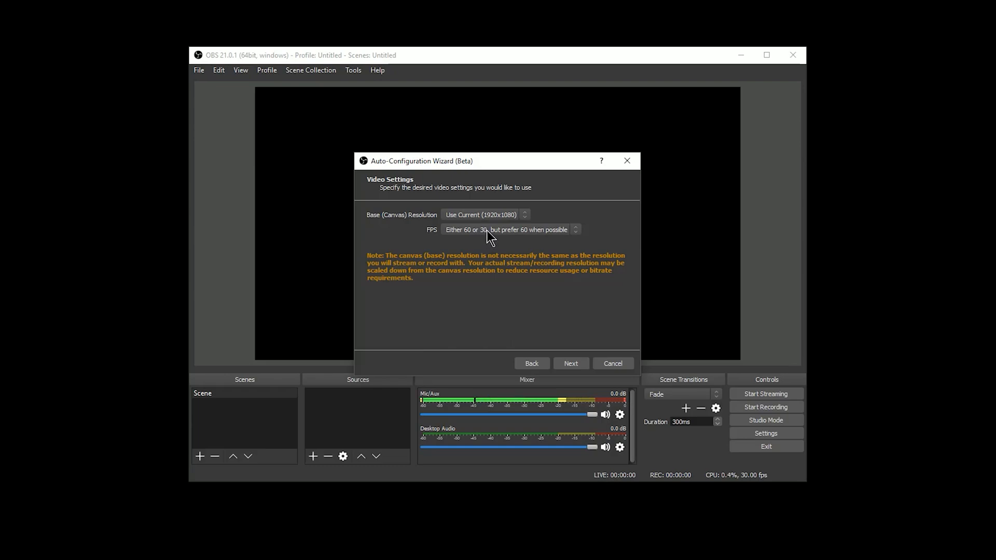
mouse_move(478, 236)
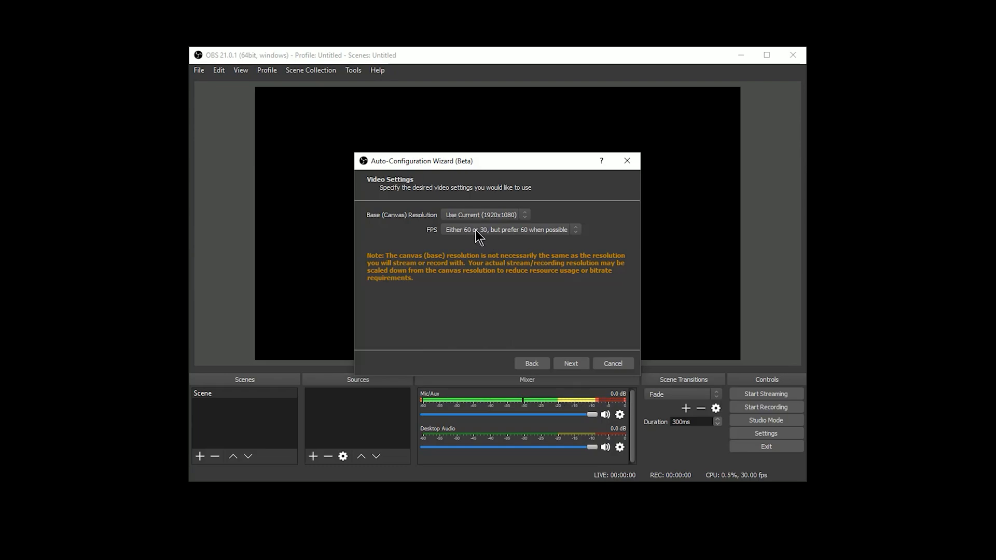
click(569, 363)
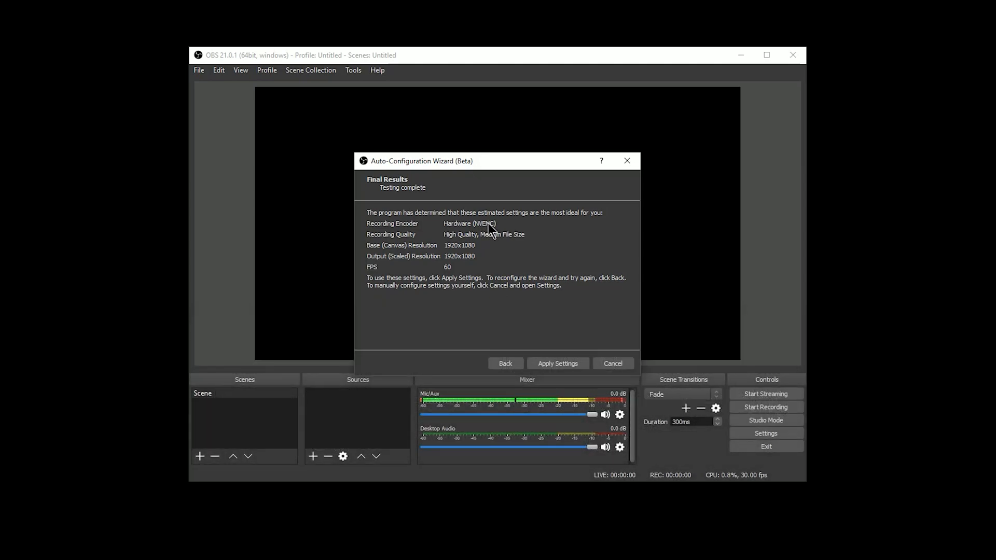
mouse_move(455, 241)
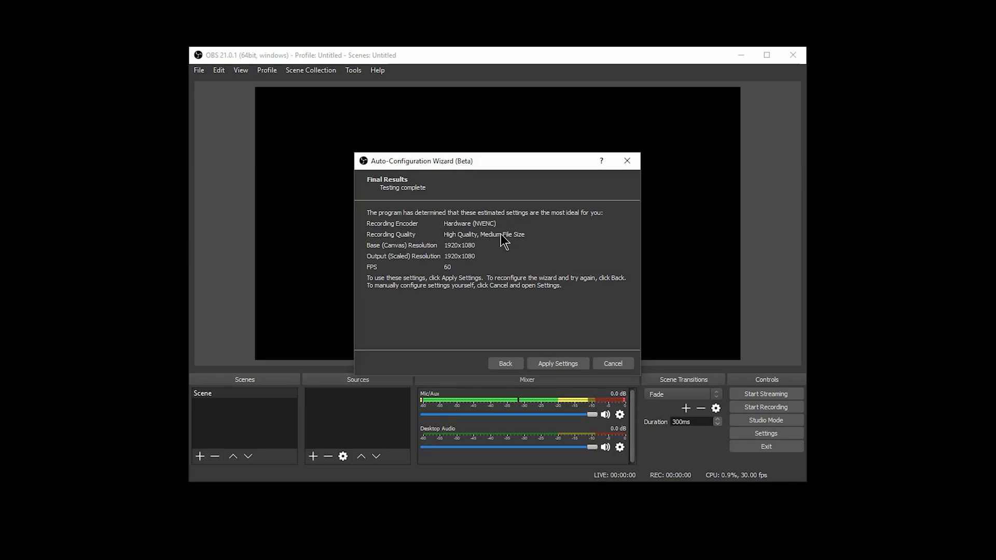
mouse_move(494, 261)
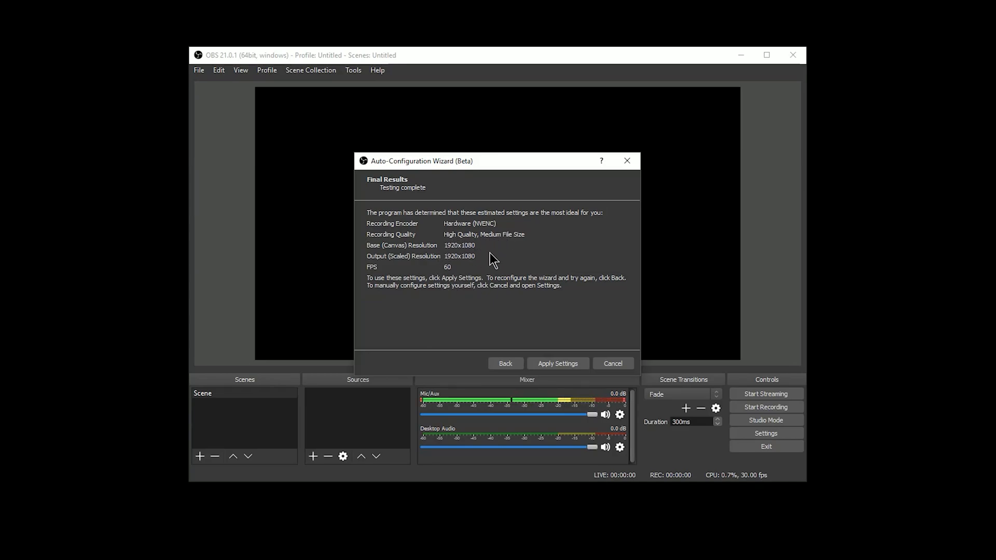
Step: Apply the wizard's NVENC, high quality, 1920x1080 60 fps recommendations
click(556, 363)
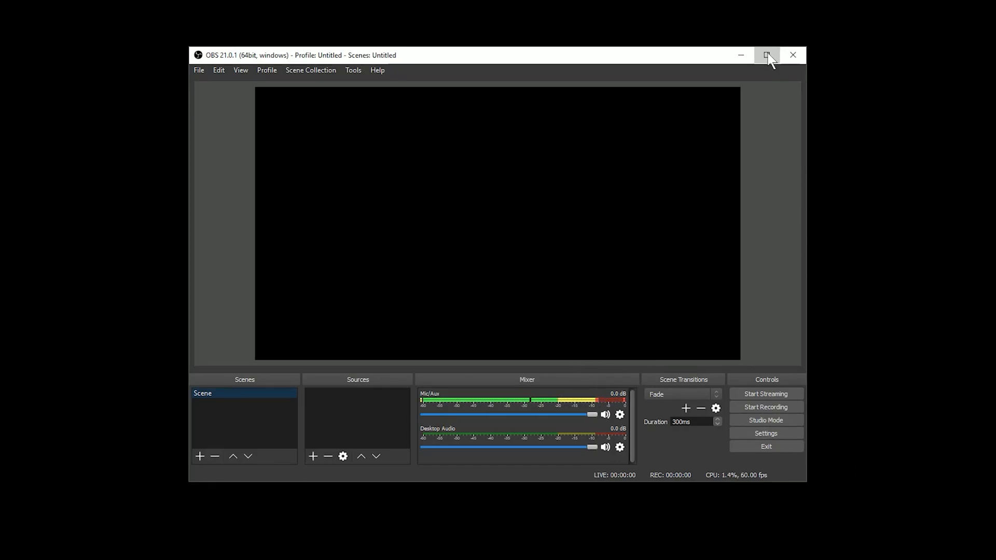
Step: Maximize the OBS window and open Settings on the Output page
click(767, 54)
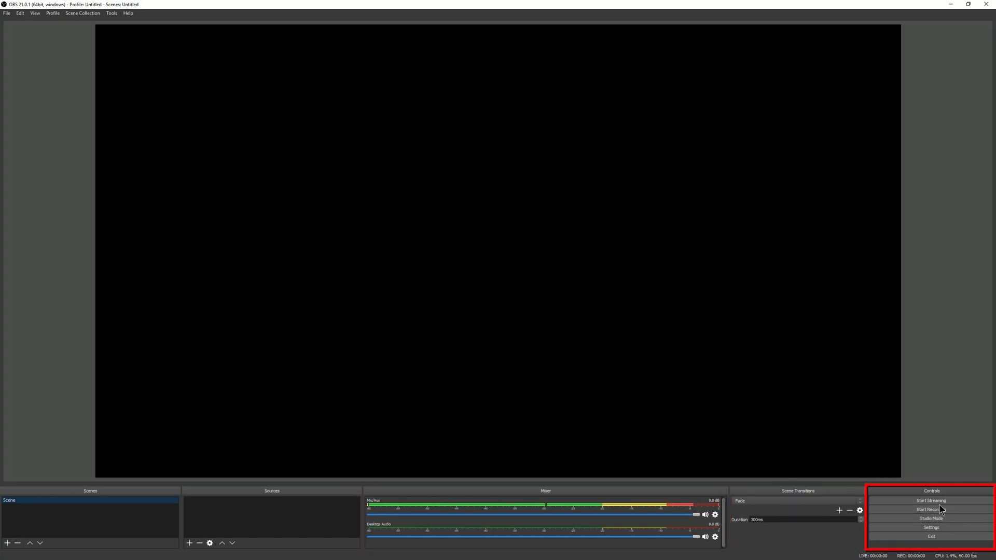
mouse_move(929, 527)
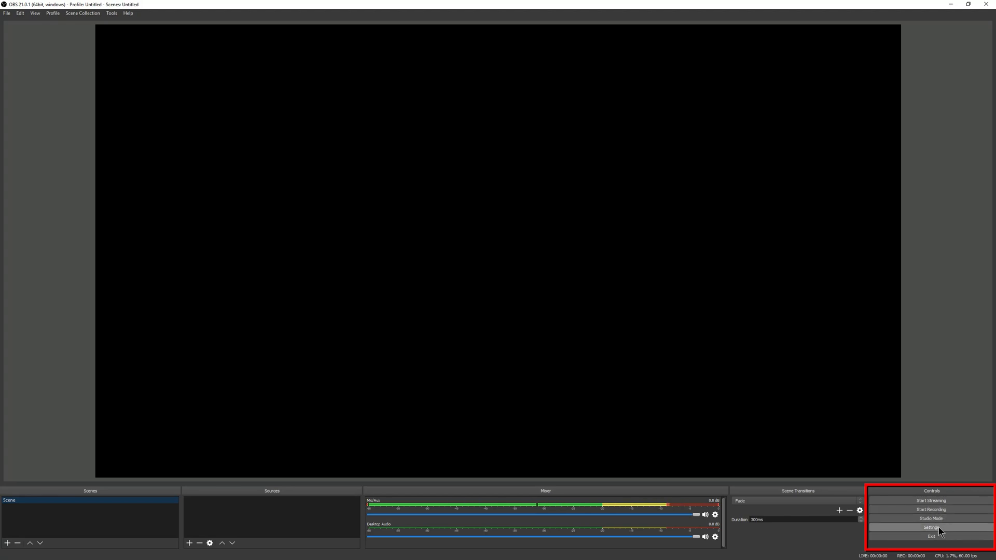
click(930, 526)
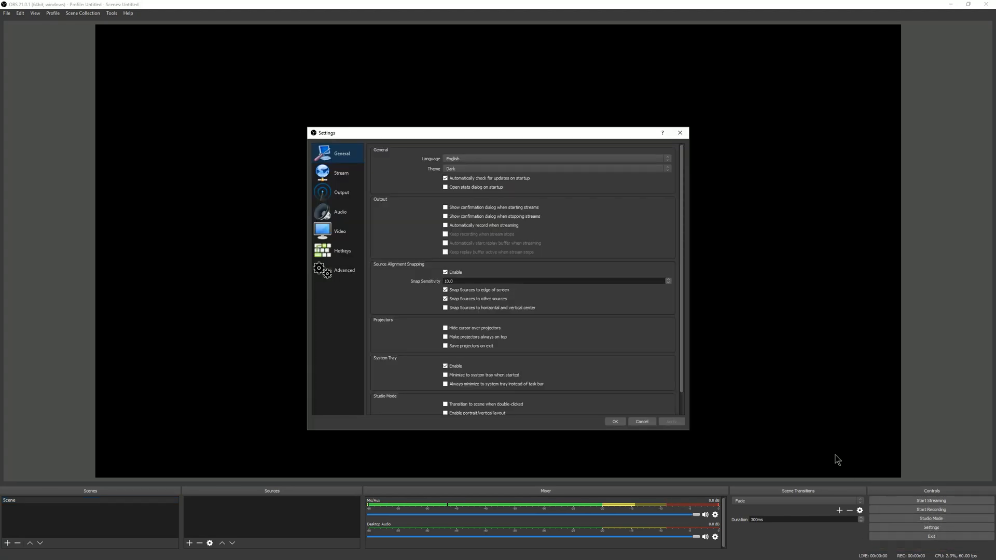
click(341, 172)
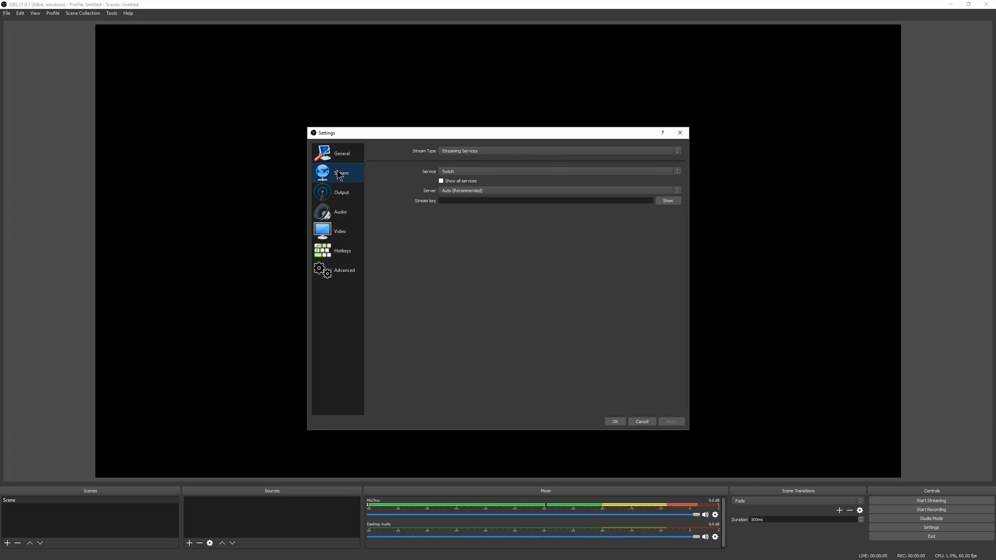
click(342, 192)
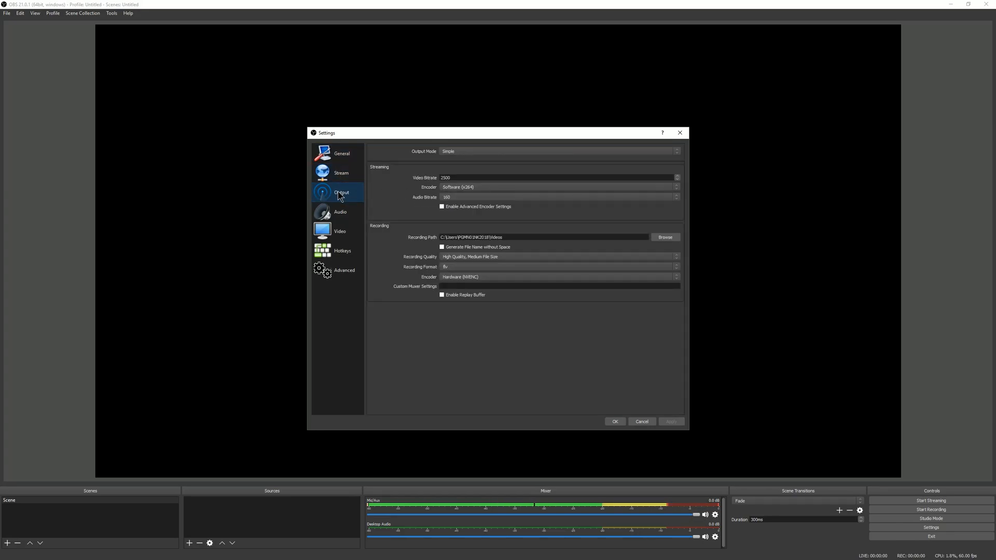
mouse_move(503, 147)
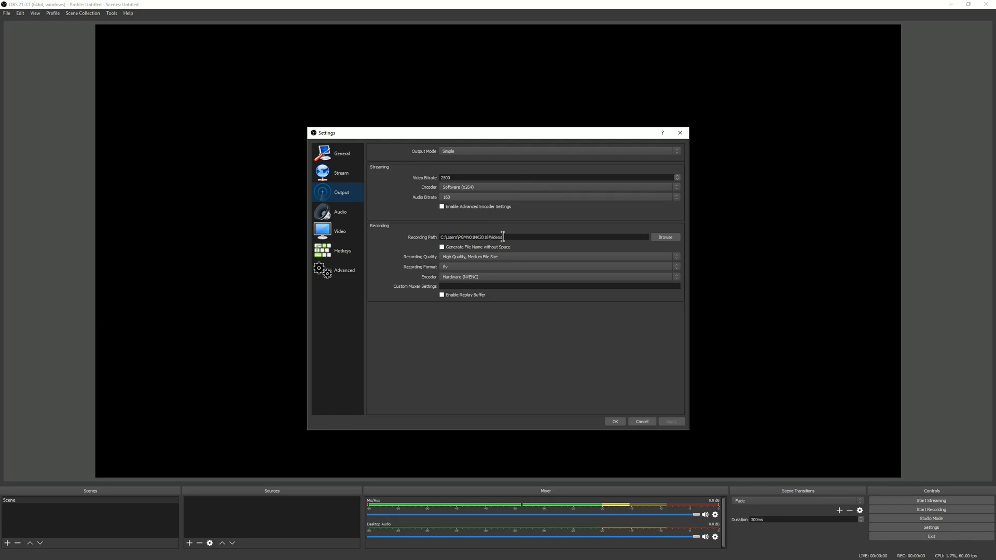
Step: Record high-quality mp4 files to G:/Video Renders using the hardware NVENC encoder
text(G:/Video Renders)
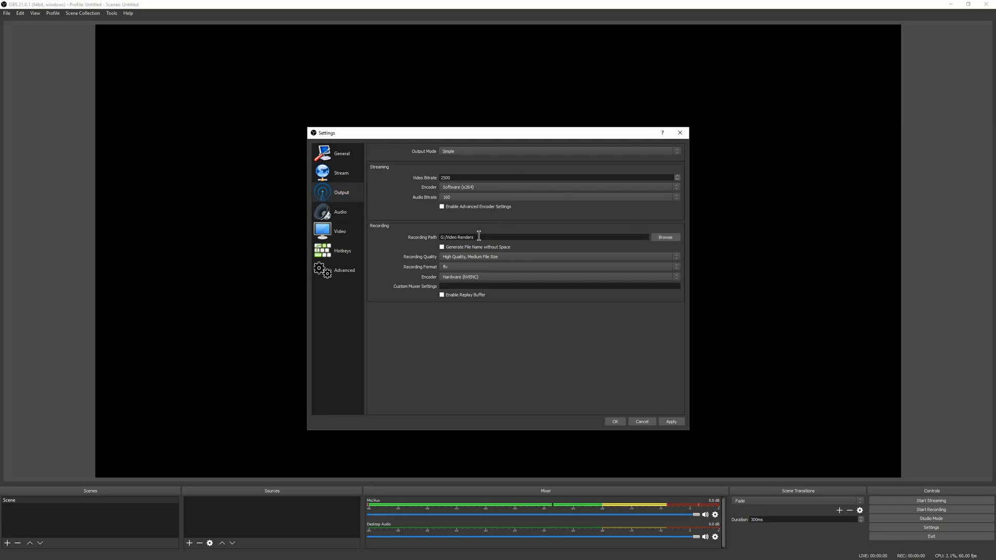
click(557, 257)
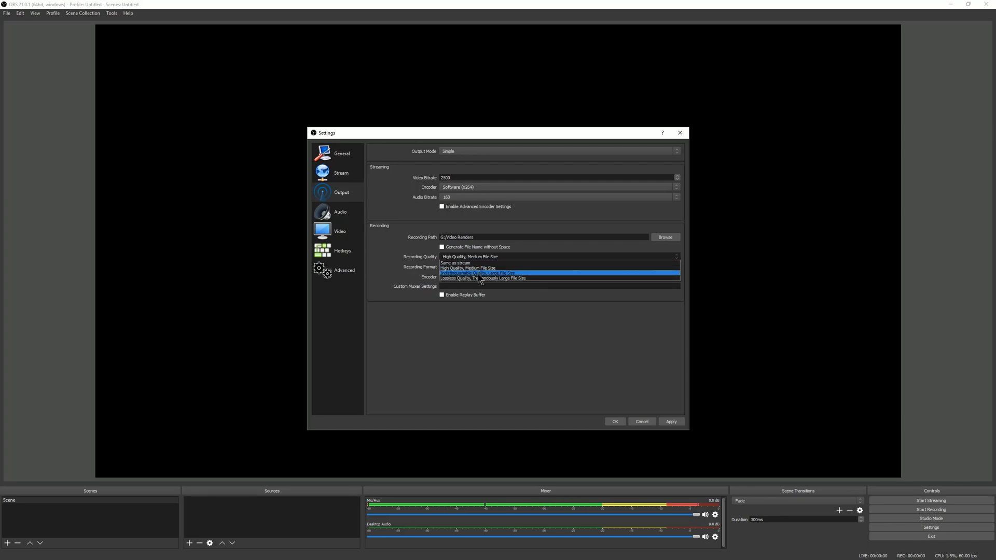
mouse_move(498, 280)
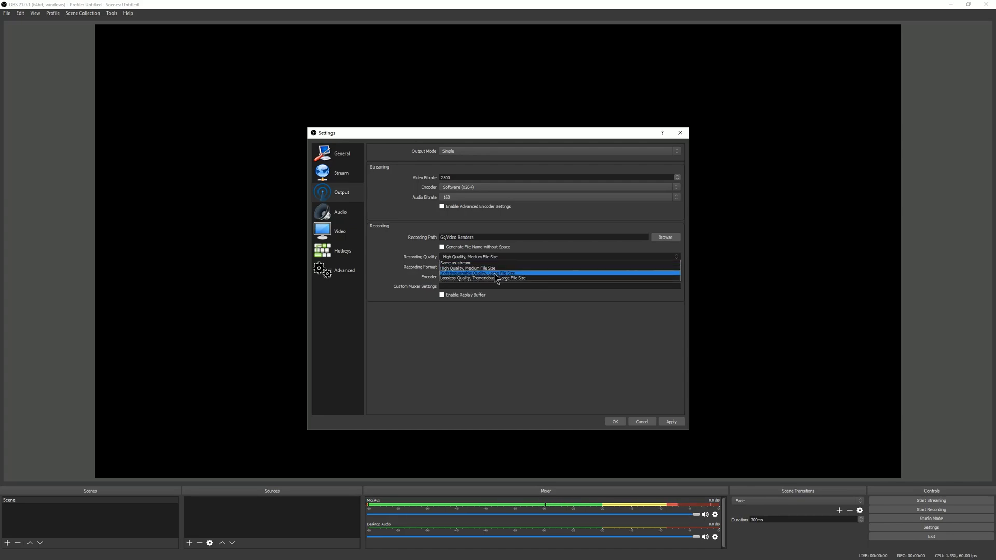
click(469, 257)
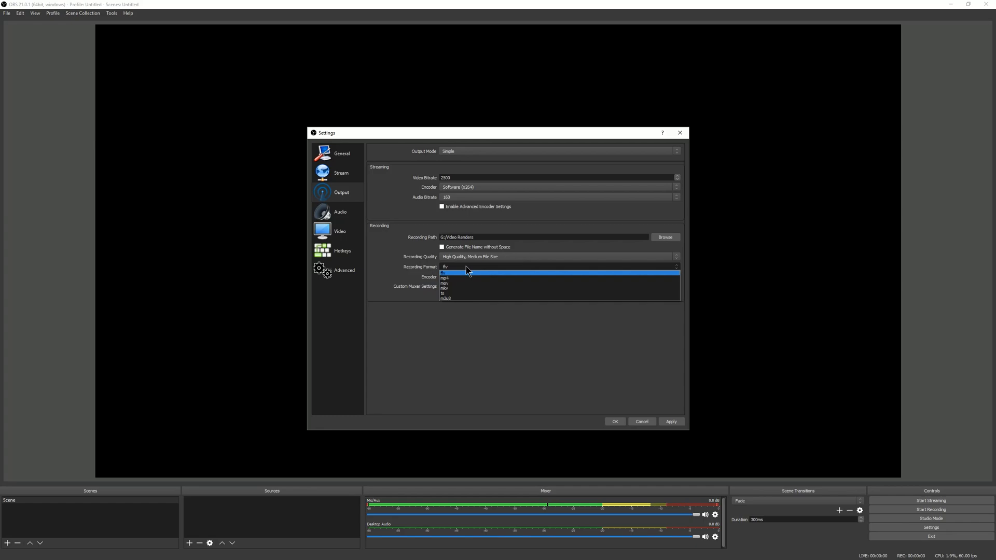
mouse_move(458, 293)
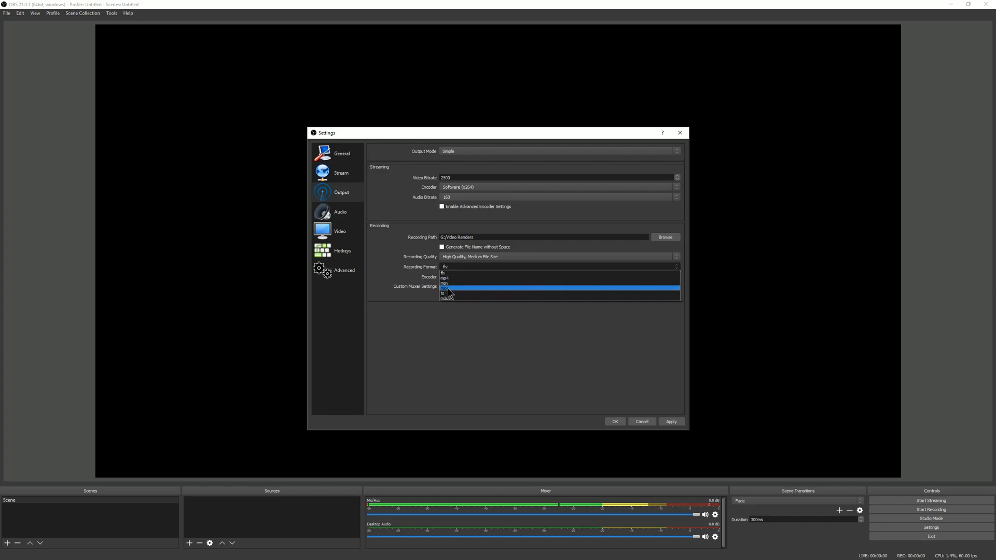
mouse_move(446, 278)
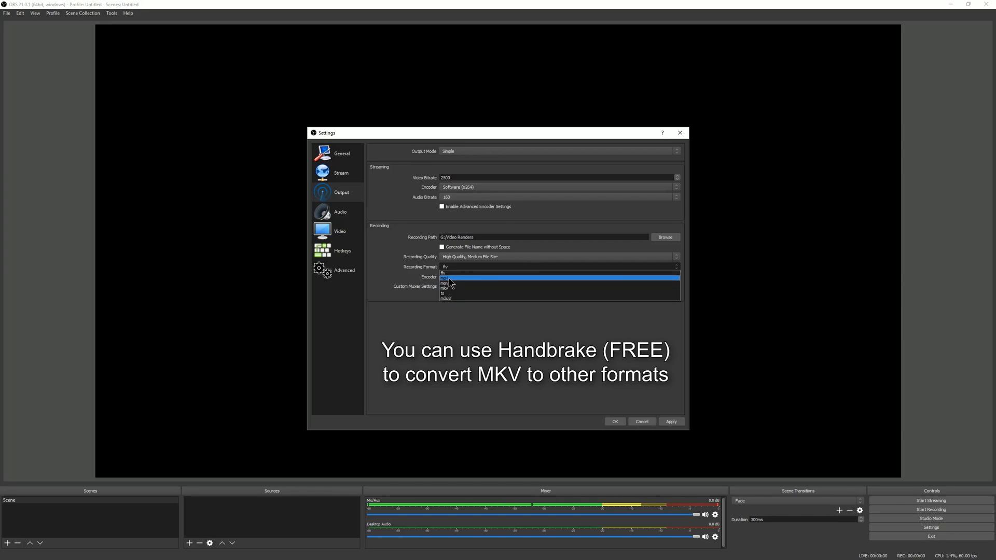
click(446, 272)
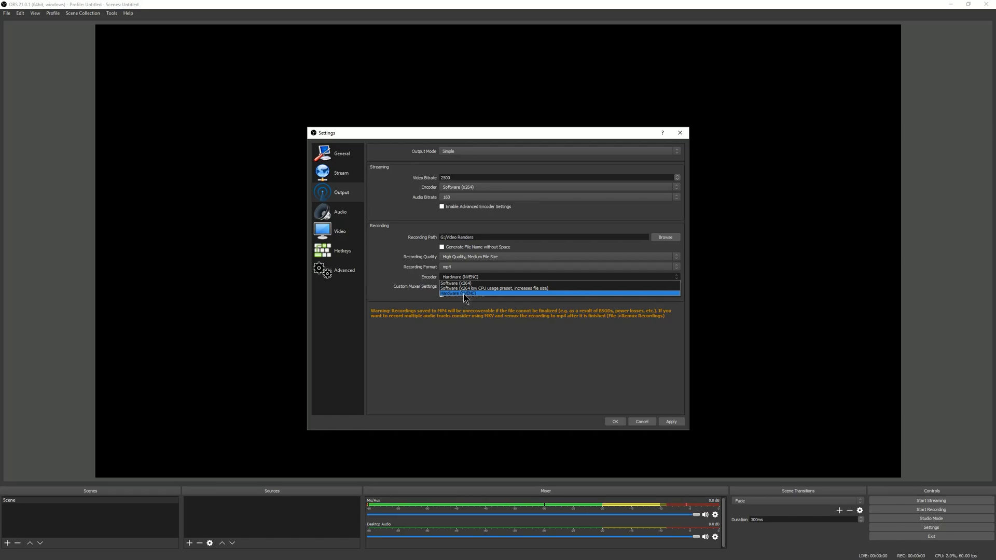
click(340, 212)
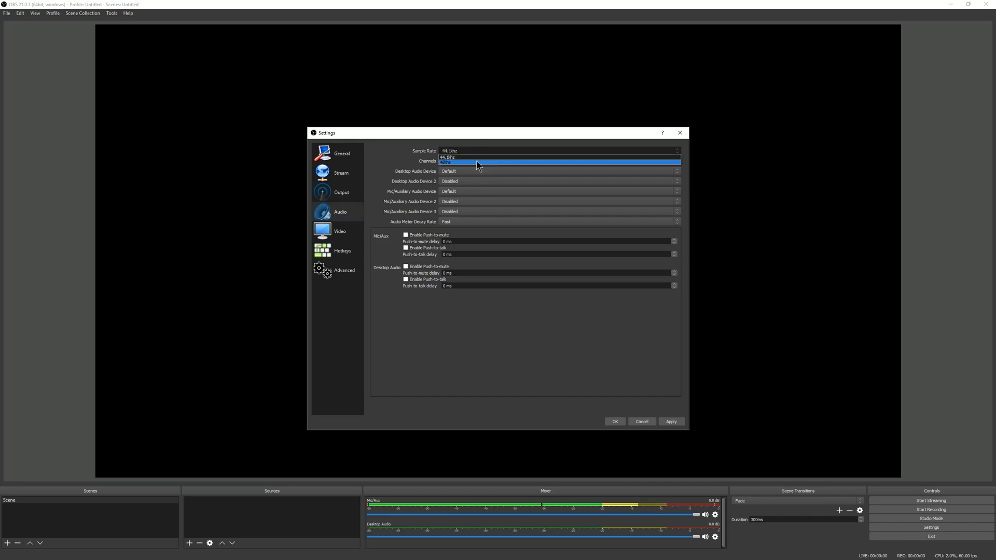
mouse_move(446, 167)
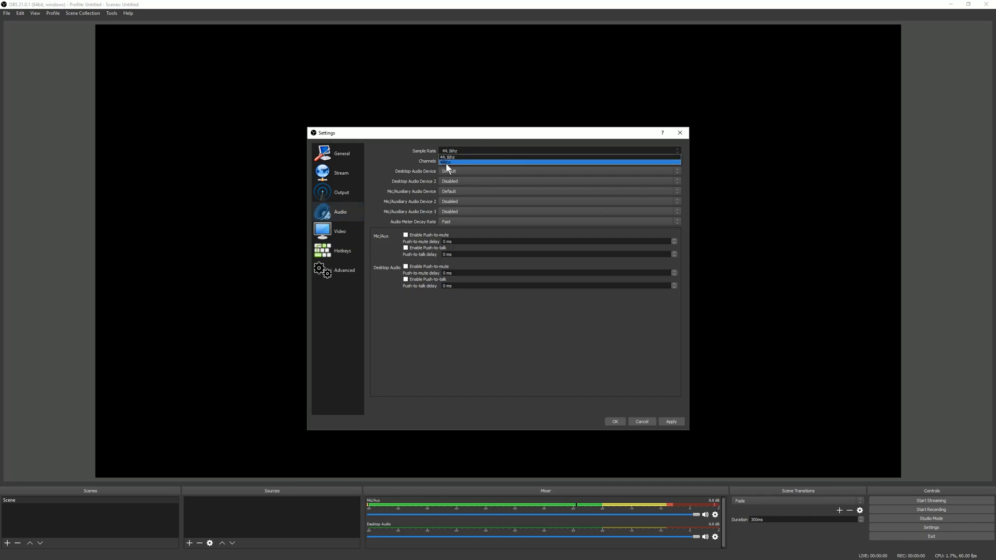
Step: Set audio to 48 kHz mono with the USB audio interface as mic
click(447, 157)
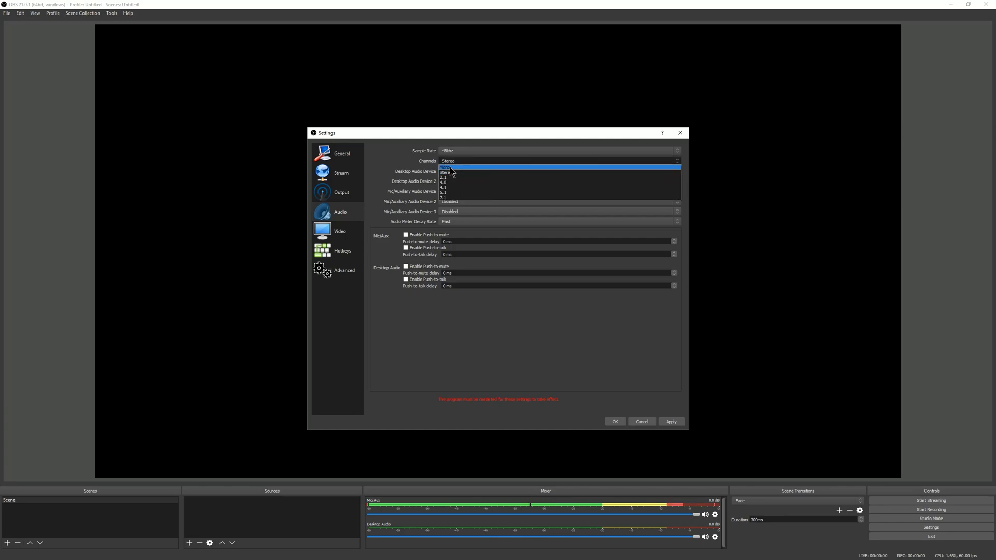
click(444, 167)
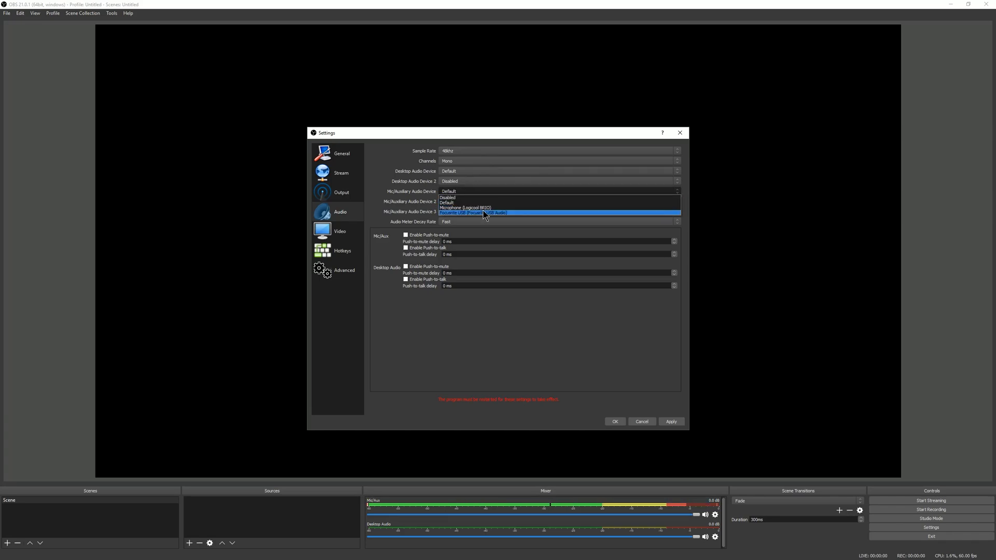
mouse_move(472, 216)
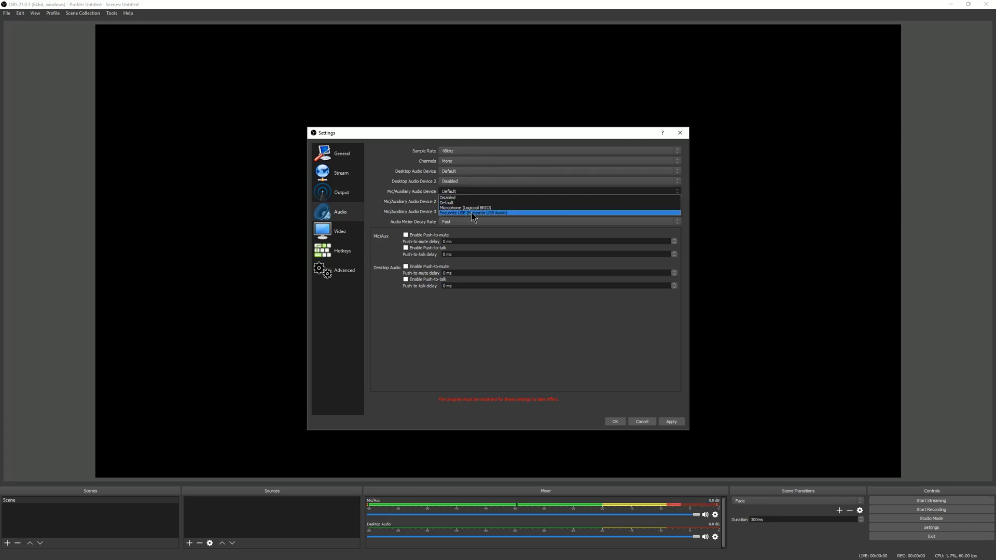
click(340, 231)
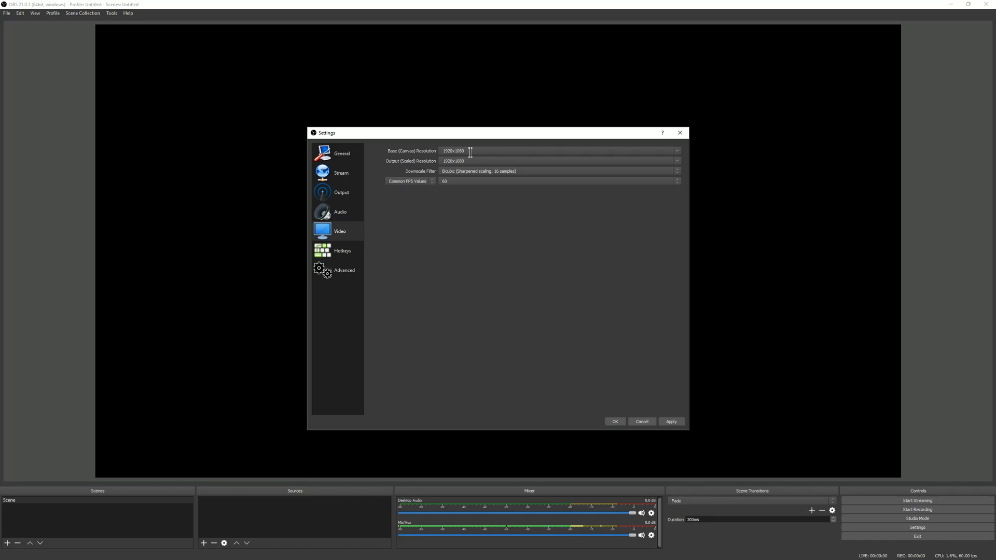
mouse_move(402, 103)
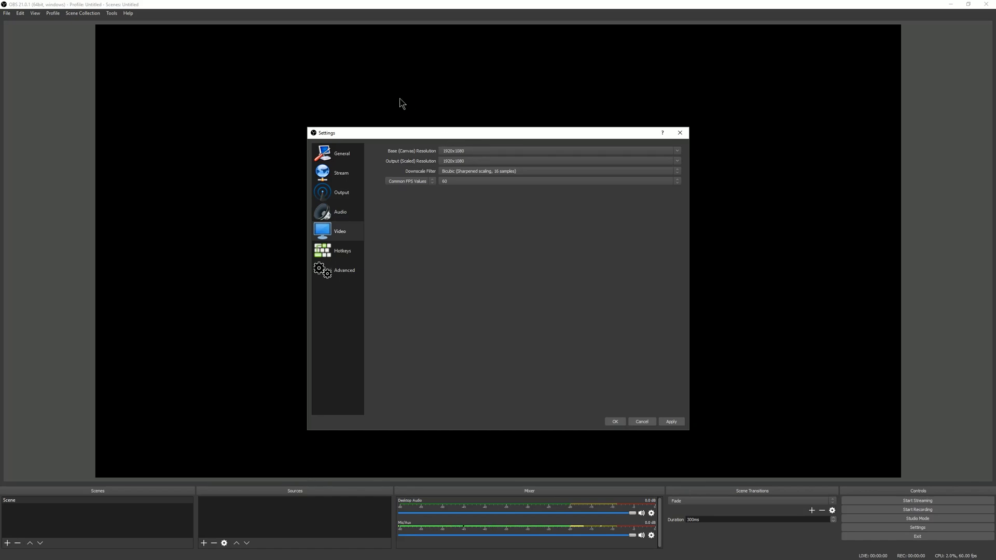
mouse_move(665, 149)
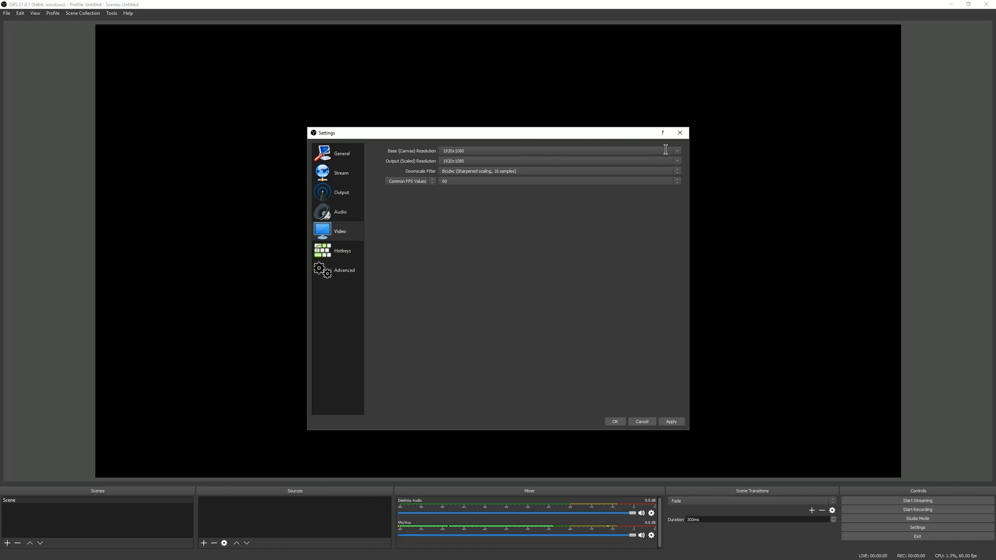
Step: Set canvas and output resolutions to 2560x1440 and save the settings
click(676, 150)
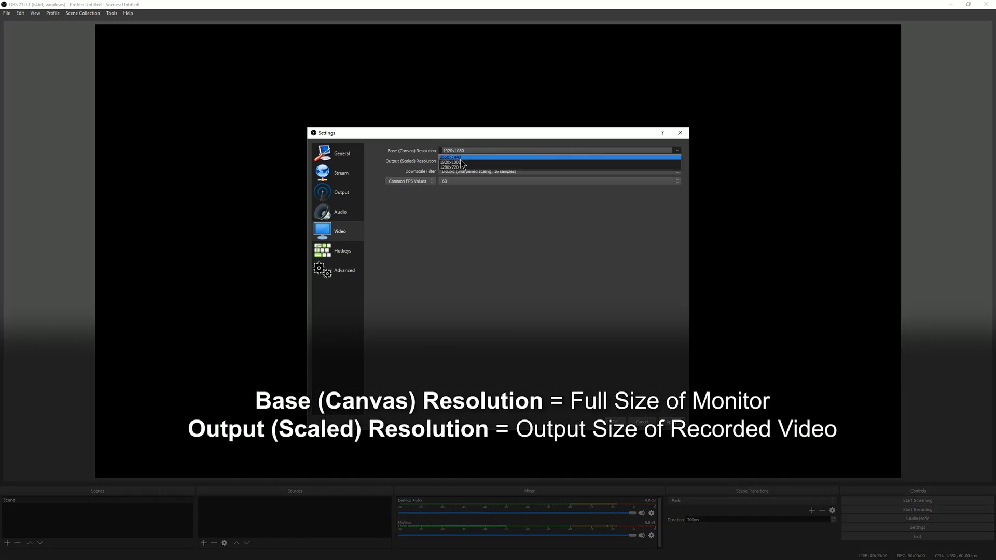
click(450, 156)
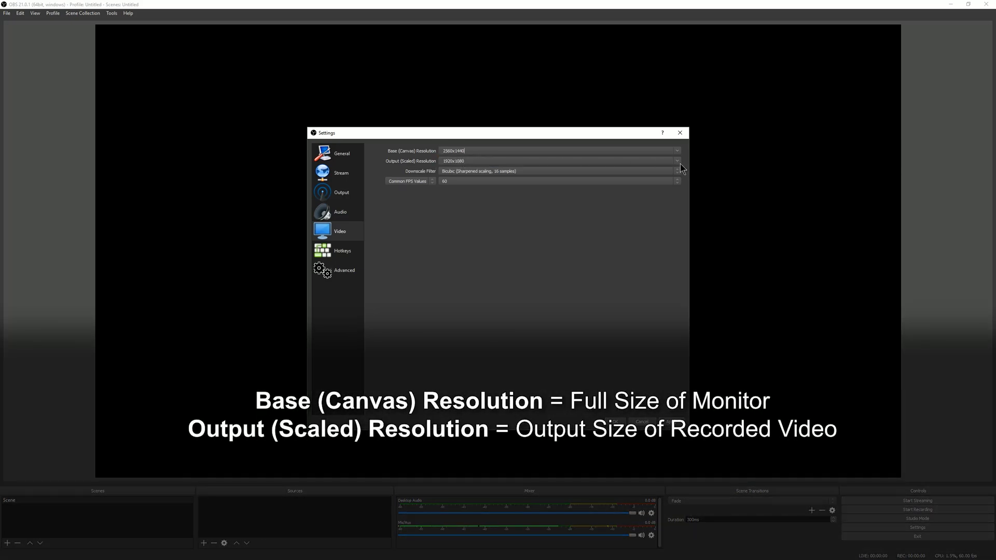
click(676, 160)
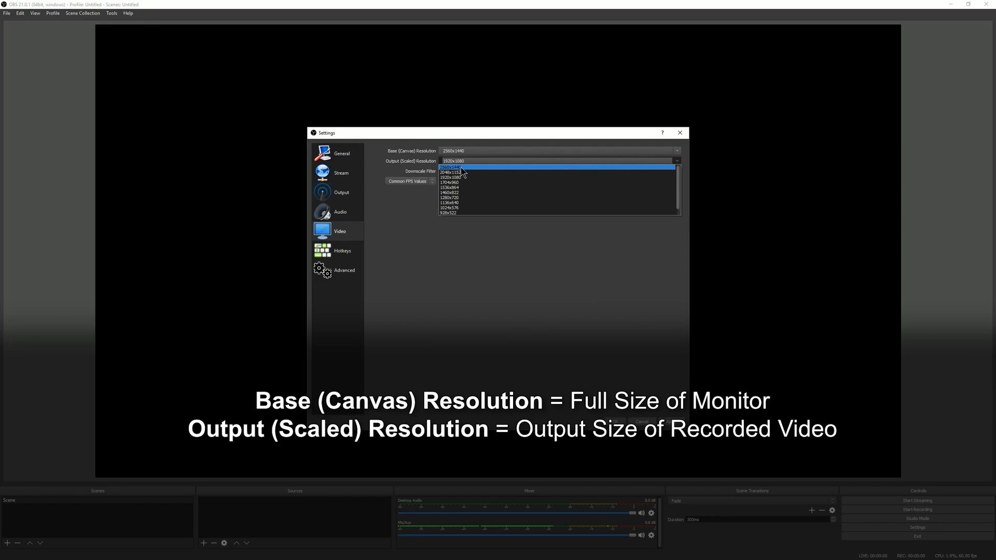
click(447, 167)
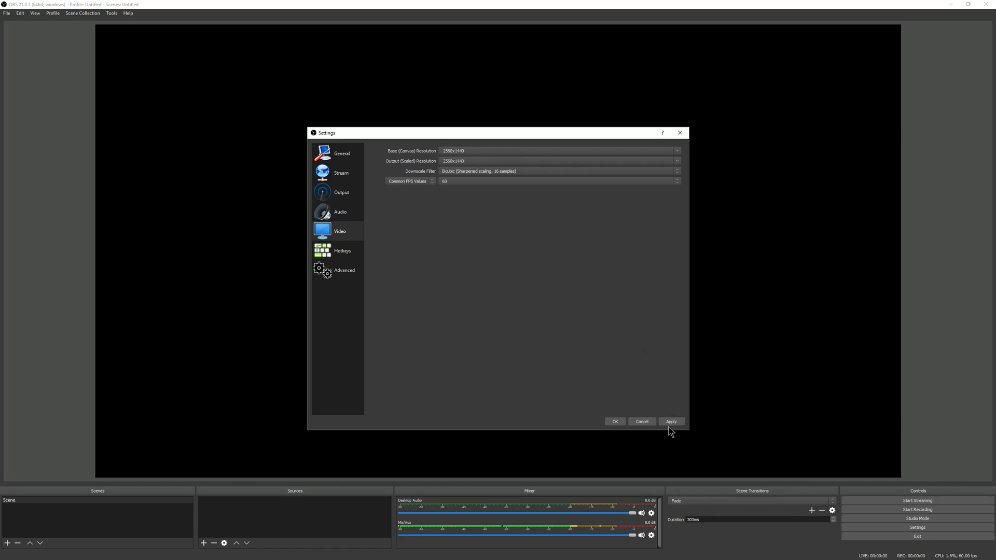
click(613, 421)
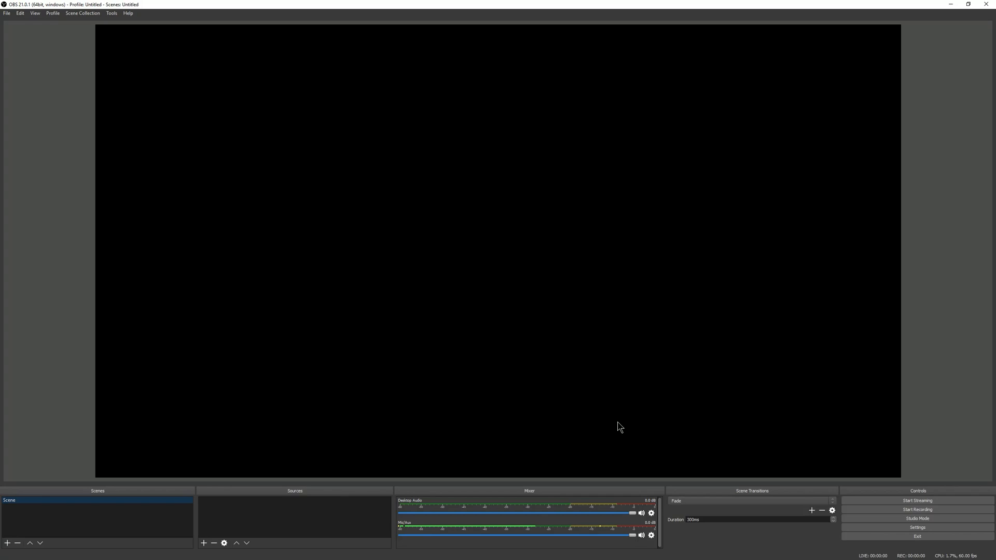
mouse_move(621, 338)
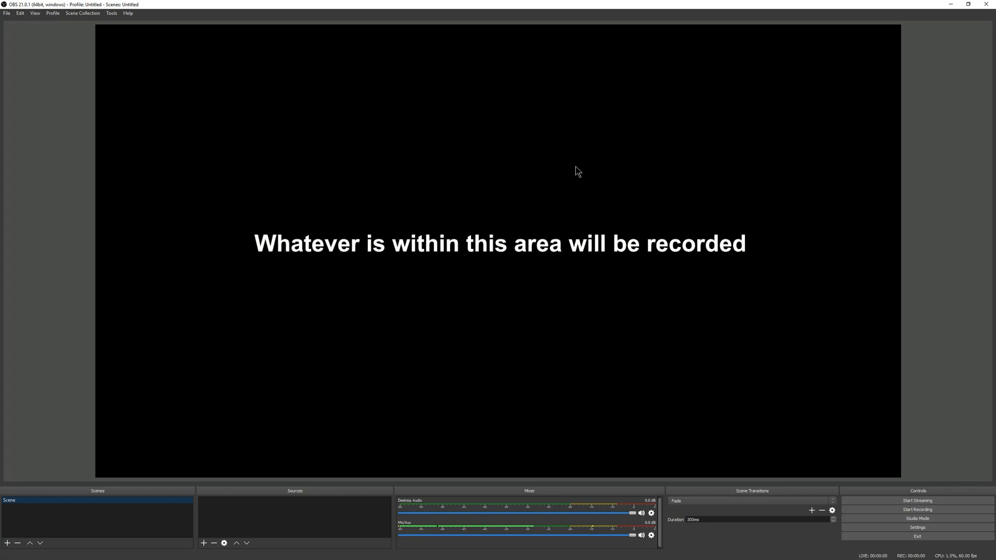
mouse_move(527, 228)
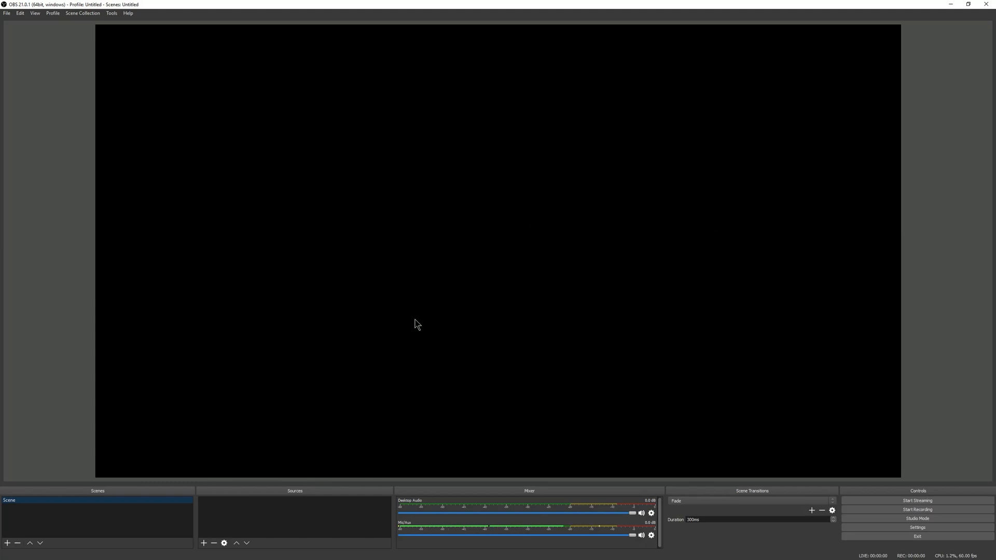
mouse_move(86, 514)
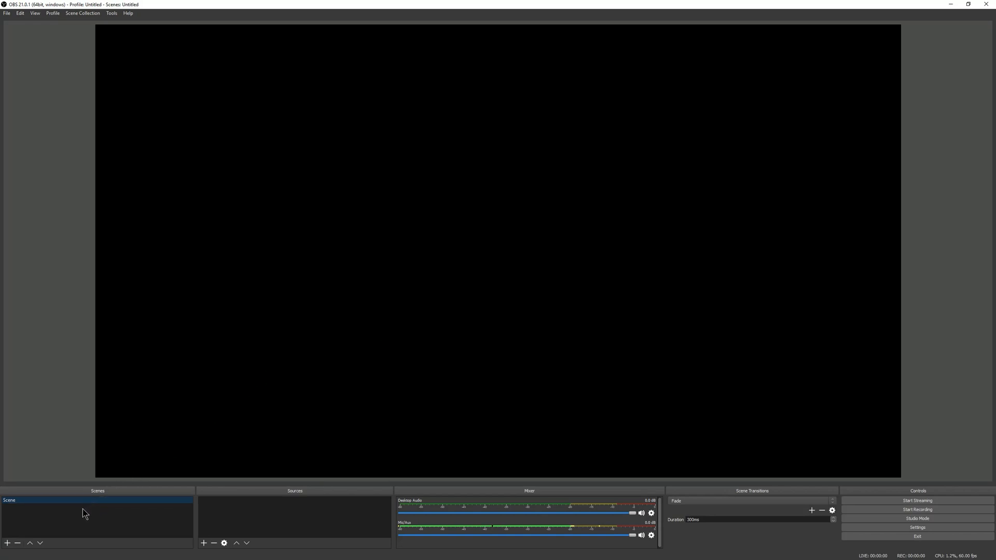
Step: Create a scene named 'Cintiq 27 Screen Record'
click(7, 543)
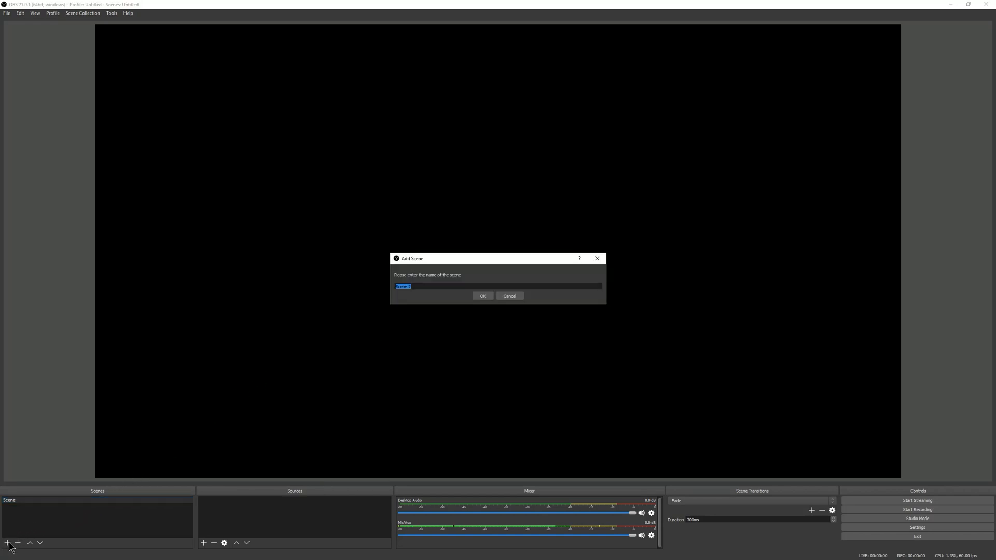
mouse_move(337, 379)
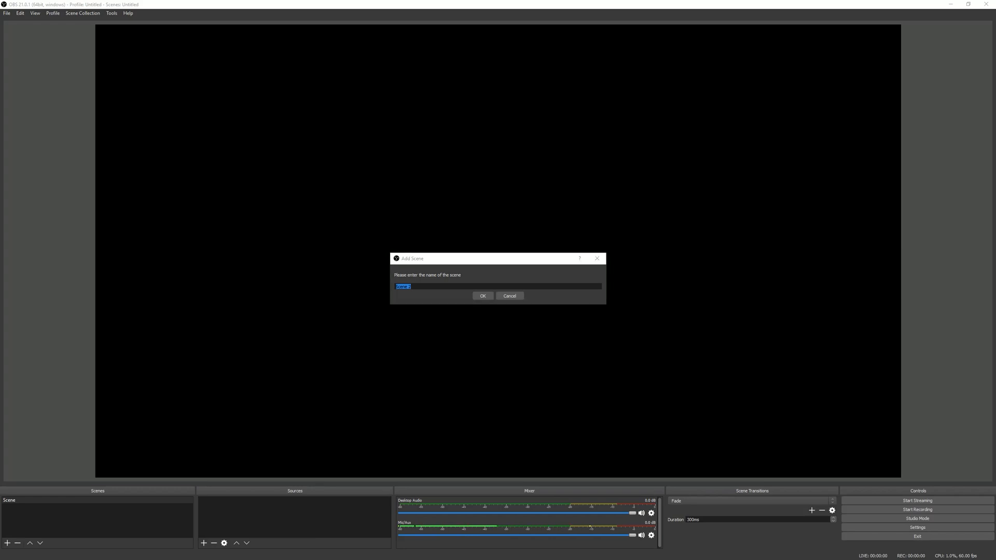
text(Cintiq 27 Screen Record)
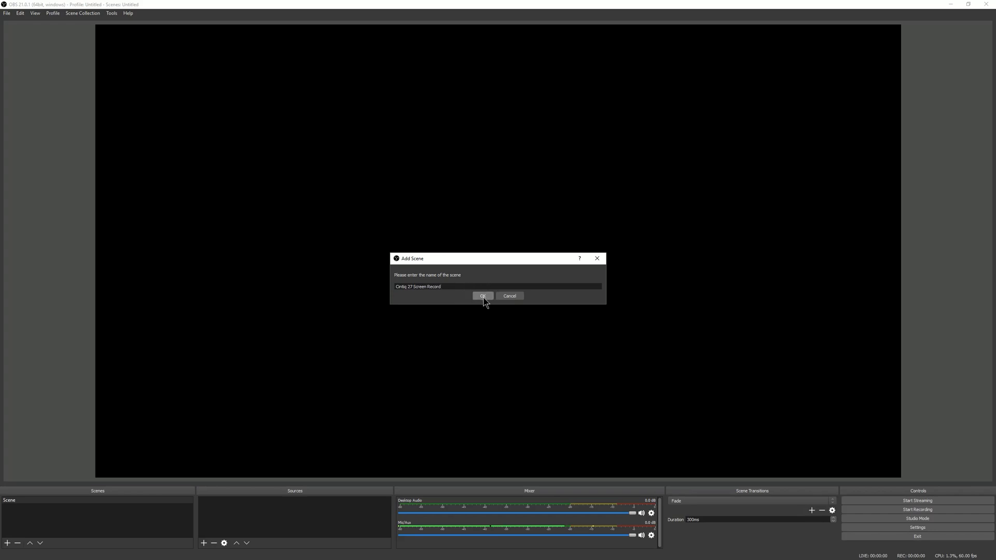
click(482, 296)
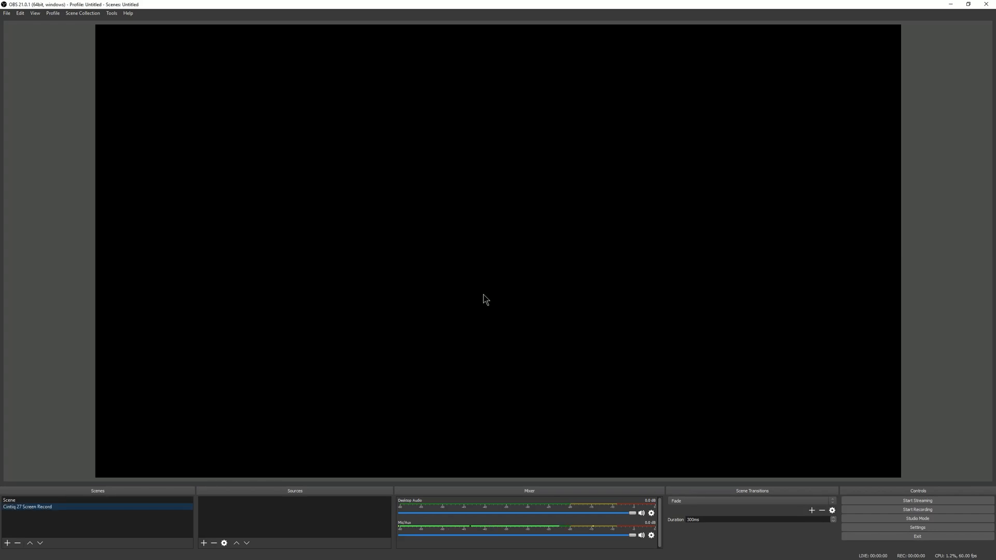
mouse_move(242, 511)
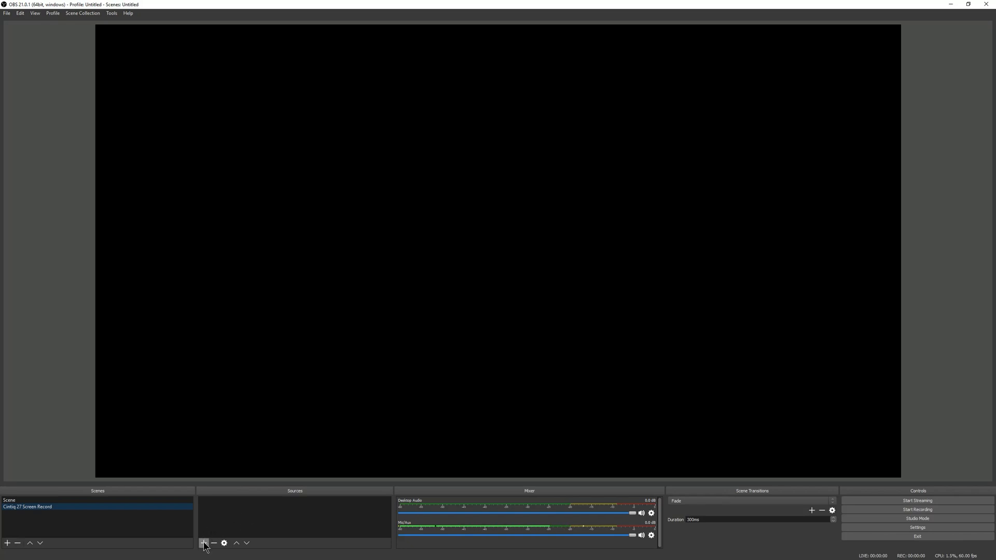
Step: Add a Display Capture source to the Cintiq 27 Screen Record scene
click(204, 543)
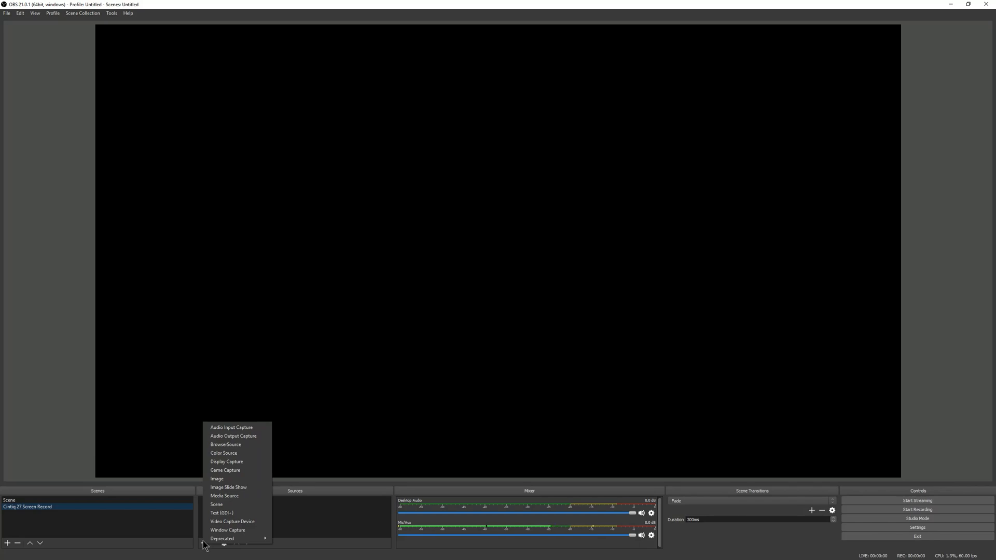
mouse_move(227, 461)
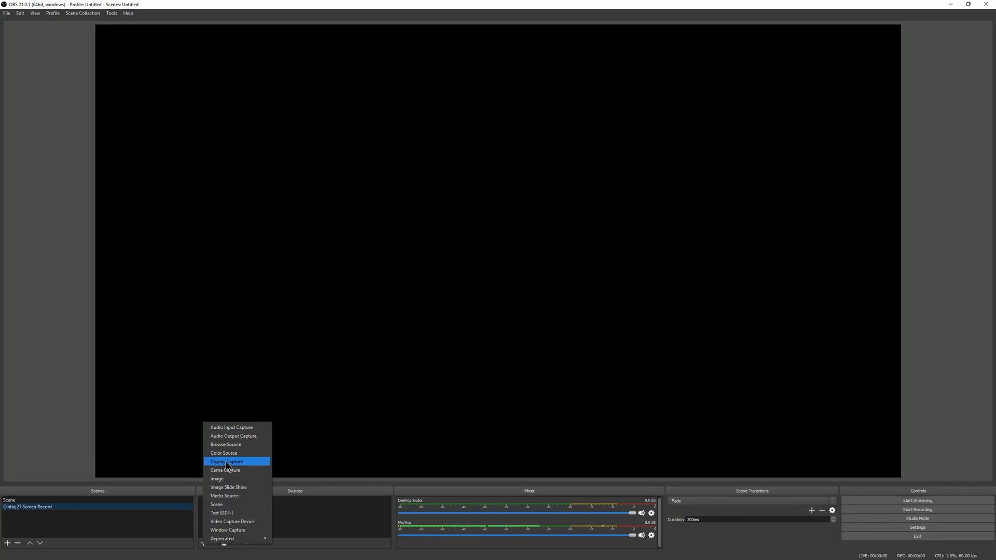
mouse_move(229, 529)
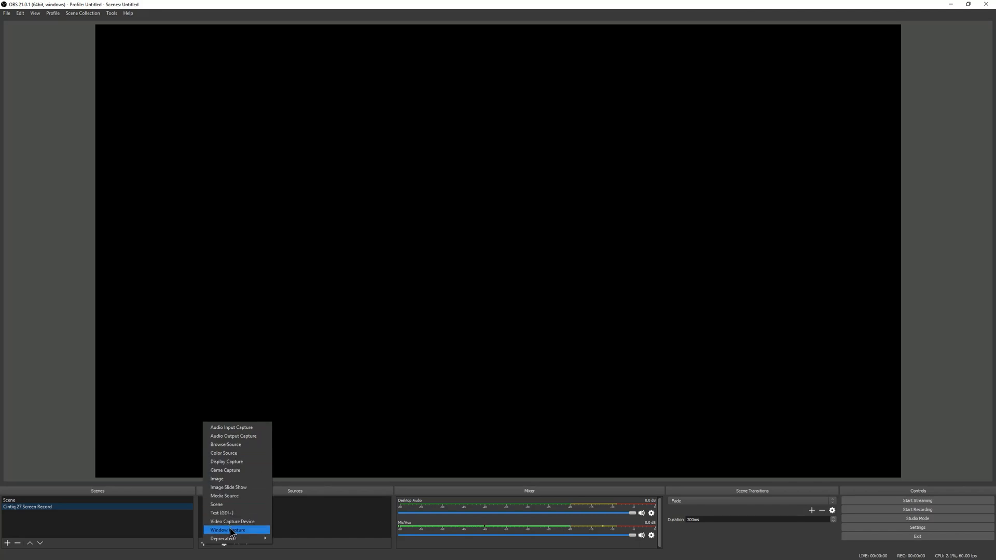
mouse_move(223, 534)
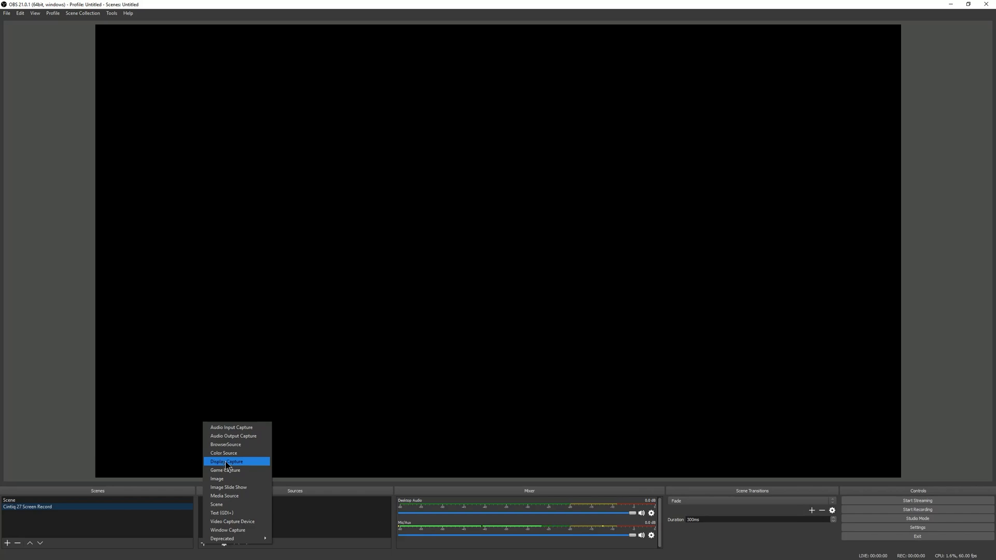
click(226, 461)
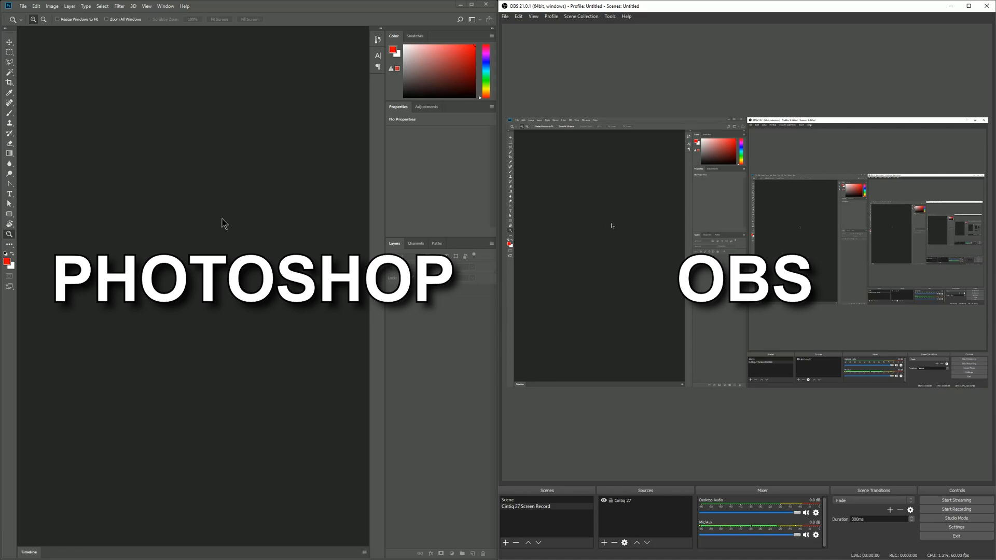
mouse_move(55, 27)
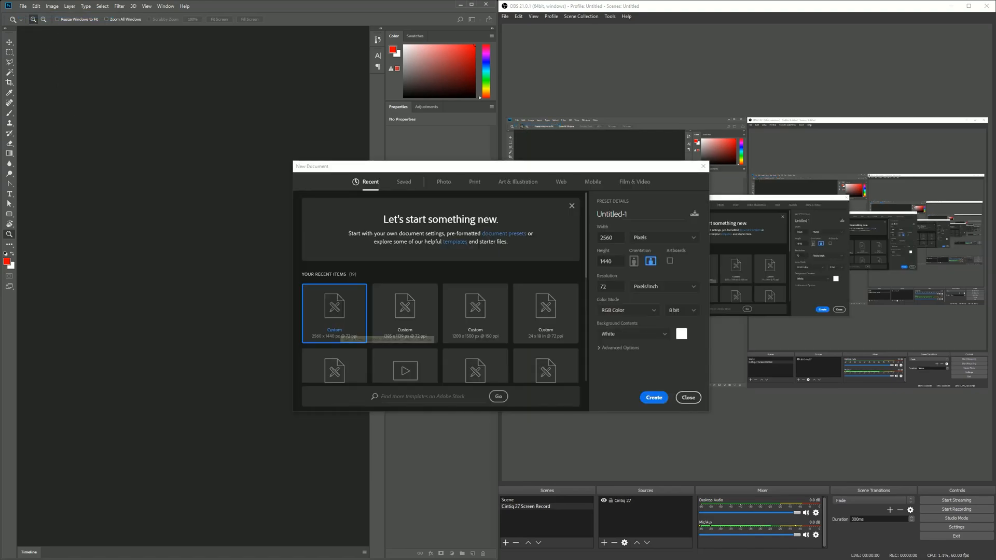
Step: Create the 2560 x 1440 Untitled-1 document and maximize the Photoshop window
click(653, 397)
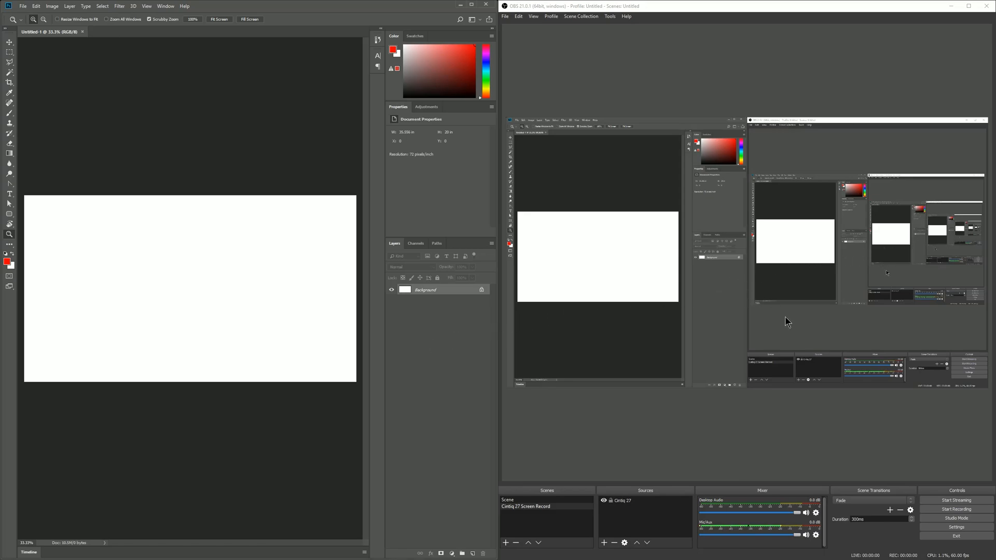
mouse_move(835, 145)
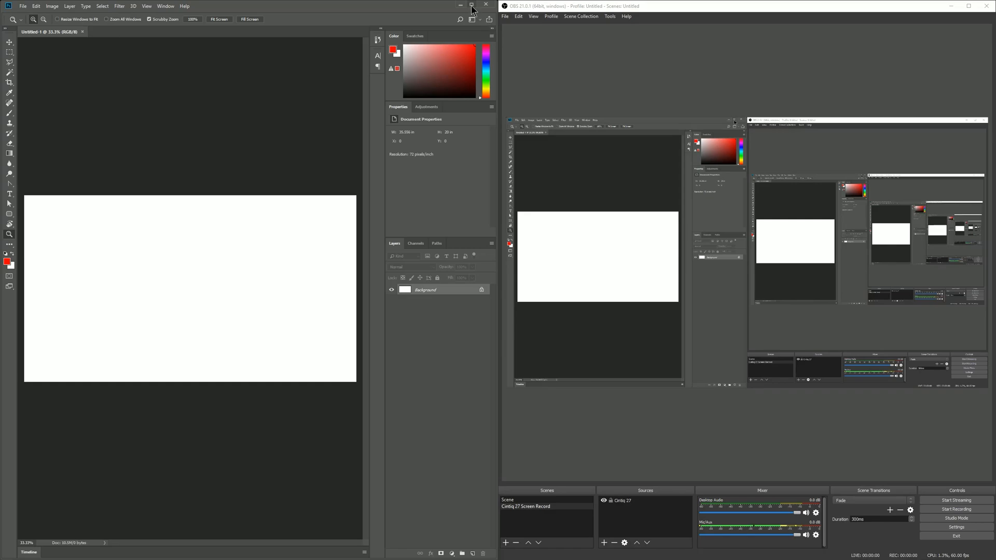
click(470, 6)
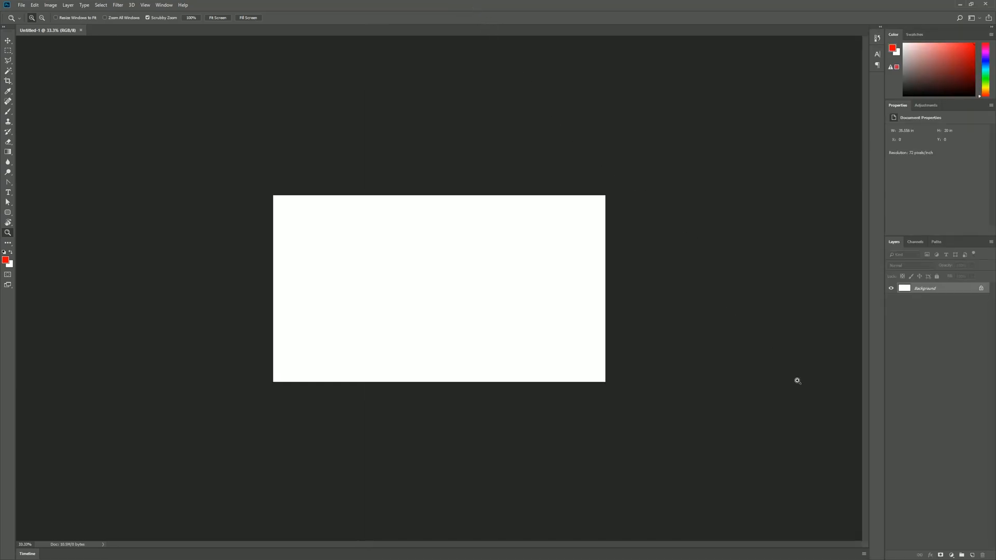
mouse_move(826, 422)
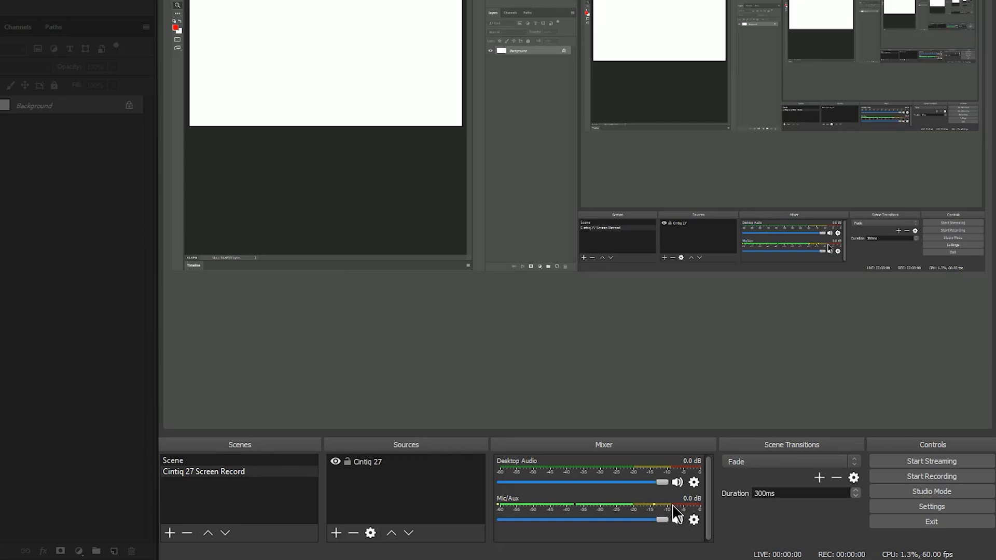
Step: Set the Desktop Audio and Mic/Aux mixer levels in OBS Studio to 0.0 dB
click(677, 519)
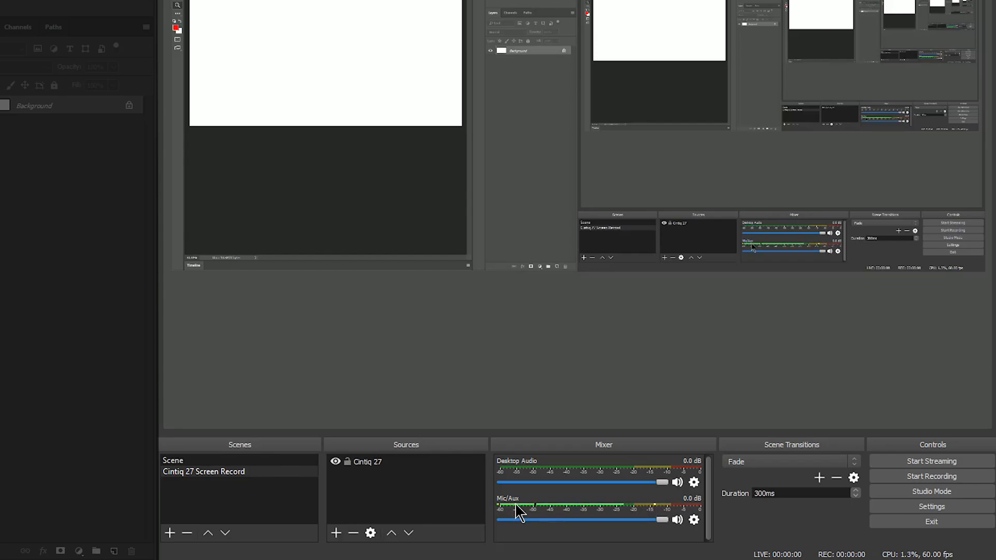
drag(518, 519, 660, 519)
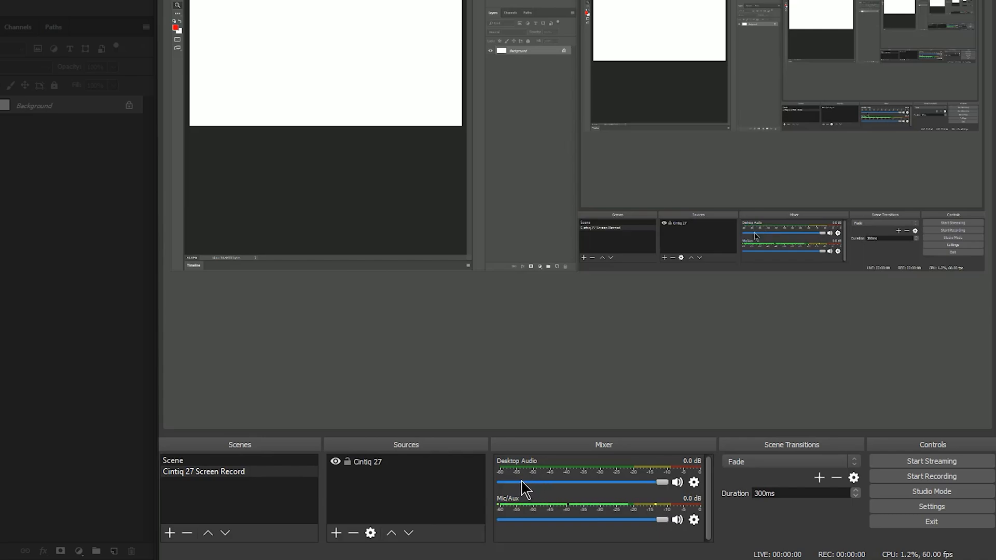
mouse_move(544, 479)
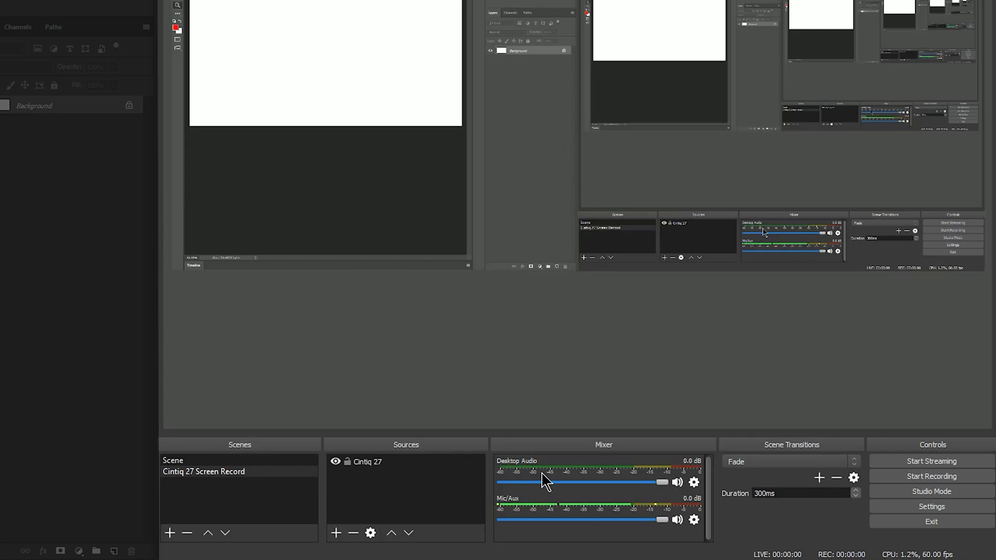
mouse_move(521, 484)
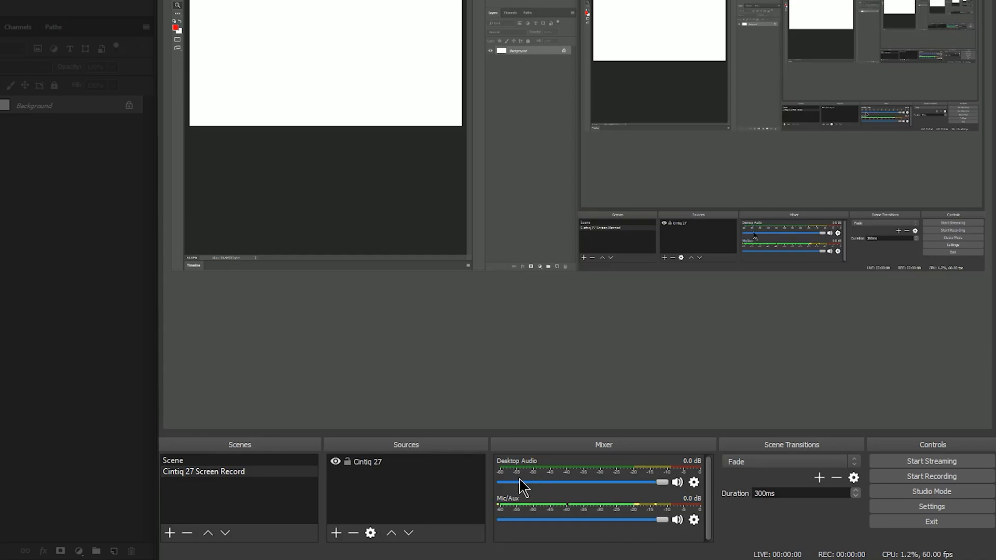
mouse_move(622, 498)
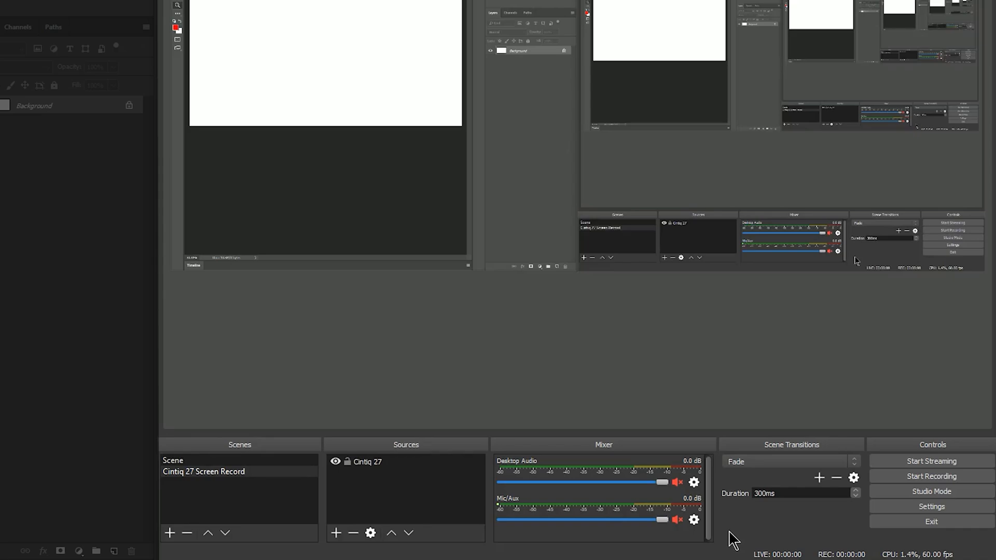
mouse_move(755, 538)
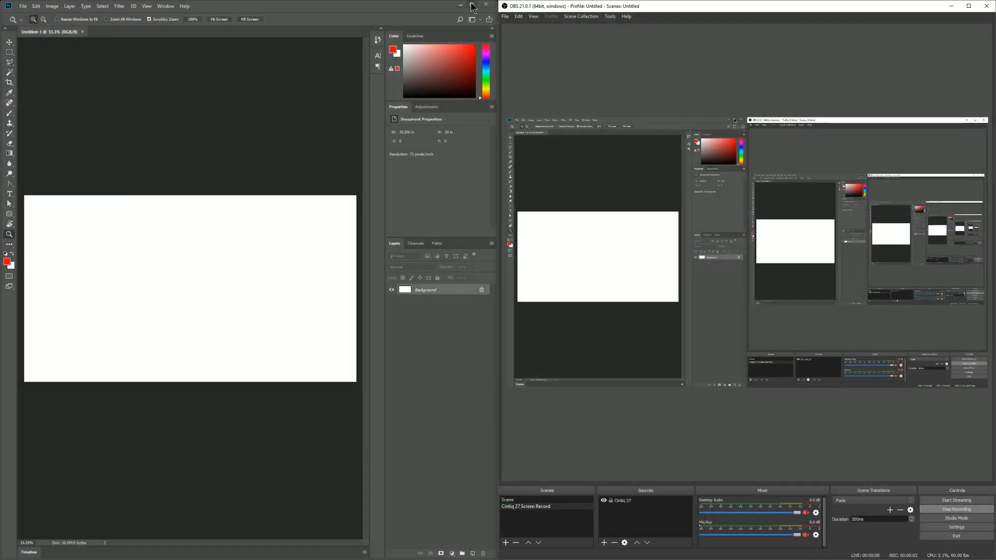
Step: Maximize Photoshop and brush a large black spiral ringed with rounded, cloud-like bumps
click(461, 4)
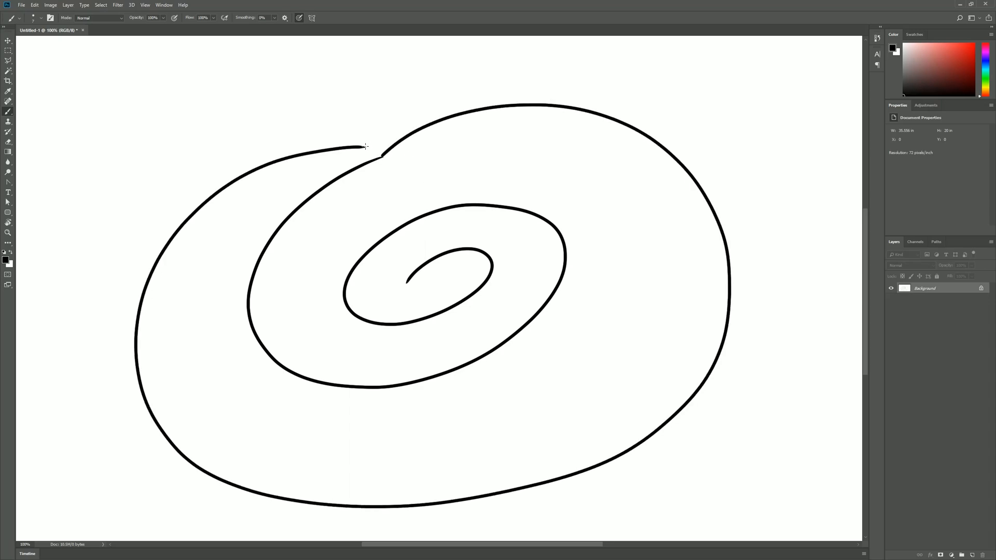
drag(365, 147, 495, 426)
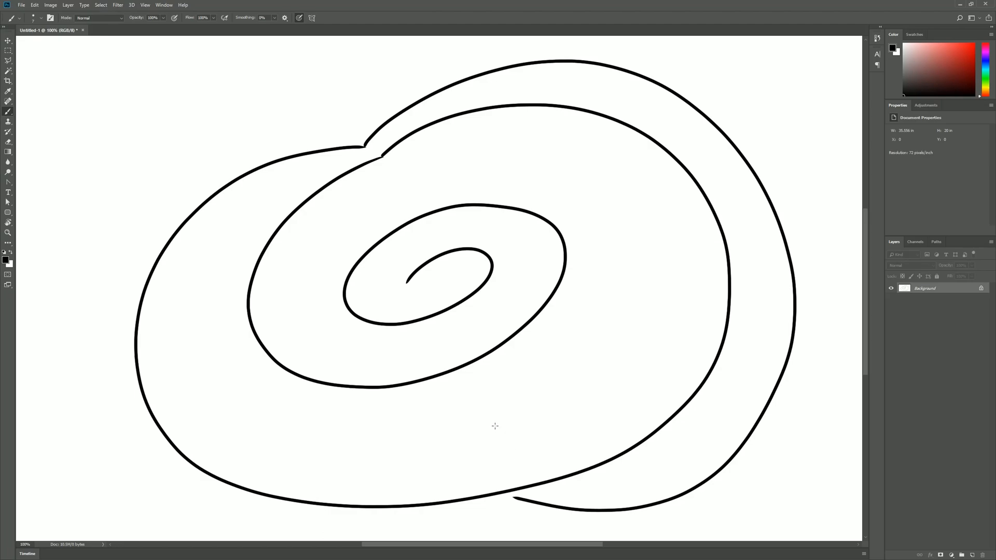
drag(403, 280, 487, 266)
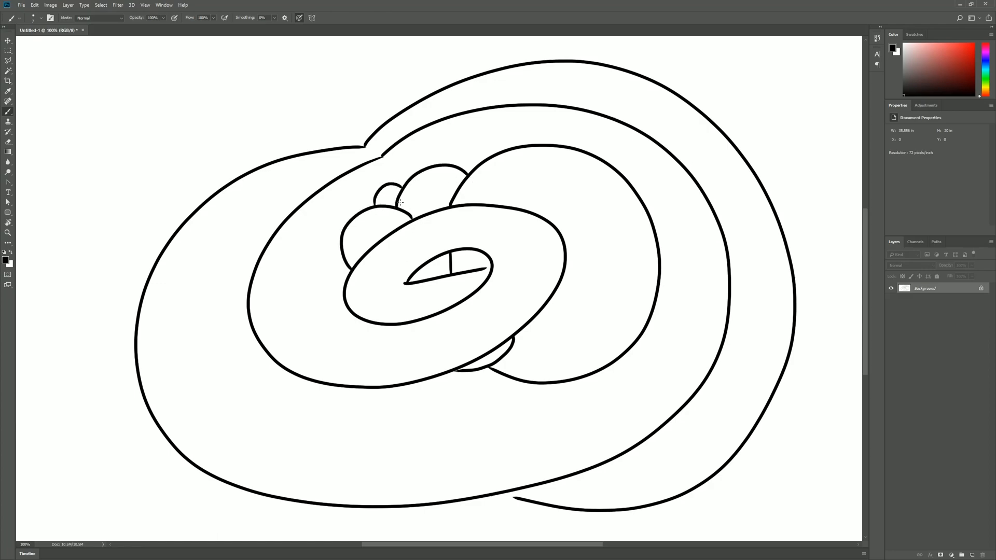
drag(401, 200, 301, 154)
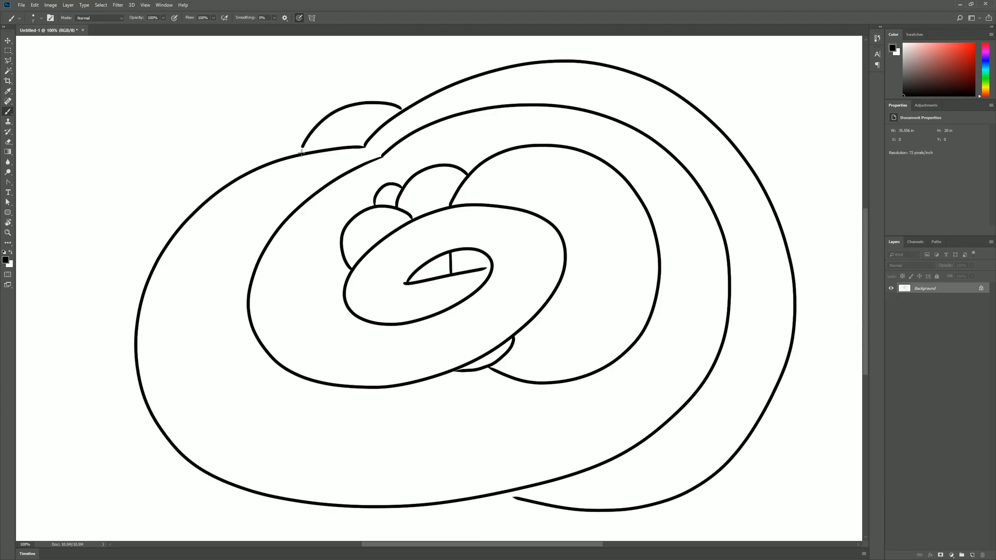
drag(301, 149, 394, 102)
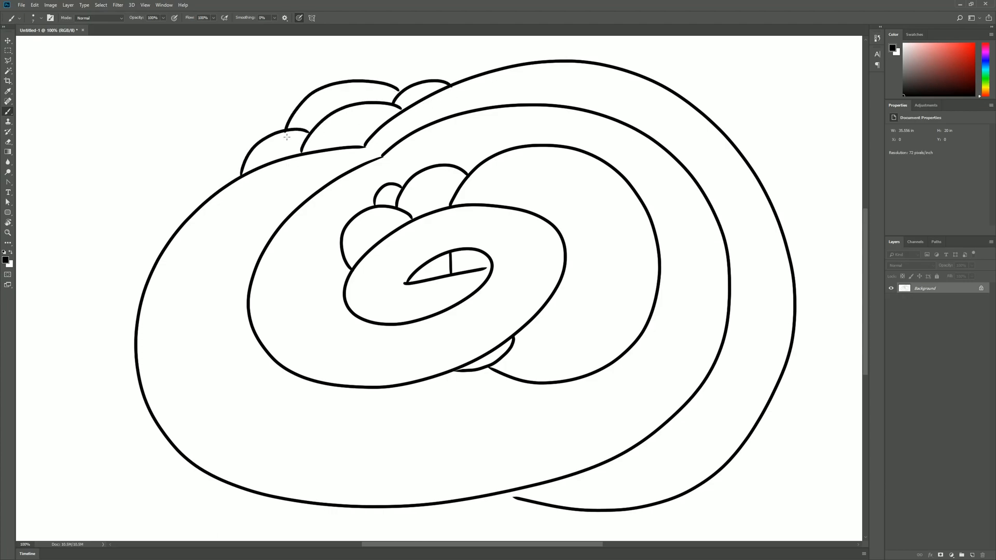
mouse_move(677, 294)
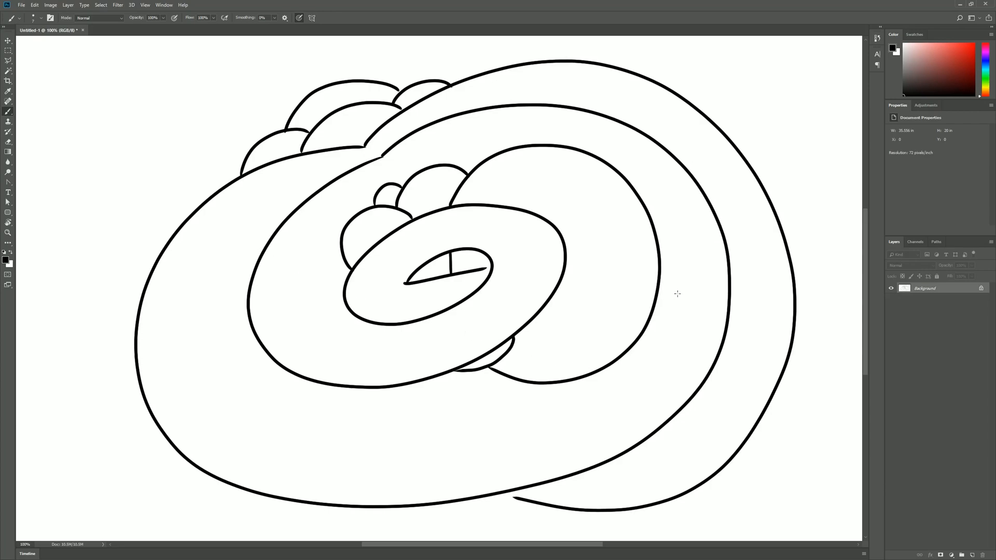
mouse_move(207, 198)
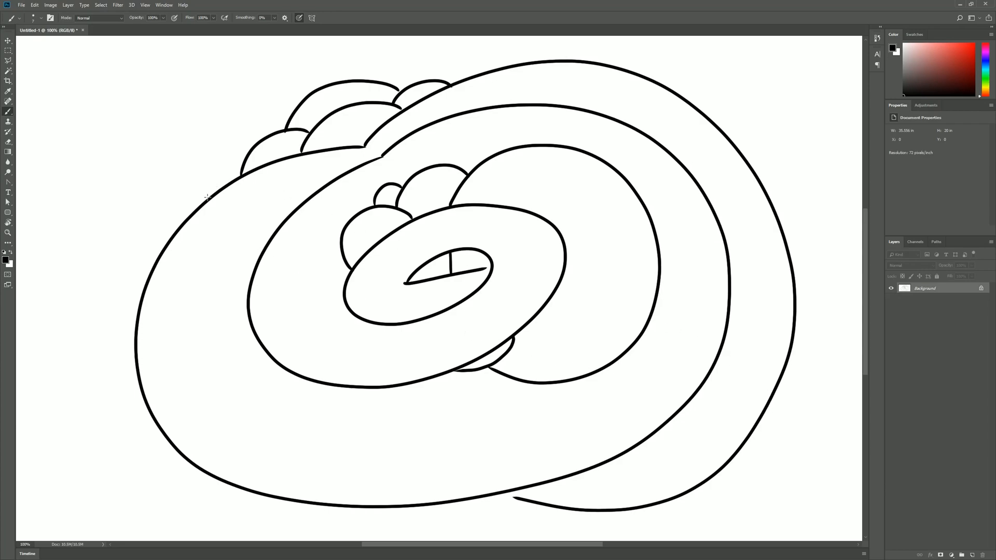
drag(210, 197, 136, 374)
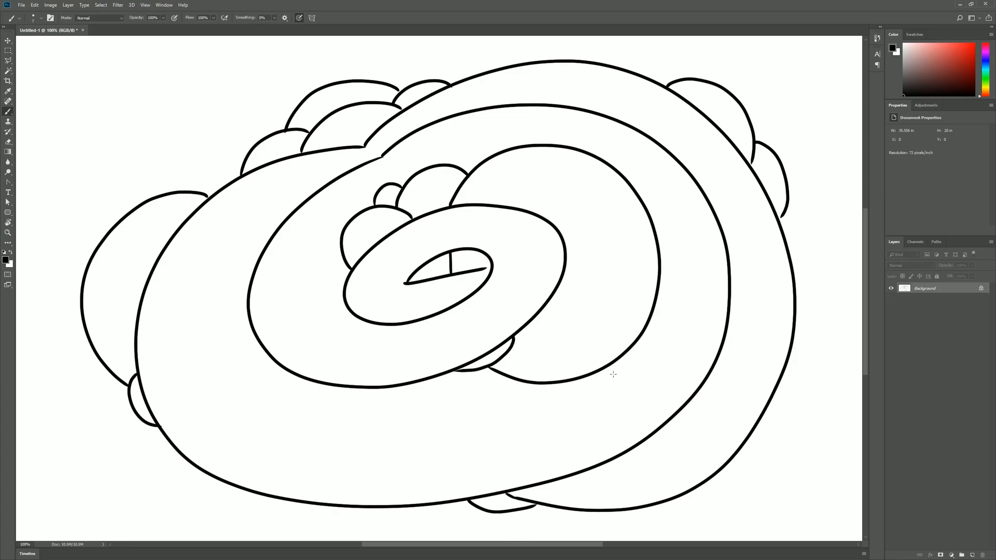
mouse_move(707, 407)
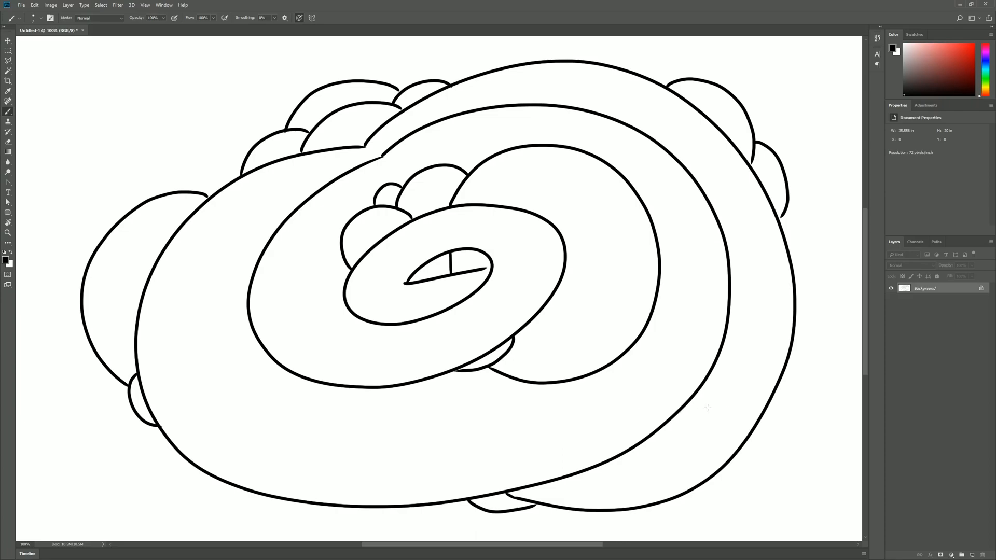
mouse_move(803, 385)
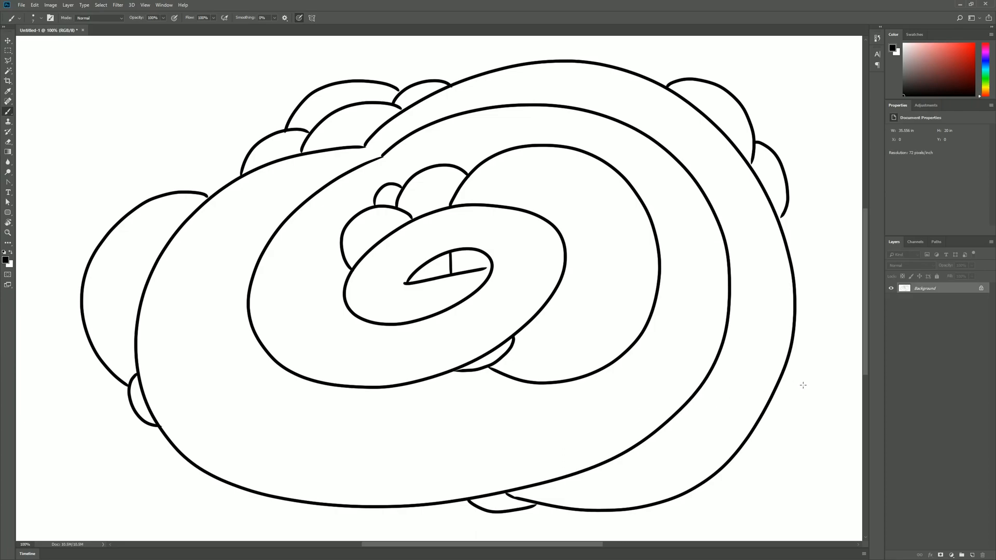
mouse_move(806, 324)
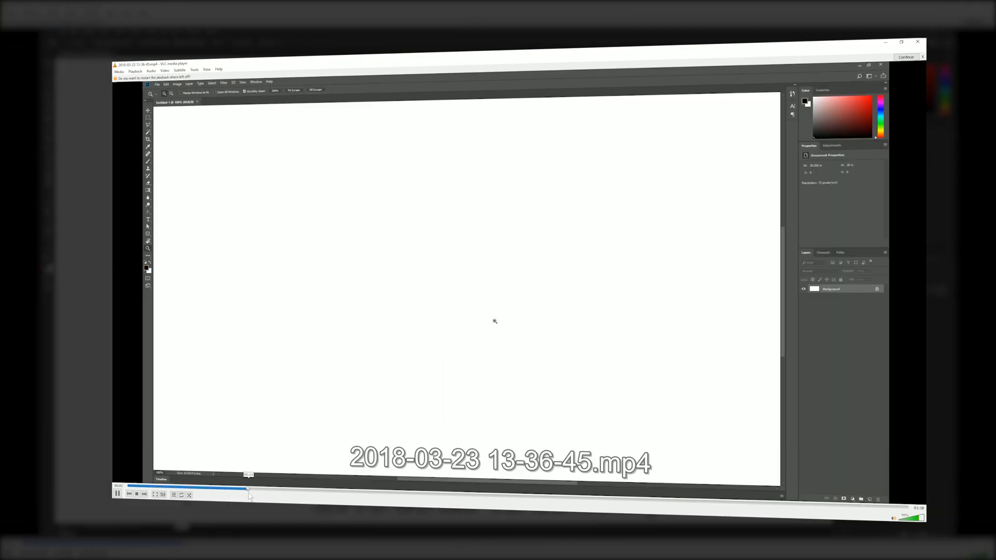
Step: Skip ahead through the recorded drawing video in VLC
drag(248, 489, 672, 501)
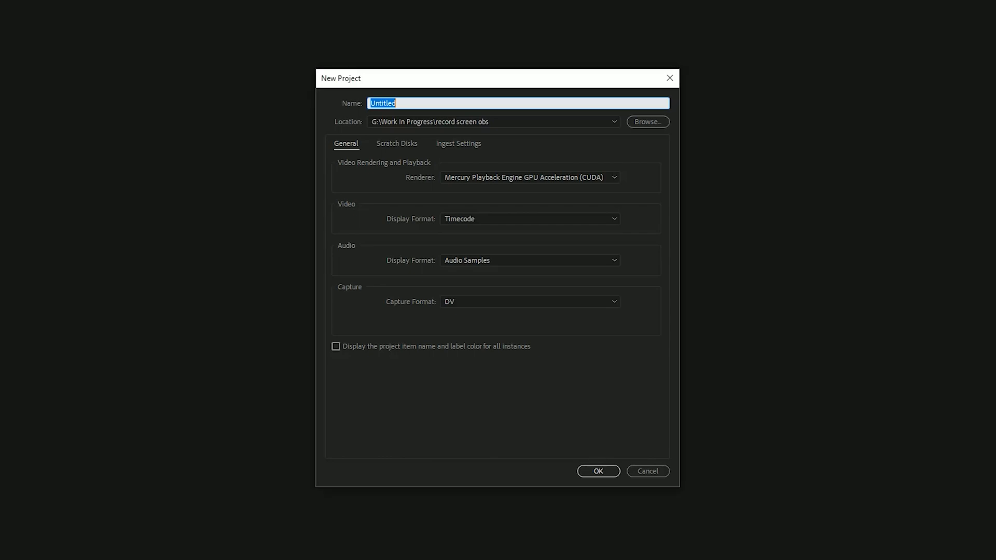
mouse_move(475, 138)
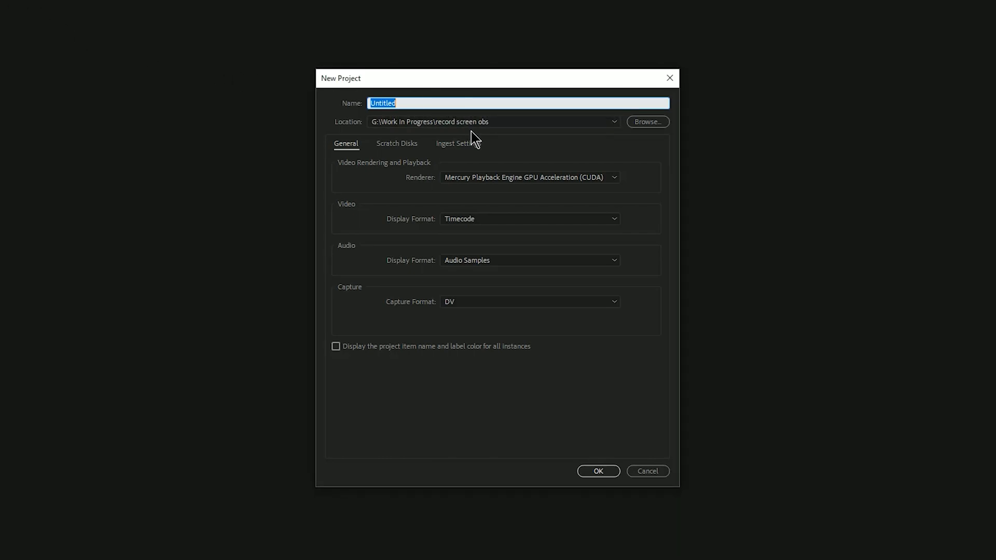
Step: Create the 'cactus' project, switch to the Editing workspace, and start importing the recording
text(cactus)
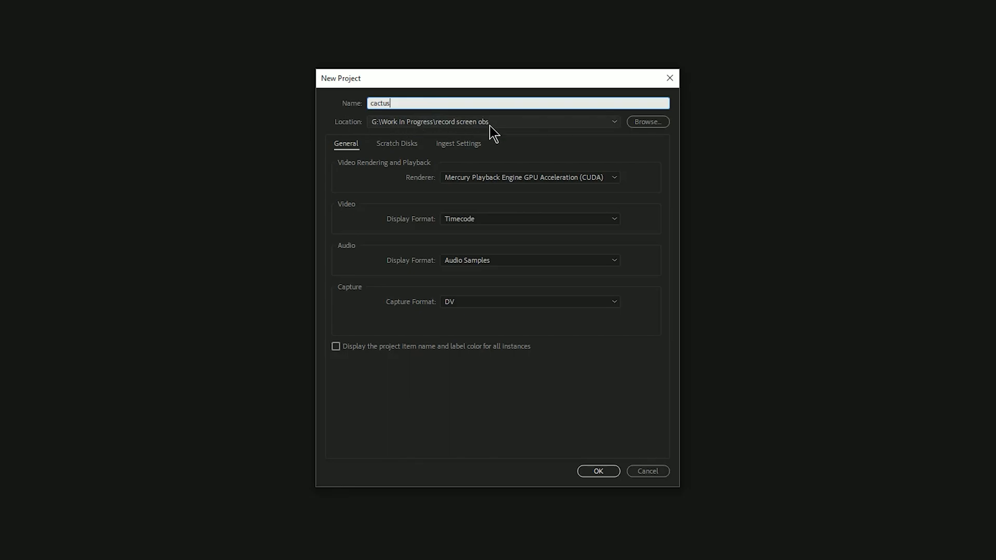
click(596, 470)
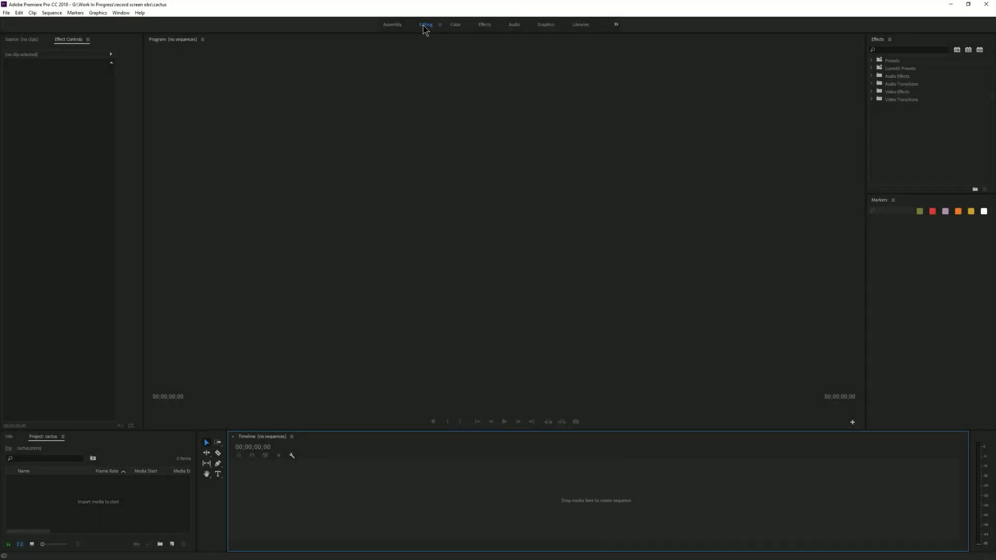
click(425, 25)
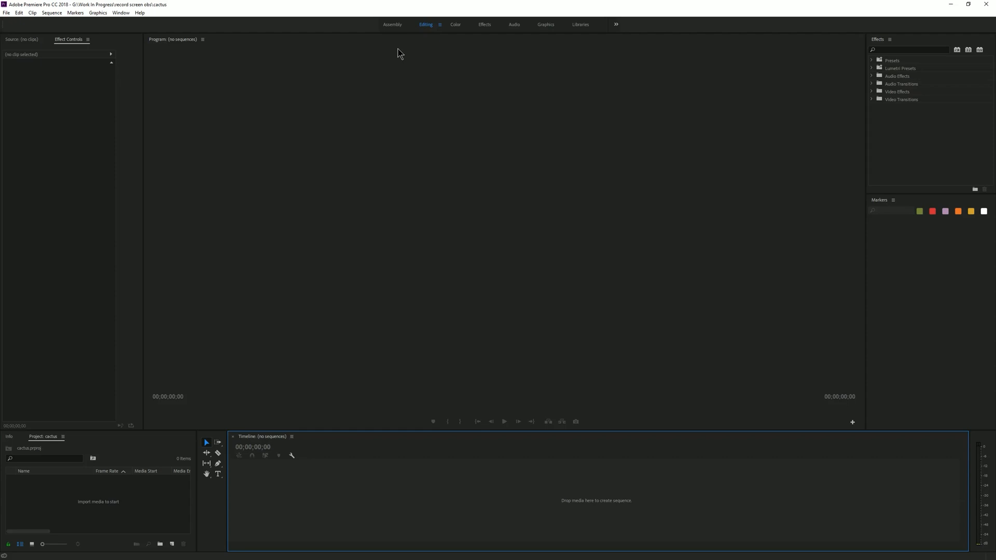
mouse_move(585, 271)
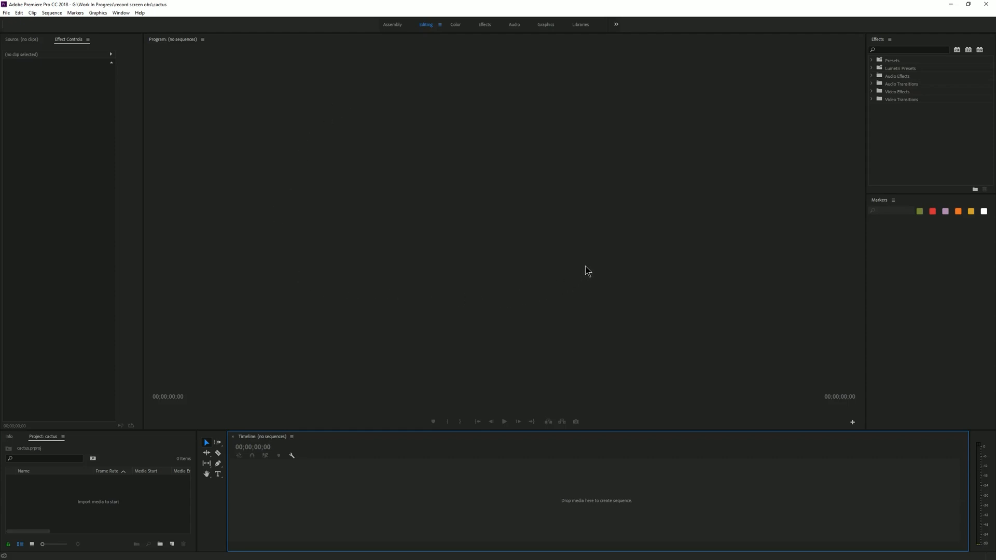
mouse_move(501, 119)
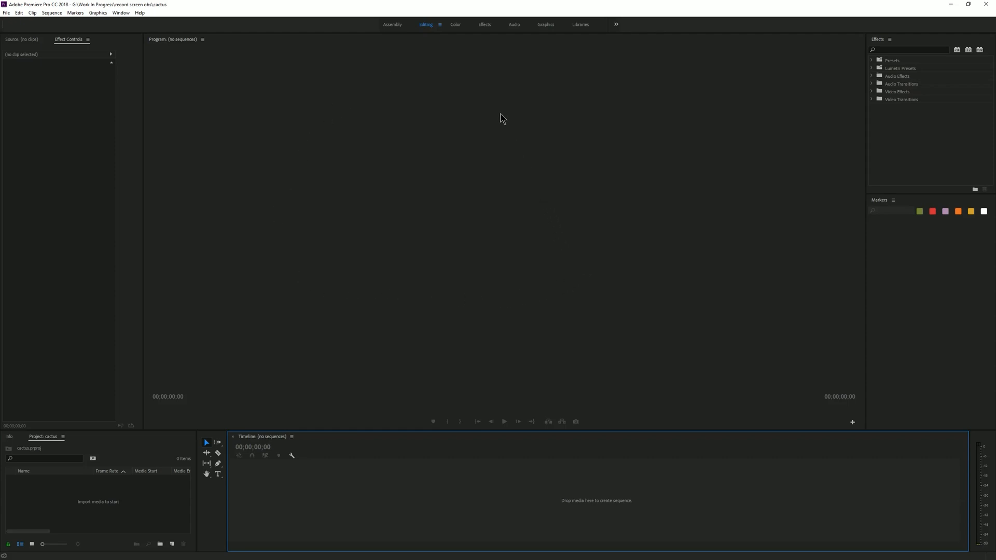
mouse_move(487, 179)
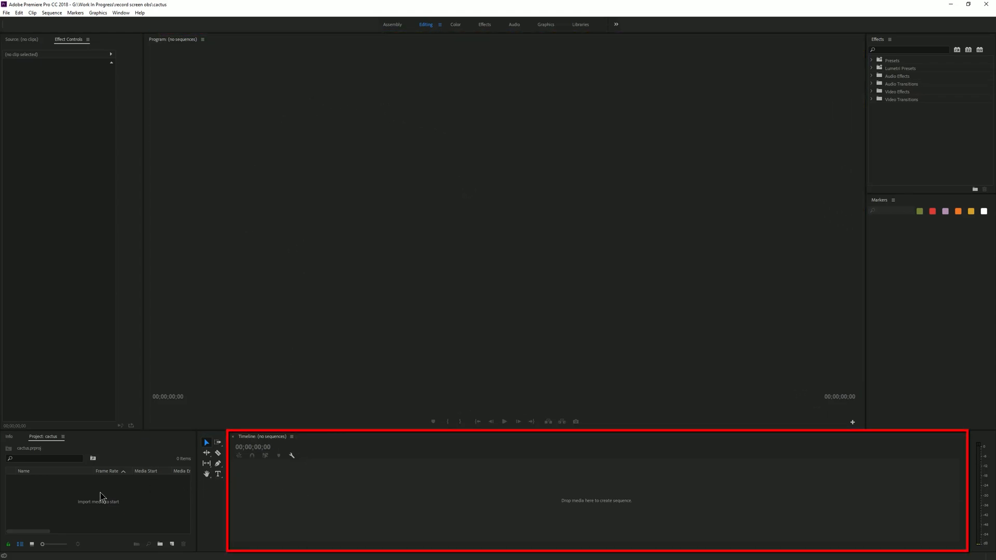
click(120, 12)
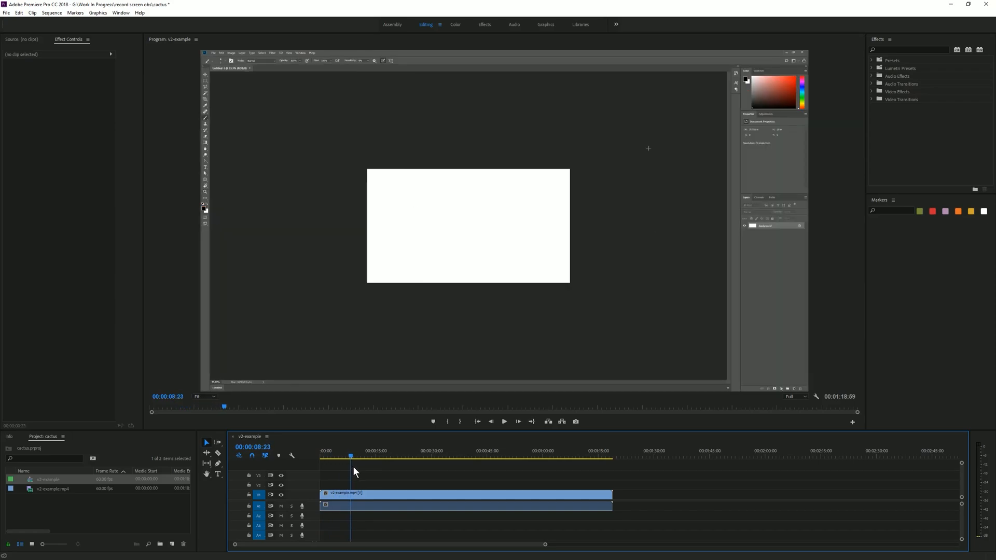
Step: Split the clip where the drawing begins and ripple delete the unwanted opening piece
click(439, 456)
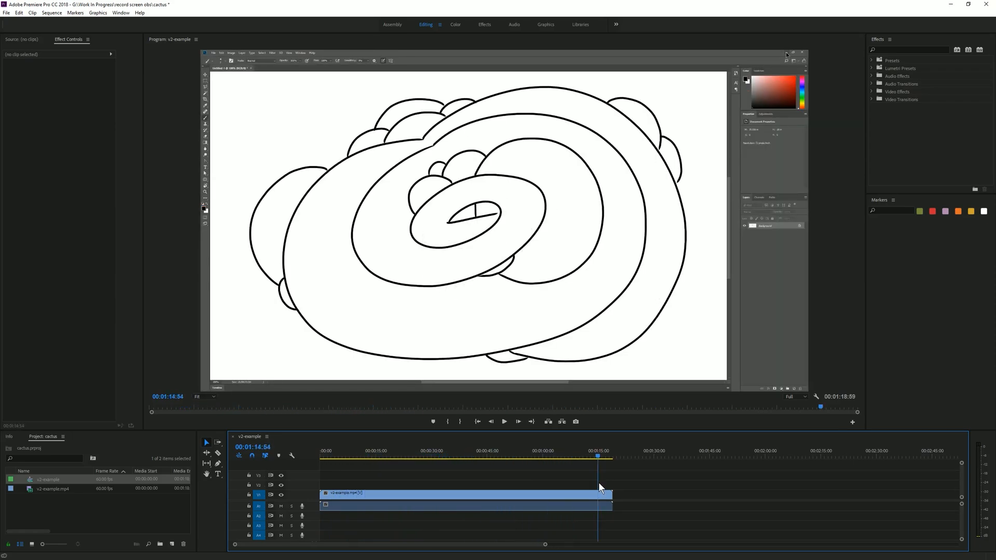
click(365, 456)
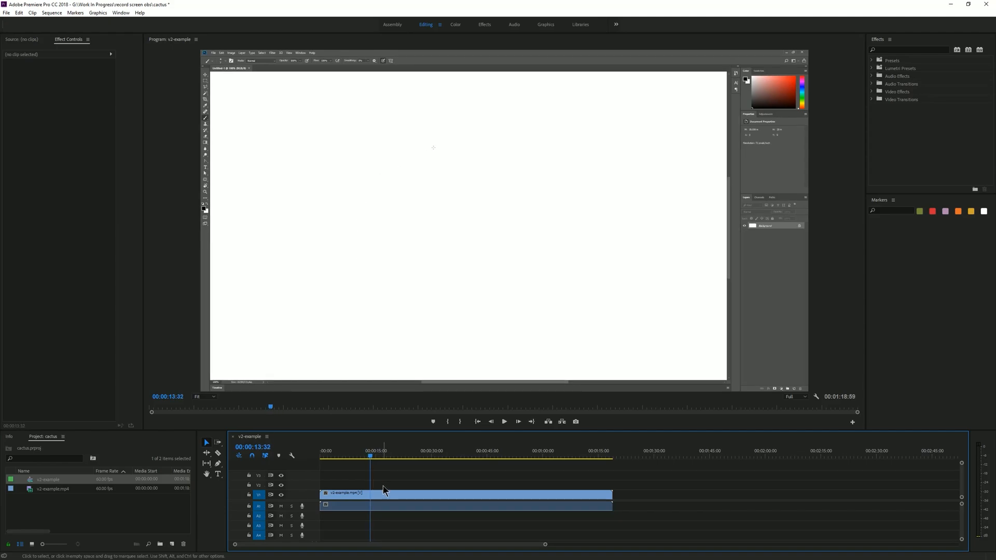
mouse_move(217, 453)
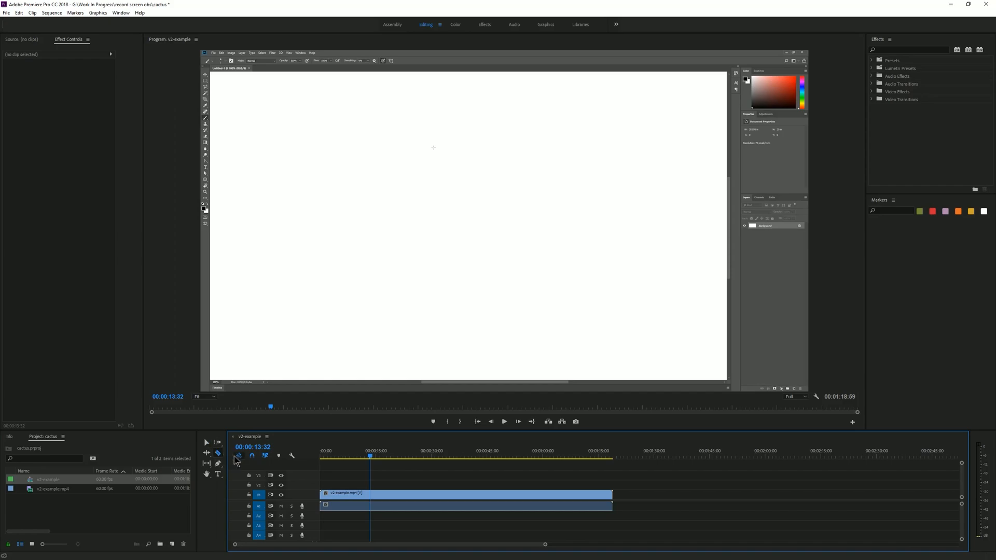
click(370, 493)
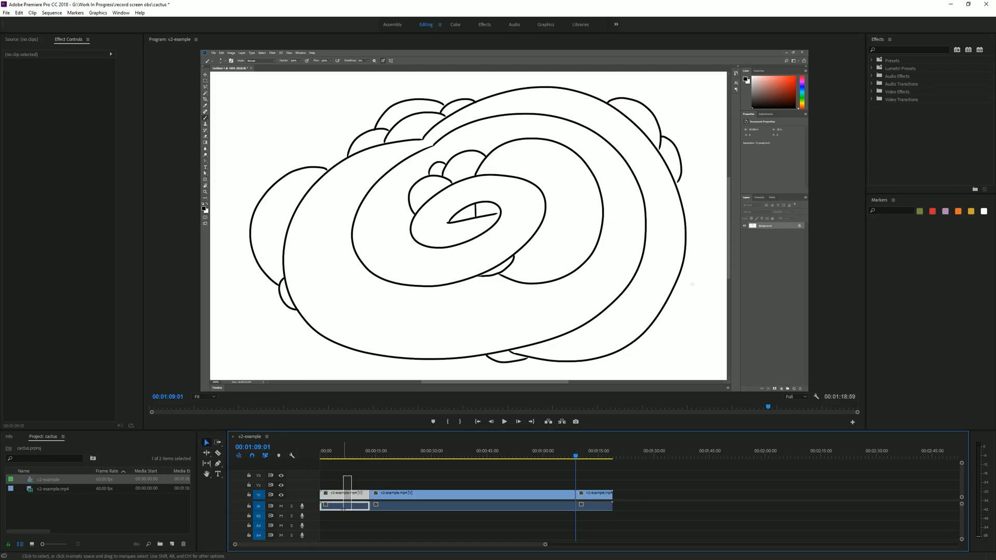
click(343, 505)
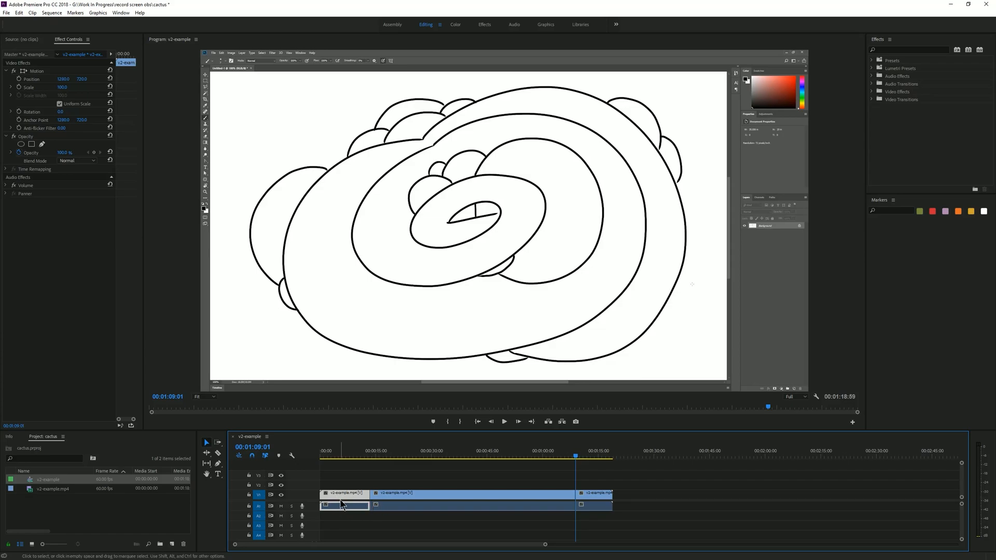
mouse_move(593, 497)
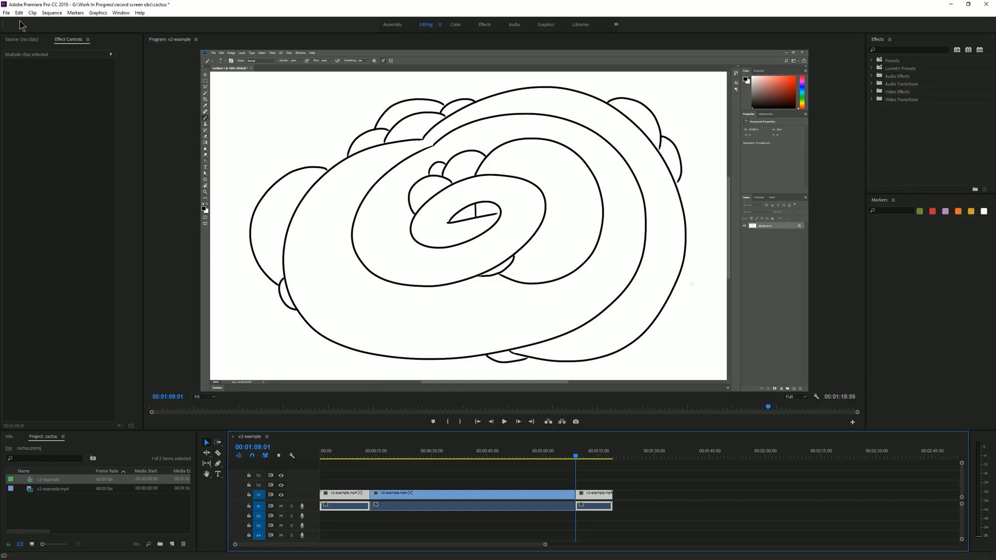
click(19, 12)
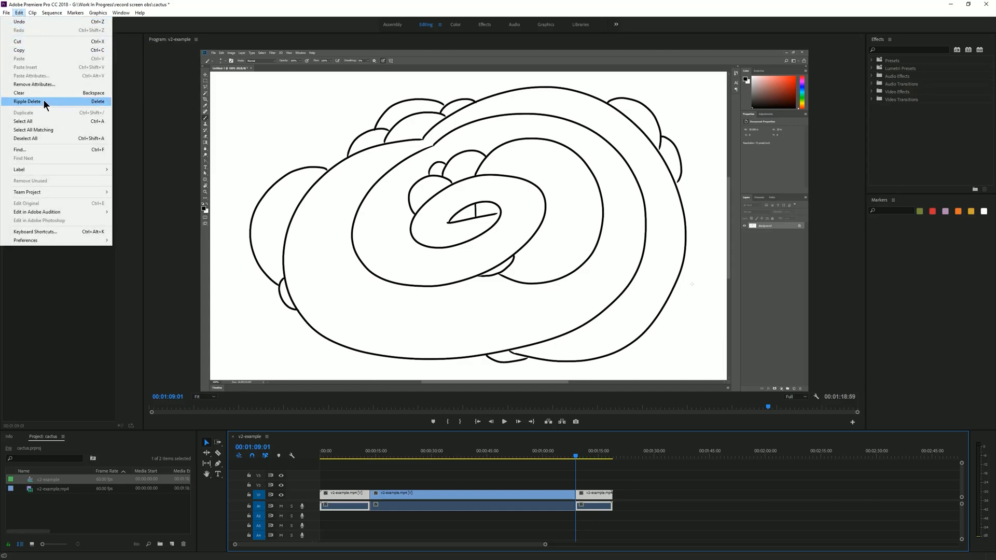
click(27, 102)
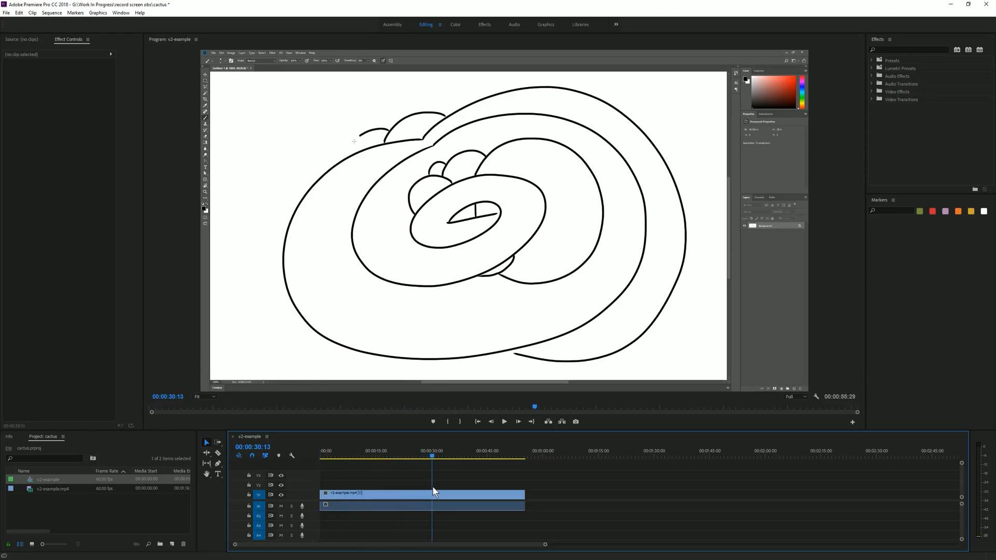
Step: Razor-cut the clip near 21 seconds, select the middle piece and open its options
click(392, 456)
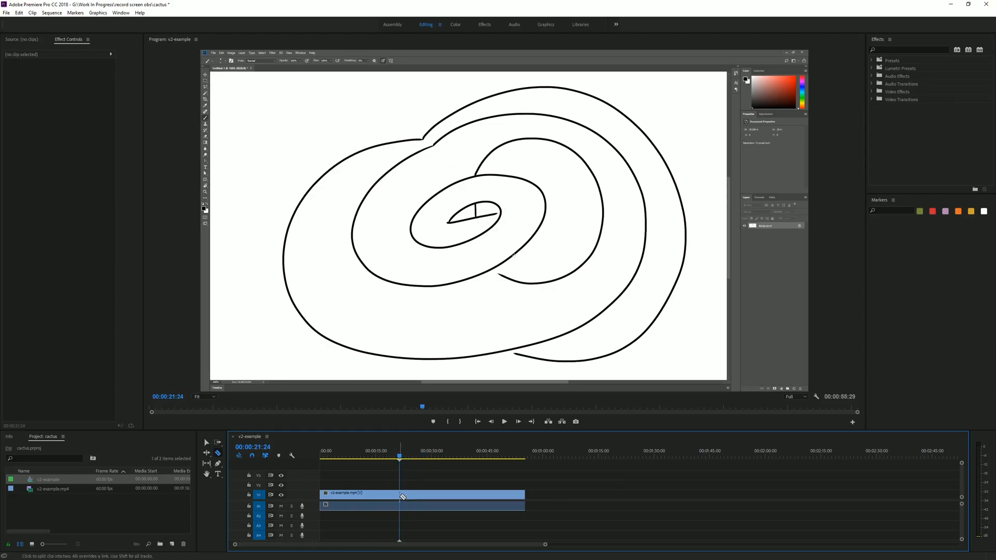
click(399, 493)
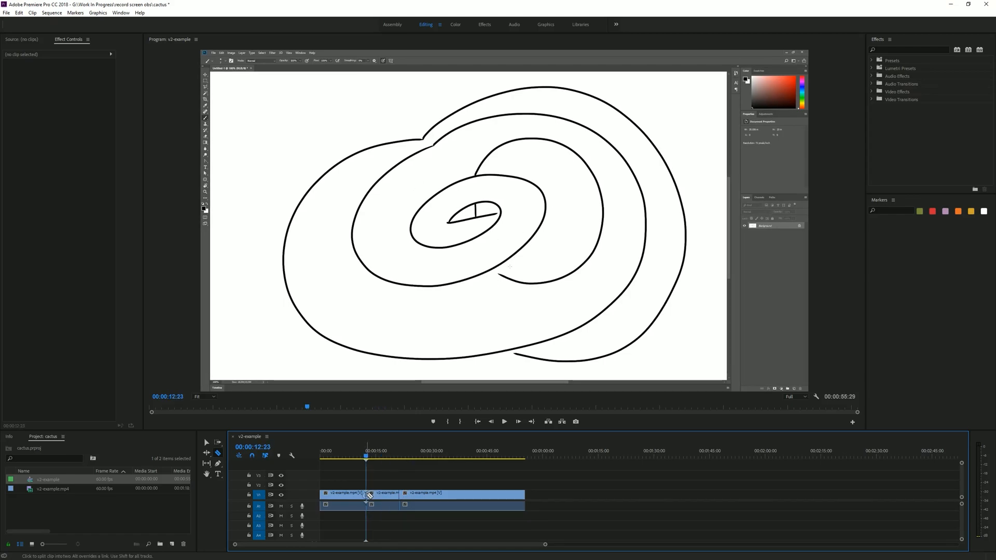
click(381, 493)
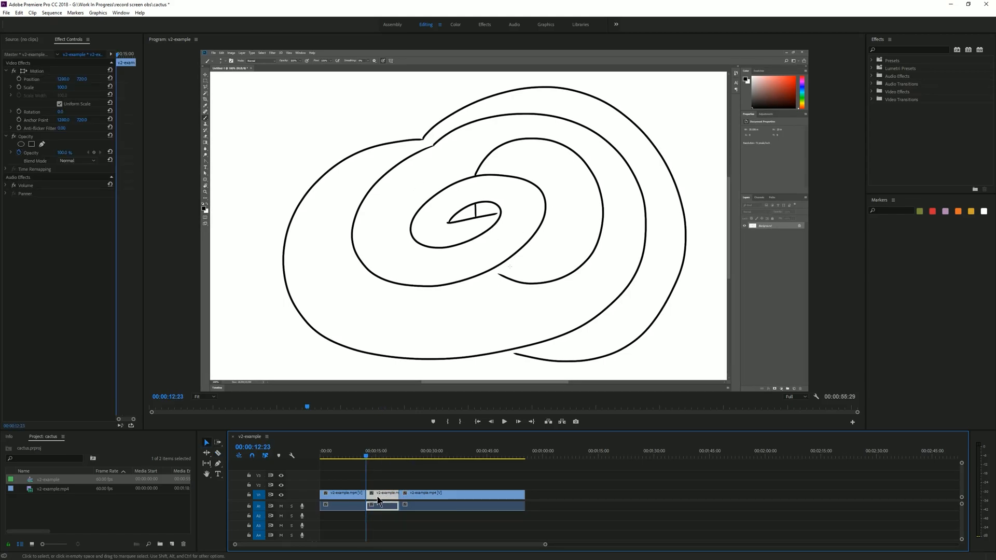
right_click(378, 495)
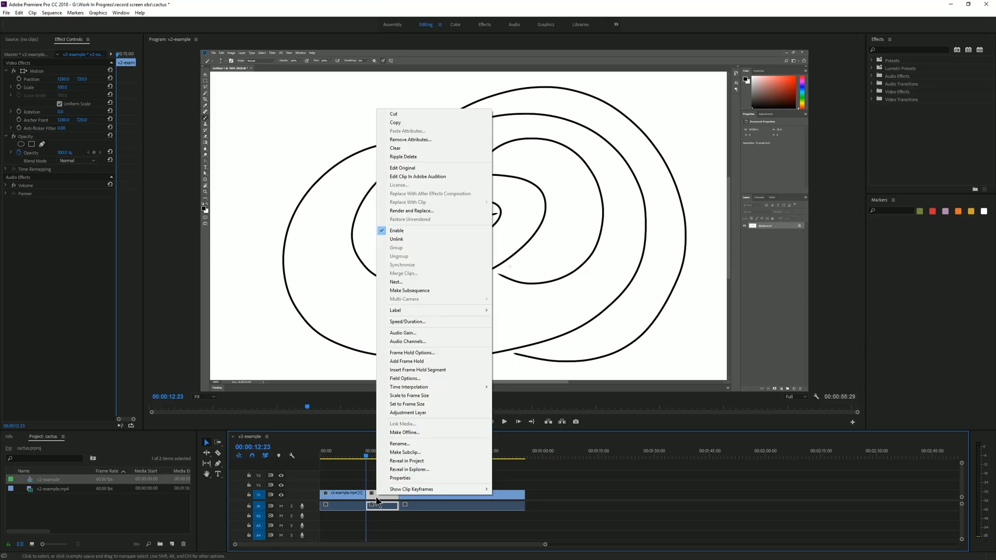
mouse_move(410, 157)
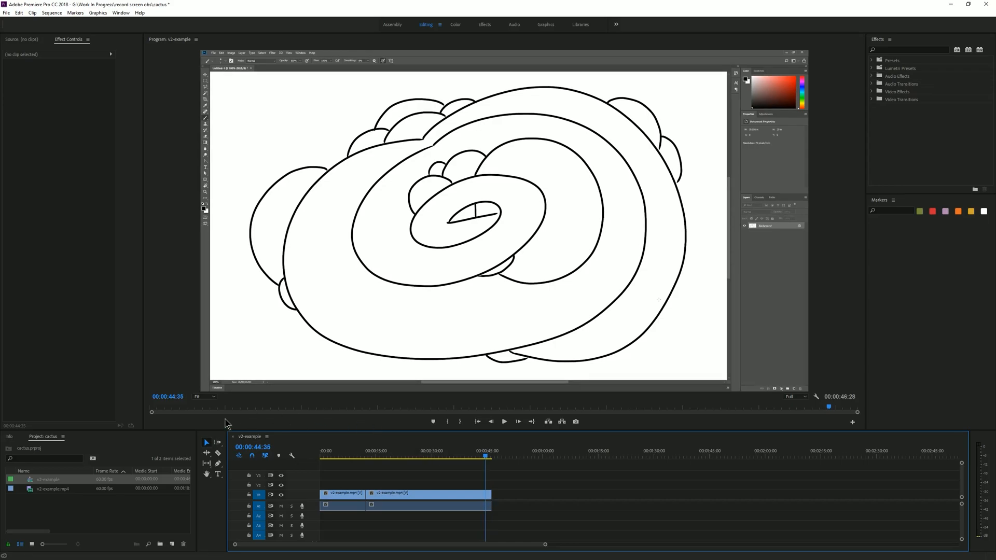
mouse_move(51, 511)
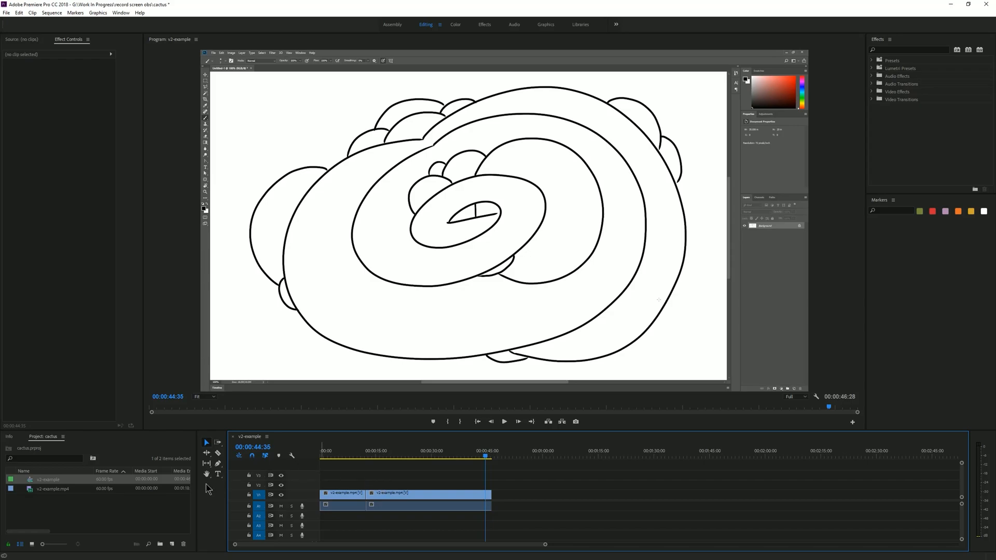
mouse_move(354, 509)
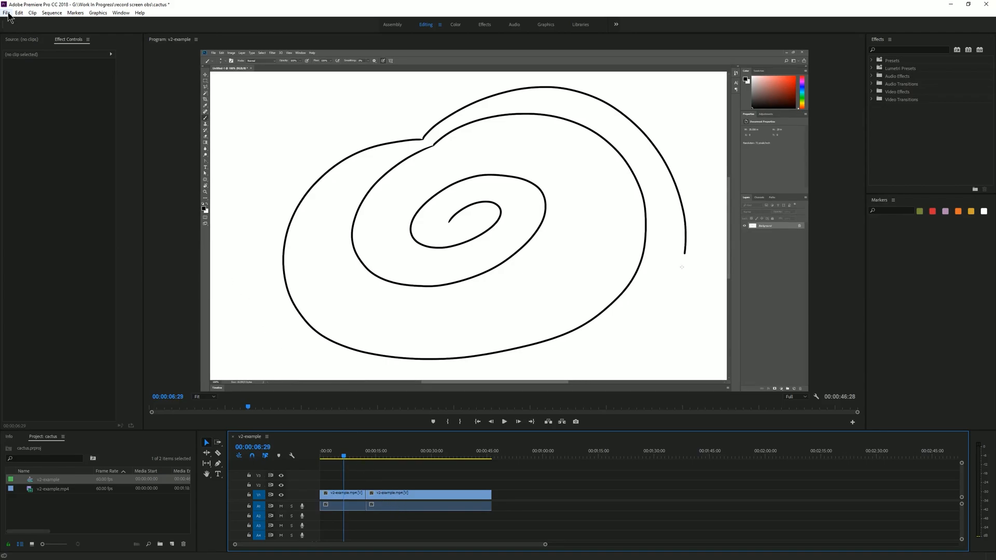
Step: Set the sequence export to H.264, YouTube 1080p HD preset, output named premiere-edit.mp4
click(6, 12)
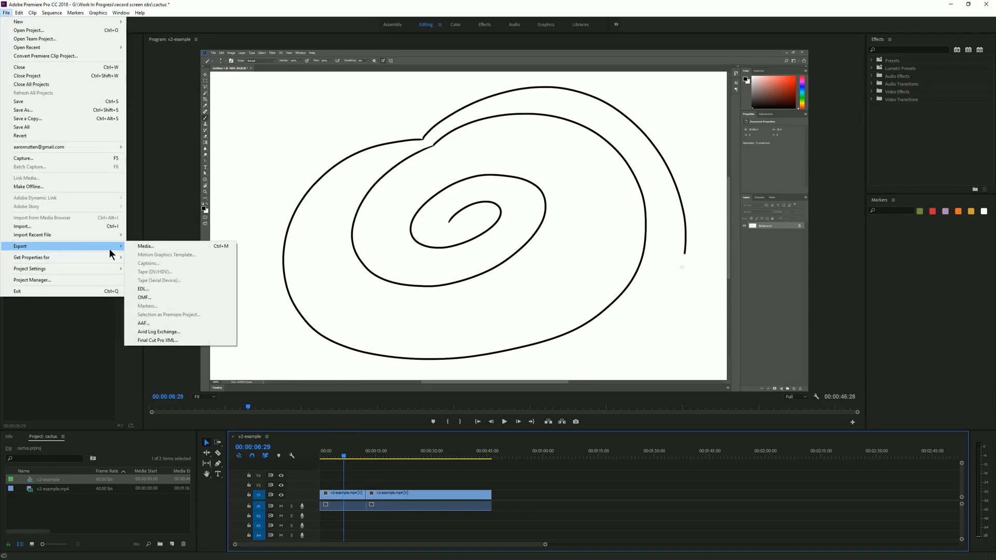
click(145, 246)
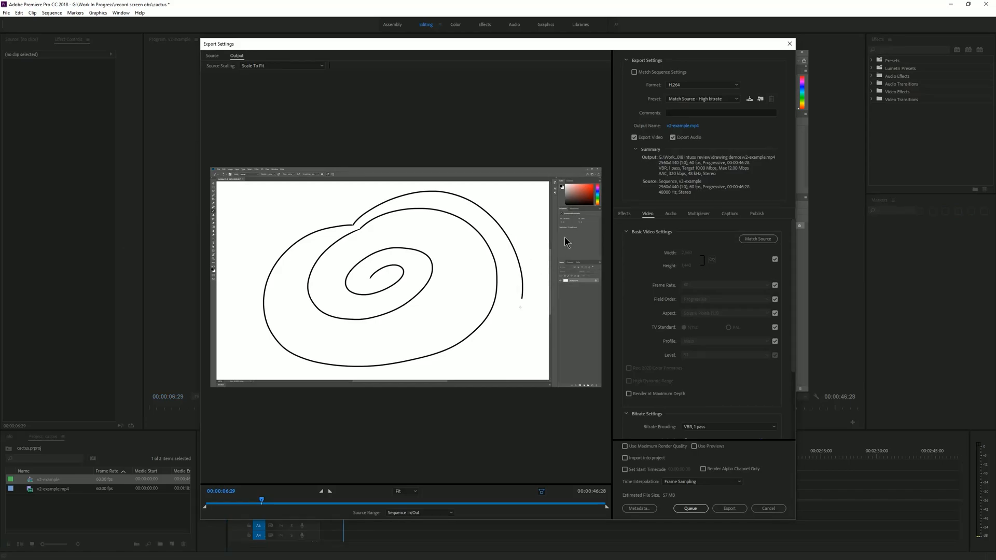
mouse_move(690, 250)
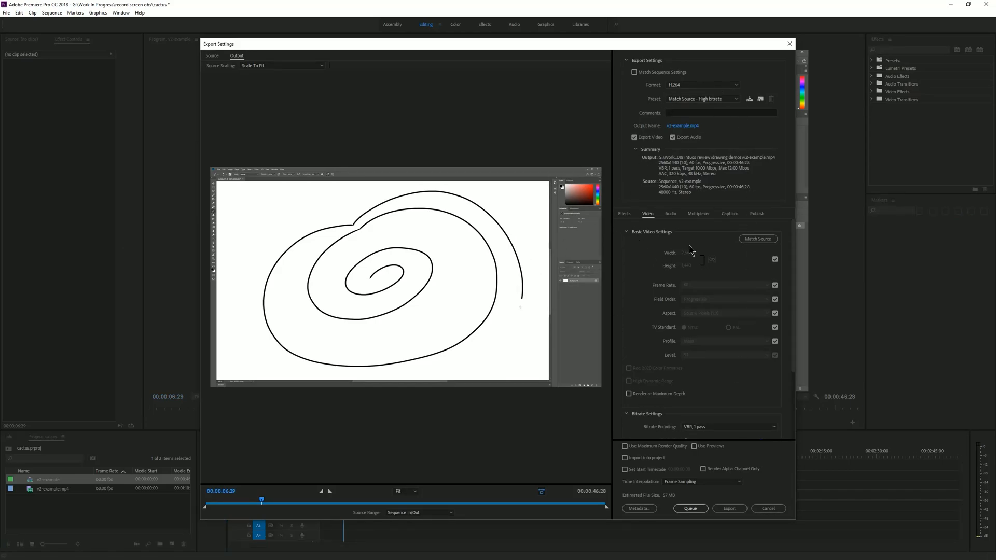
click(701, 84)
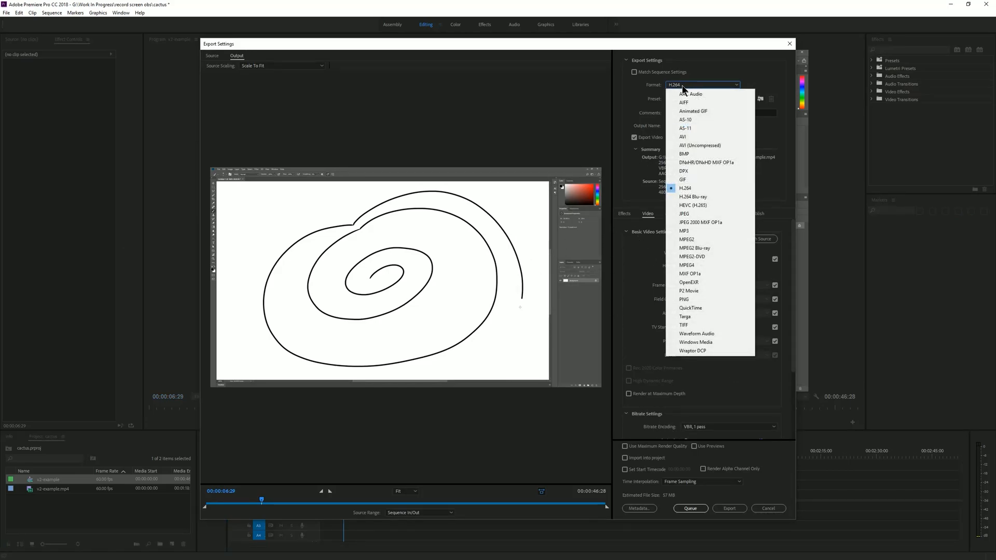
mouse_move(687, 136)
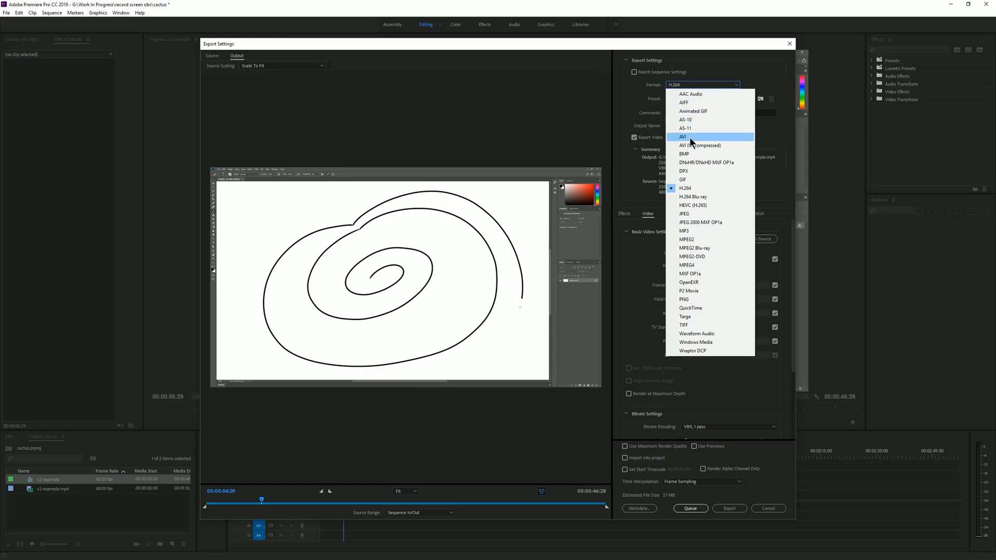
click(687, 187)
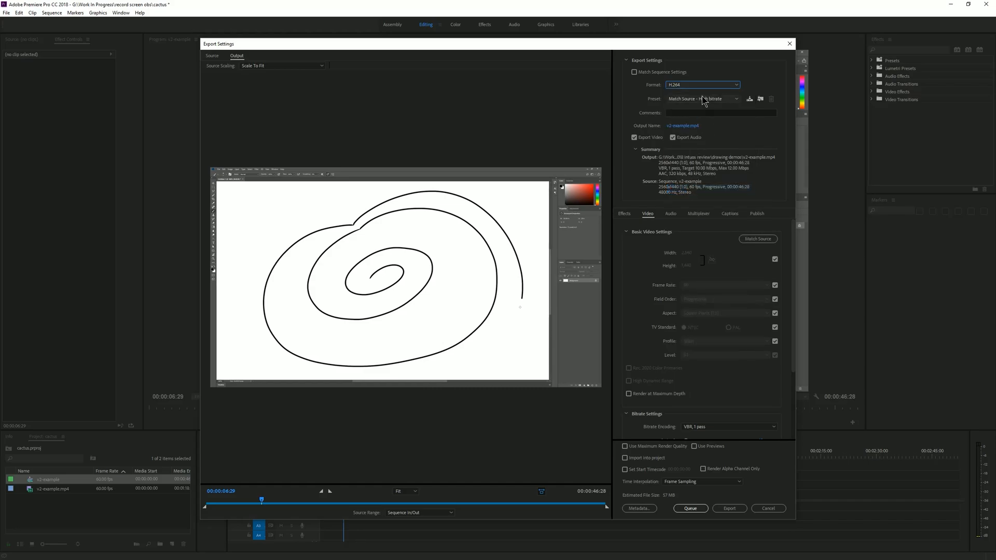
click(702, 99)
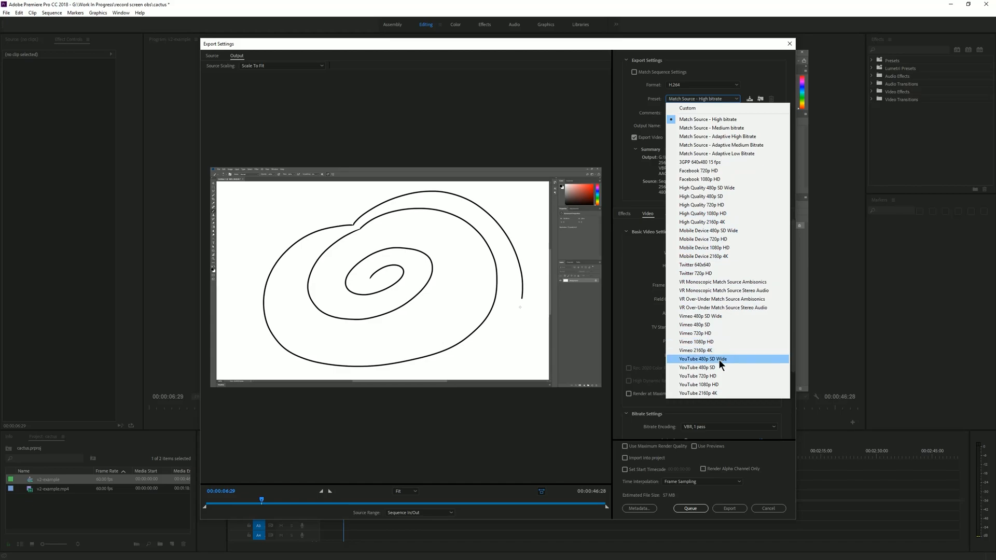
mouse_move(705, 385)
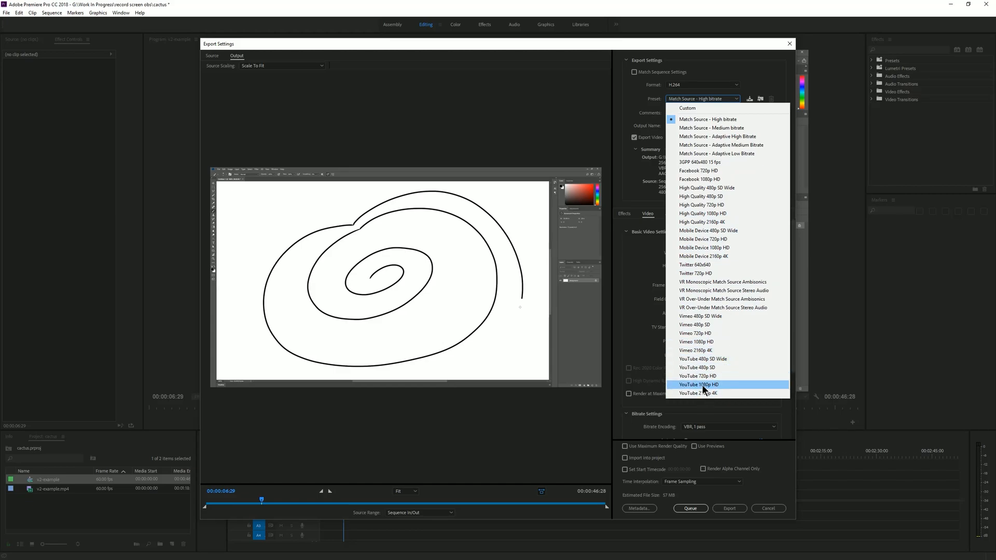
mouse_move(707, 393)
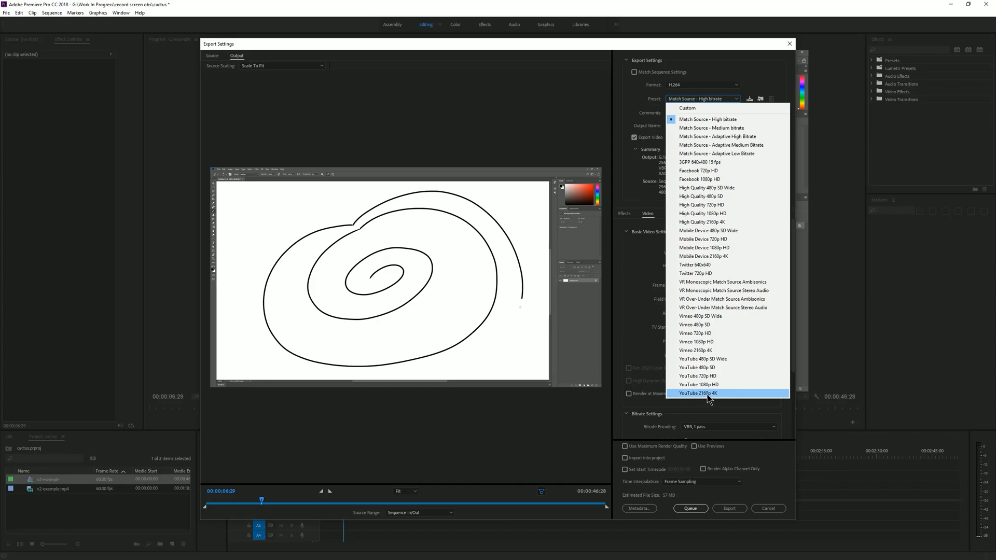
mouse_move(703, 387)
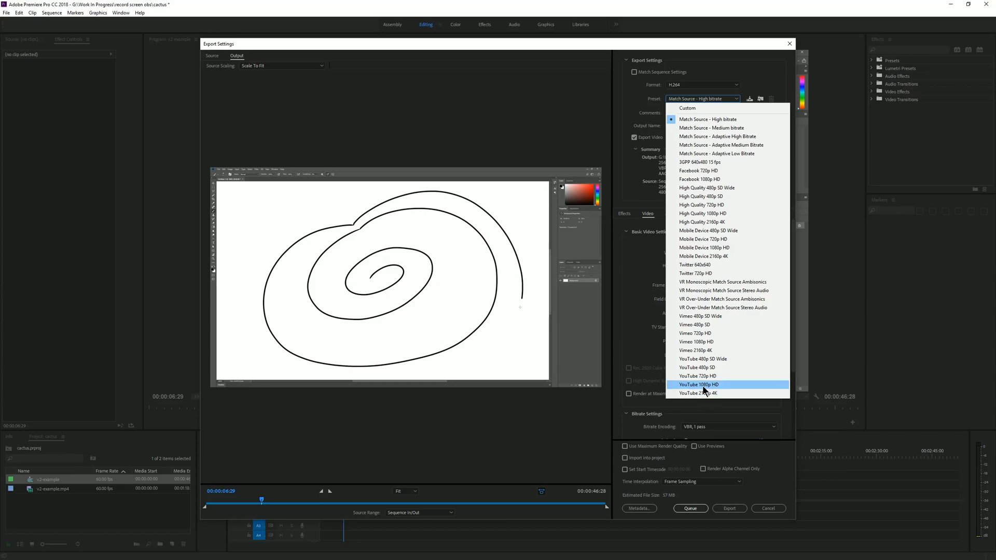
click(698, 384)
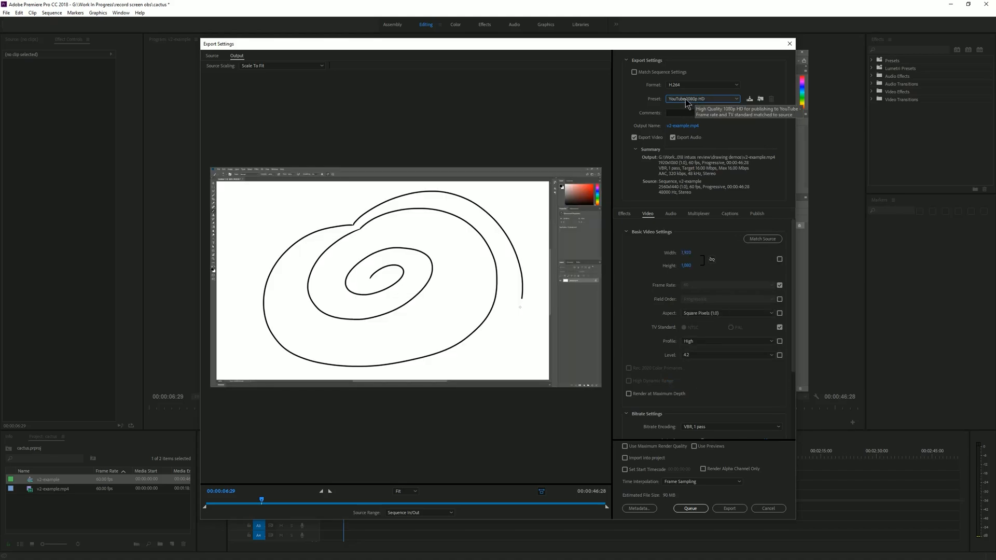
click(702, 99)
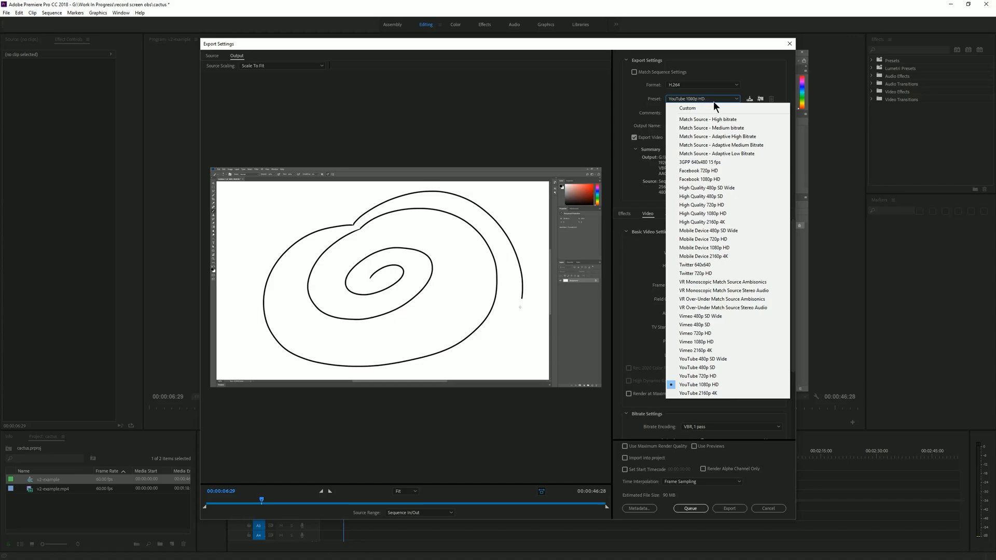
mouse_move(726, 119)
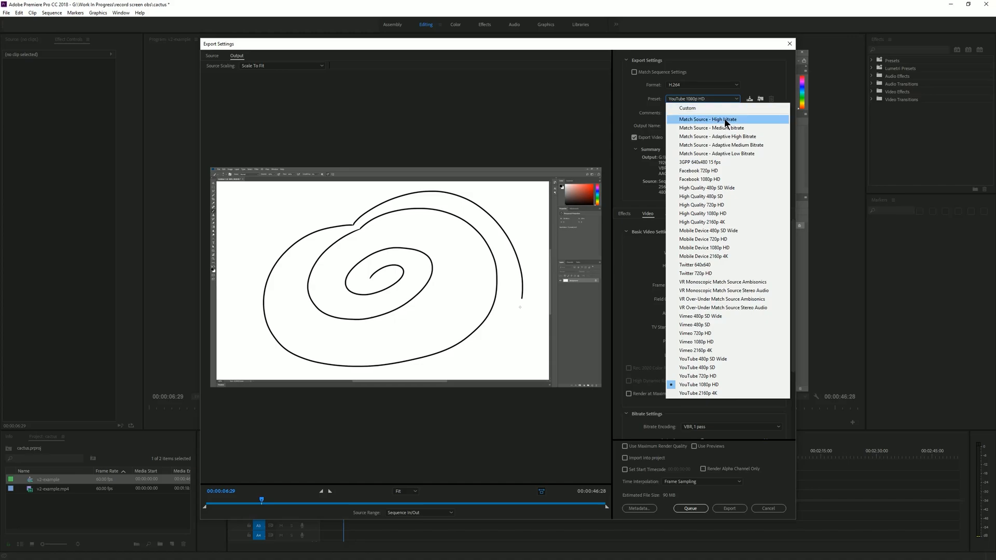
click(706, 119)
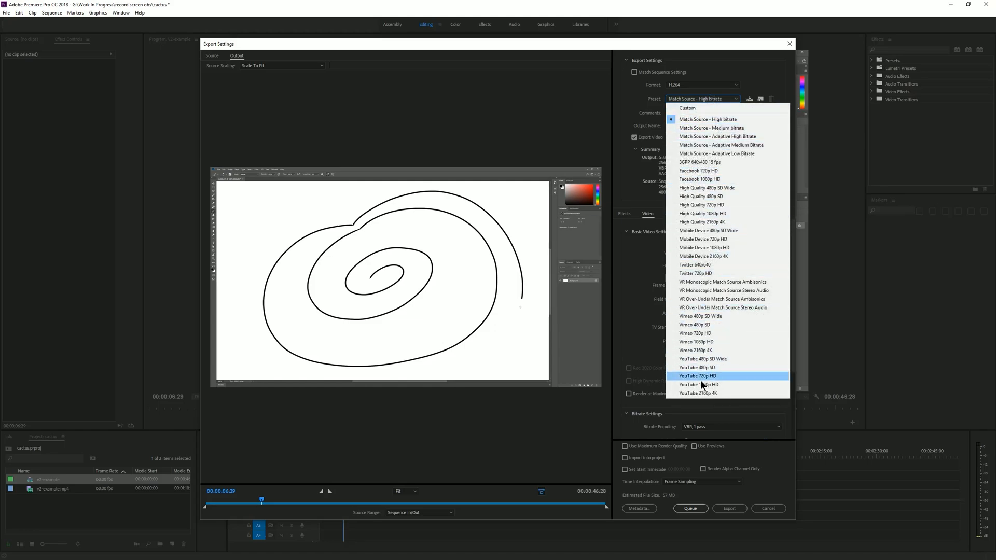
click(698, 384)
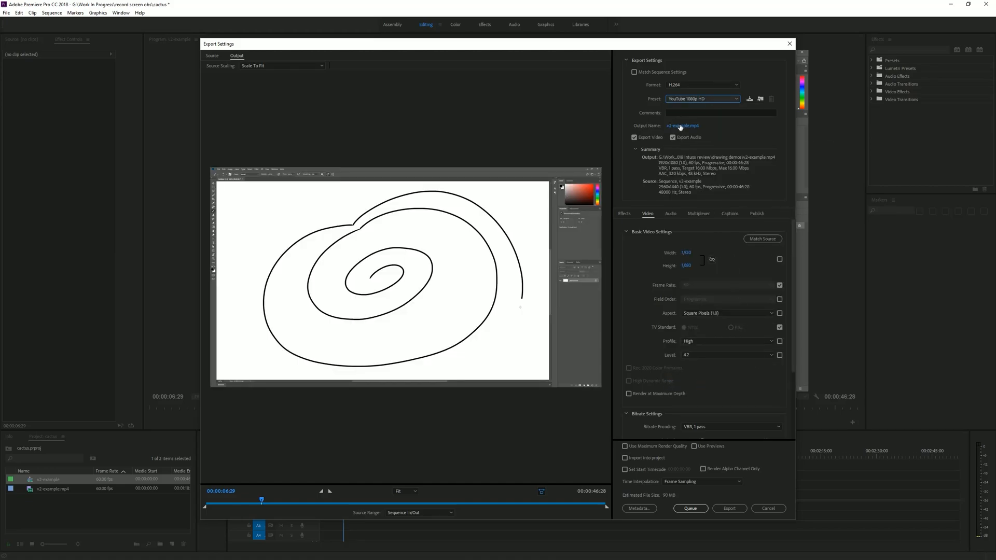
click(681, 125)
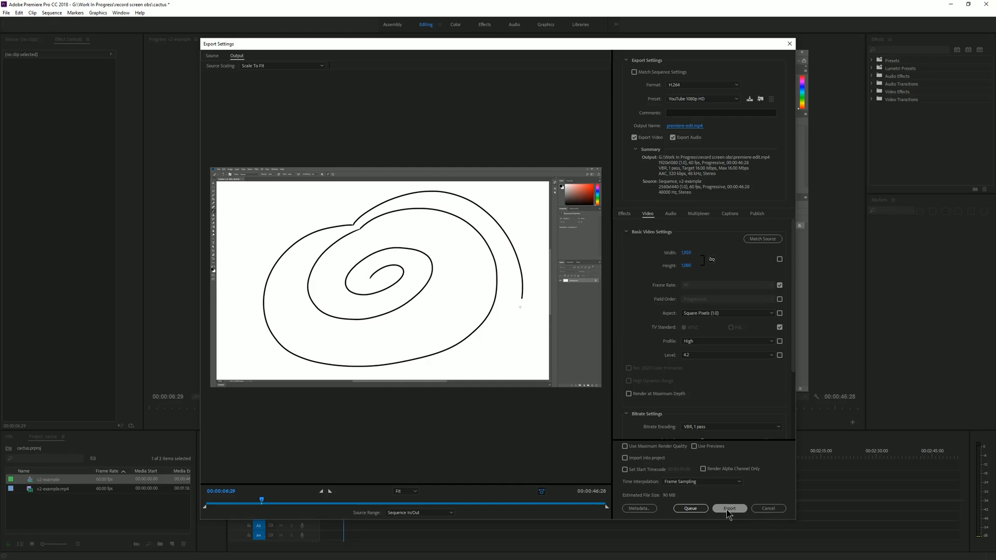
mouse_move(690, 509)
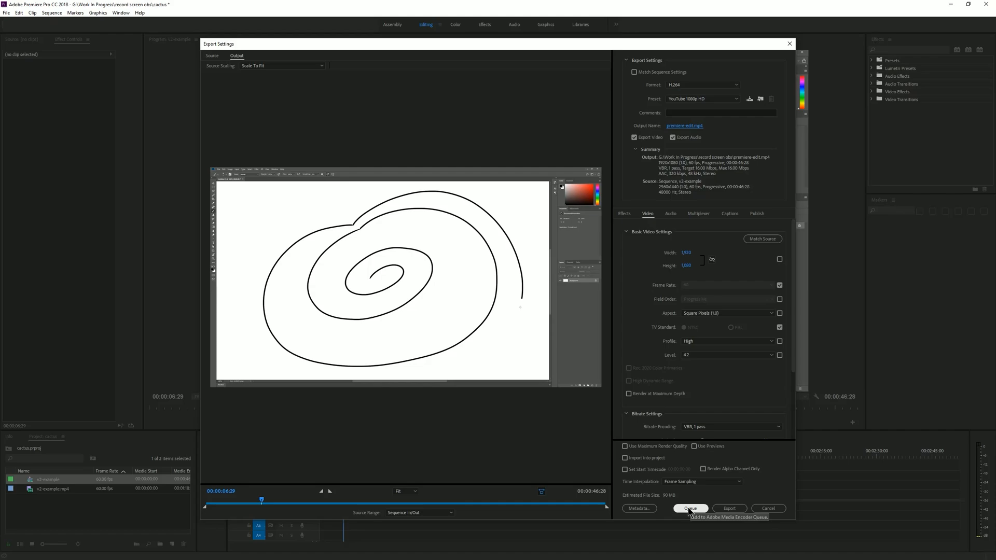
mouse_move(729, 508)
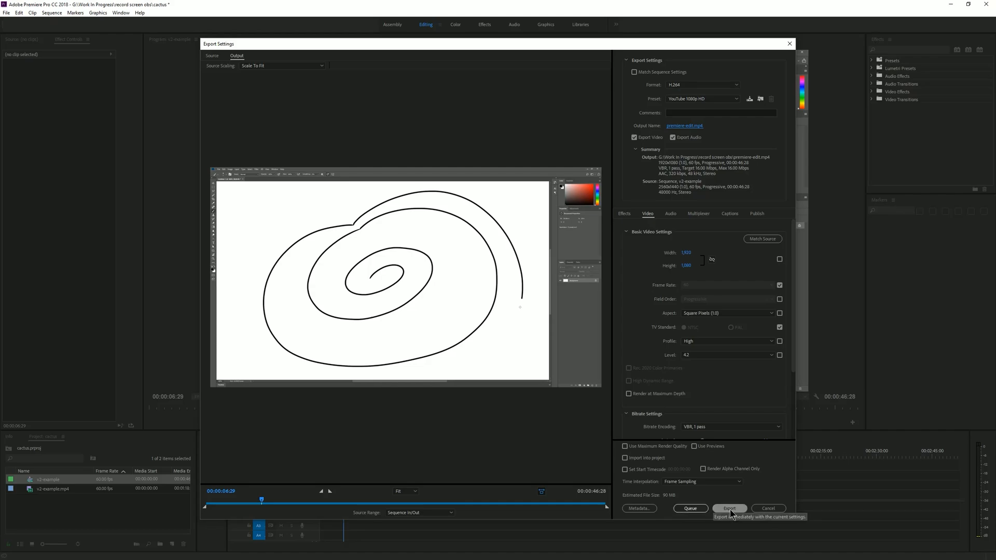
click(728, 508)
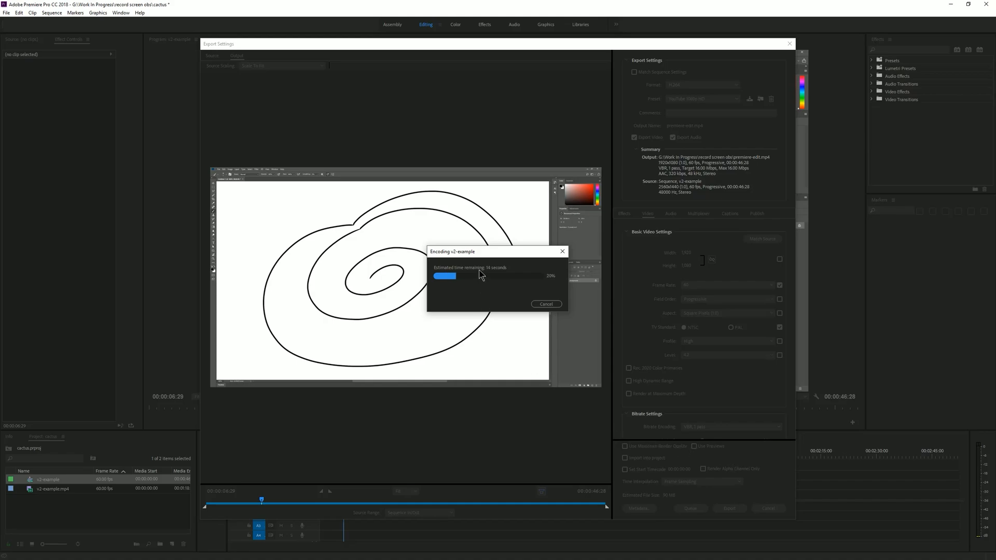
mouse_move(522, 305)
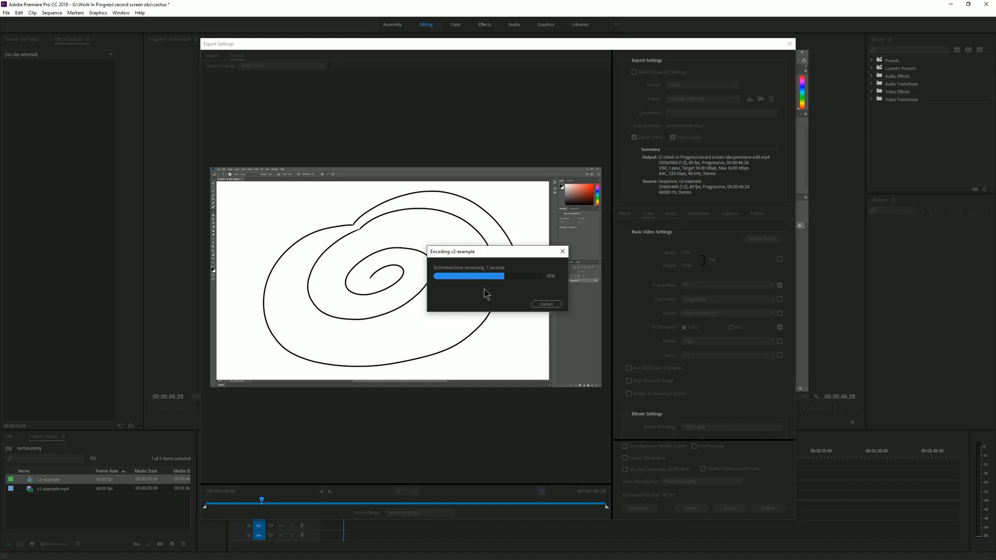
mouse_move(583, 330)
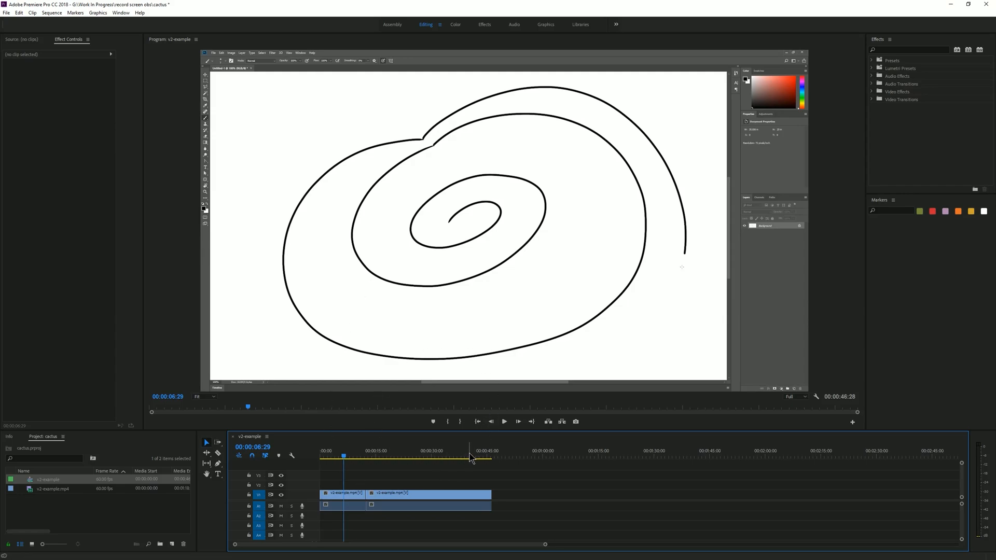
mouse_move(471, 458)
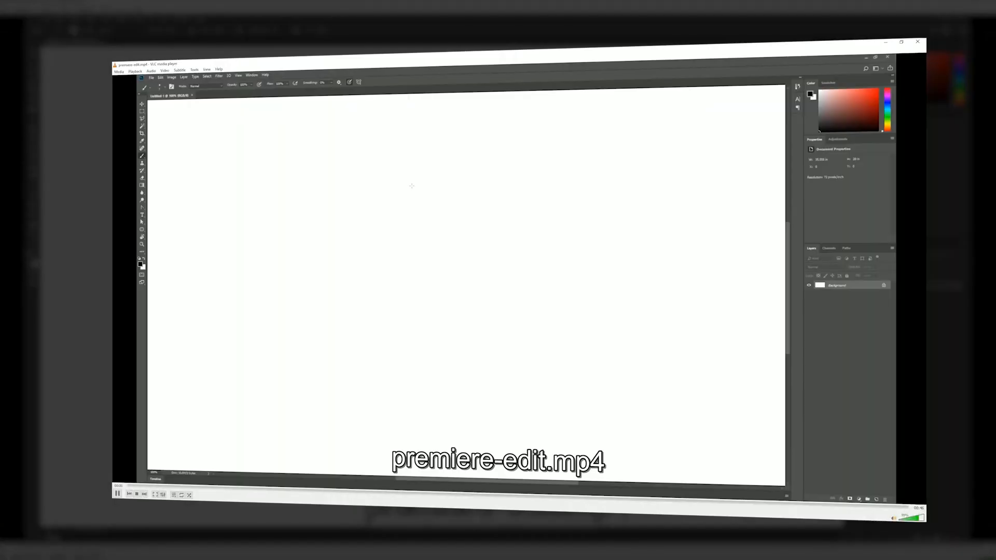
Step: Scrub through the exported premiere-edit.mp4 in VLC
drag(407, 191, 470, 261)
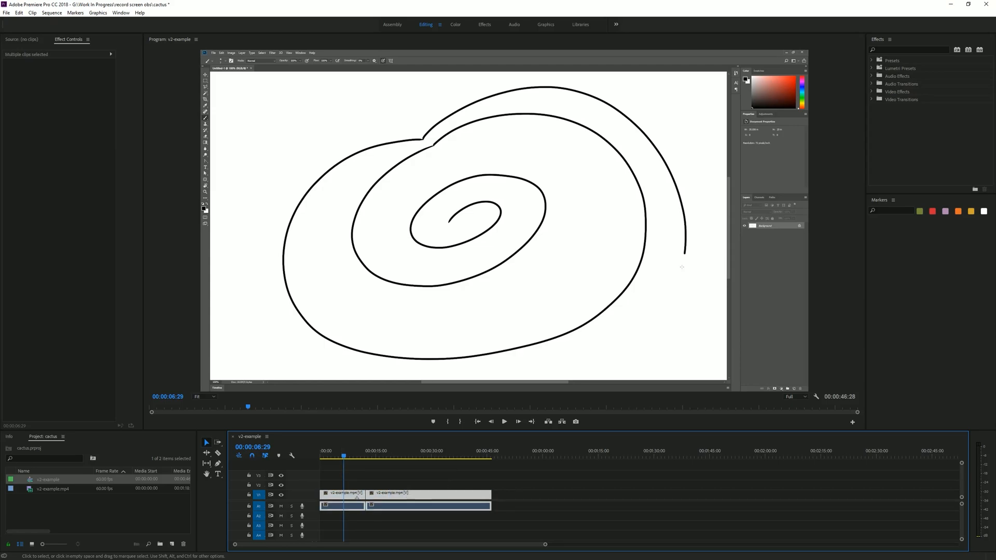
Step: Nest both recording clips as Nested Sequence 01, then open the nested clip's options
right_click(391, 500)
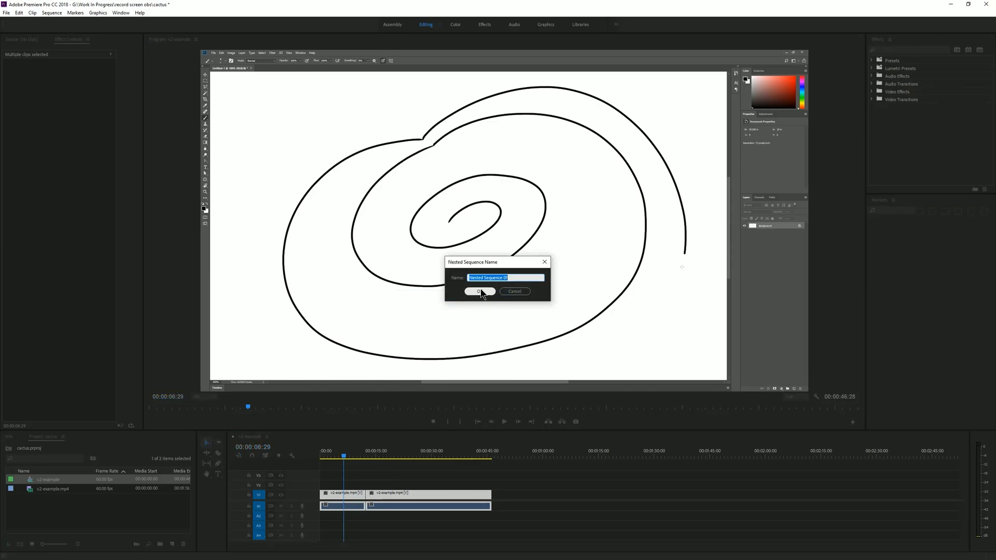
click(479, 292)
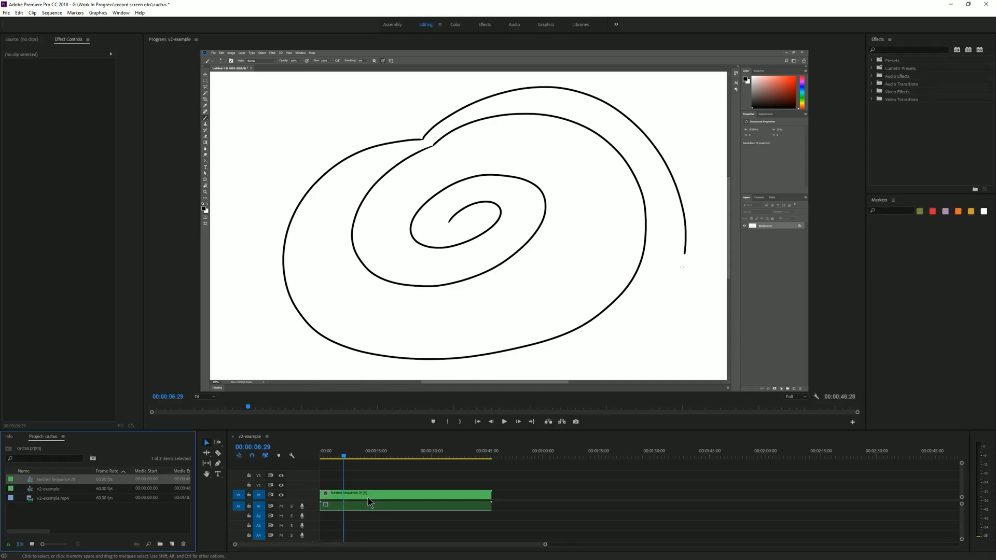
click(406, 504)
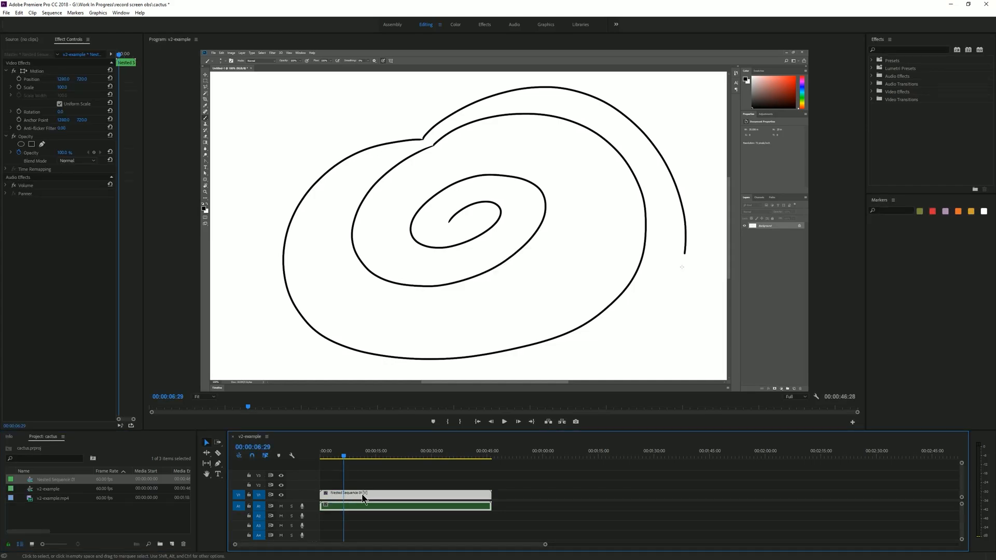
right_click(362, 496)
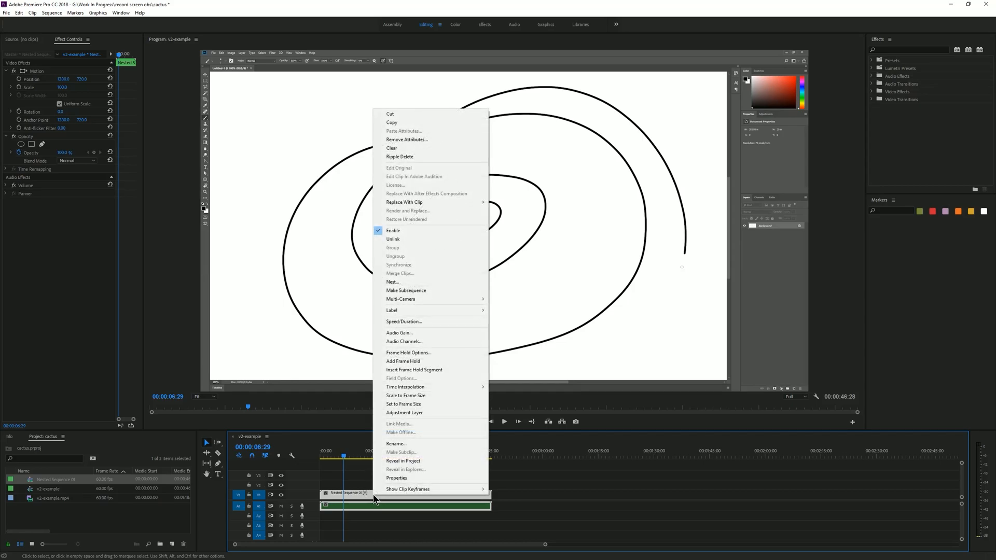
Step: After trying speeds of 200, 1000 and 100, set the nested clip's duration to 00:00:15:00
click(404, 321)
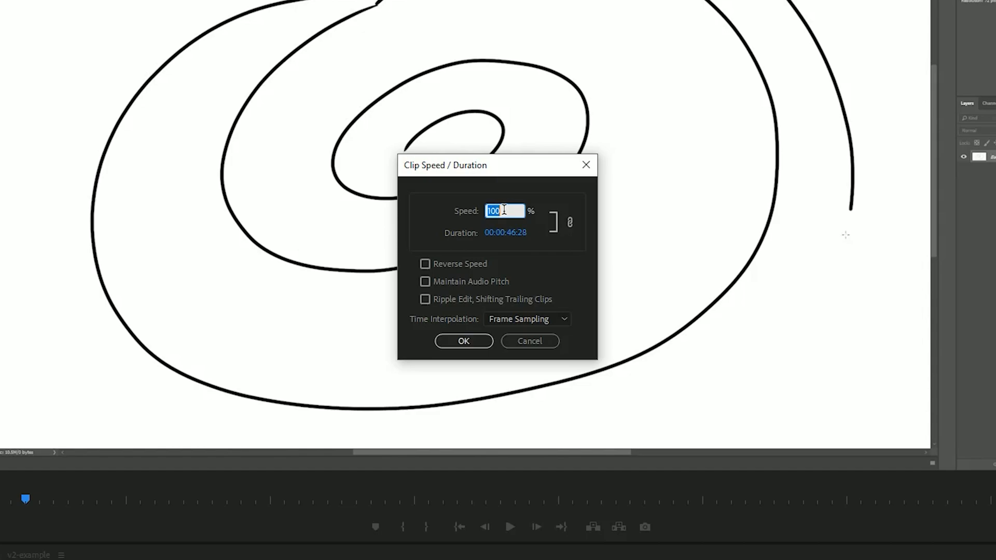
text(200)
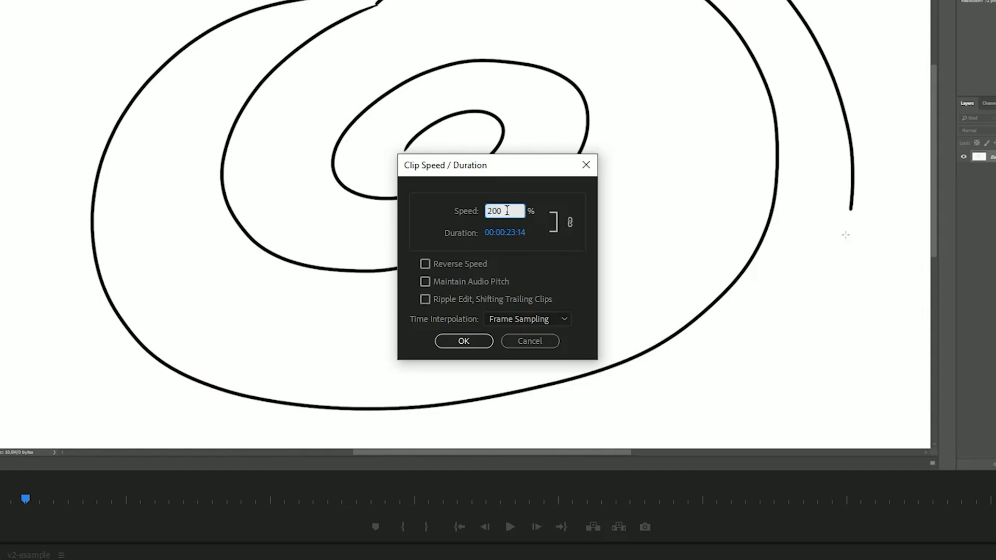
text(1)
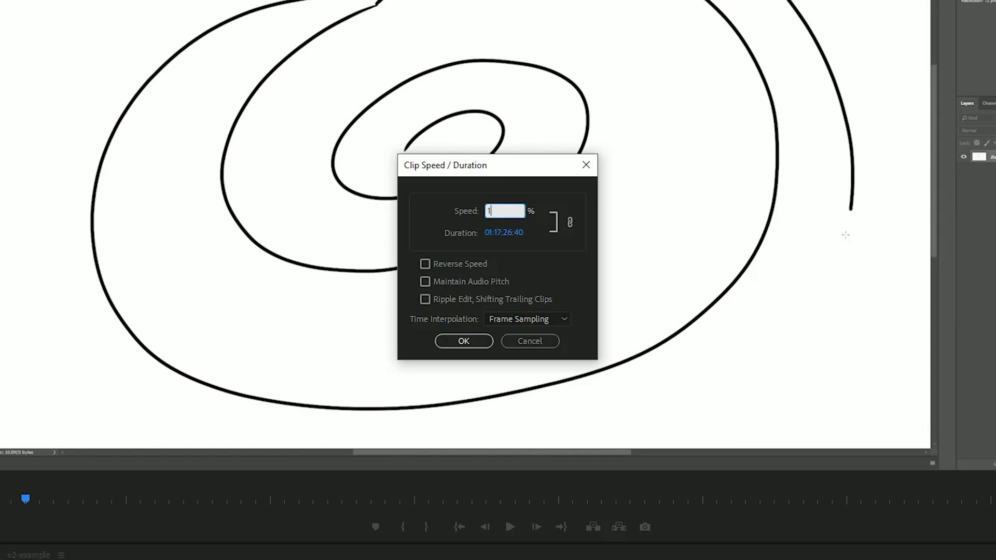
text(000)
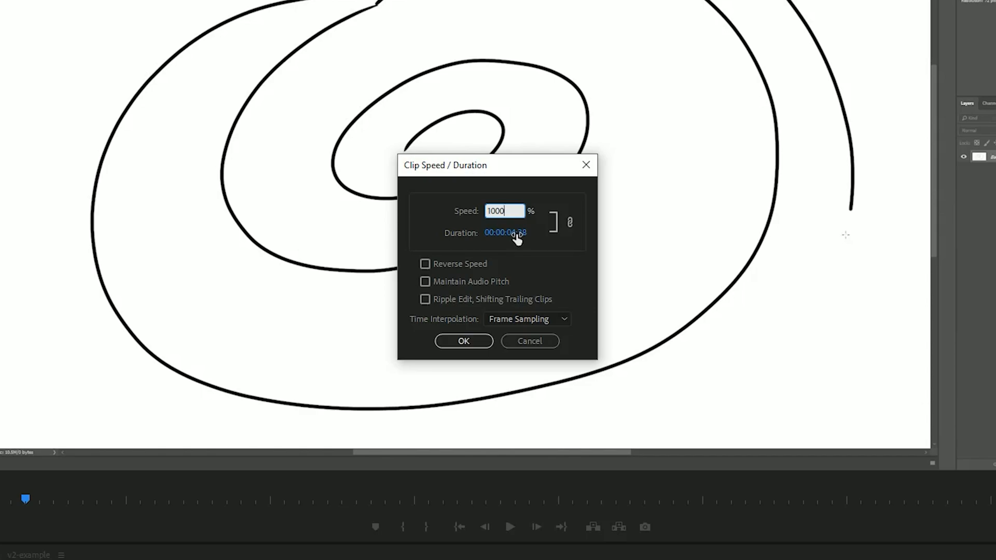
text(100)
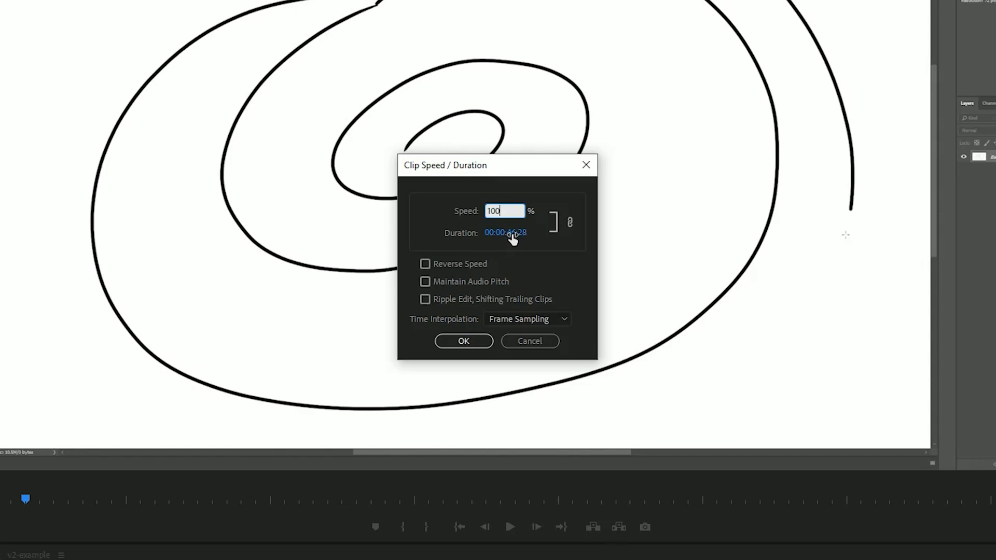
click(514, 232)
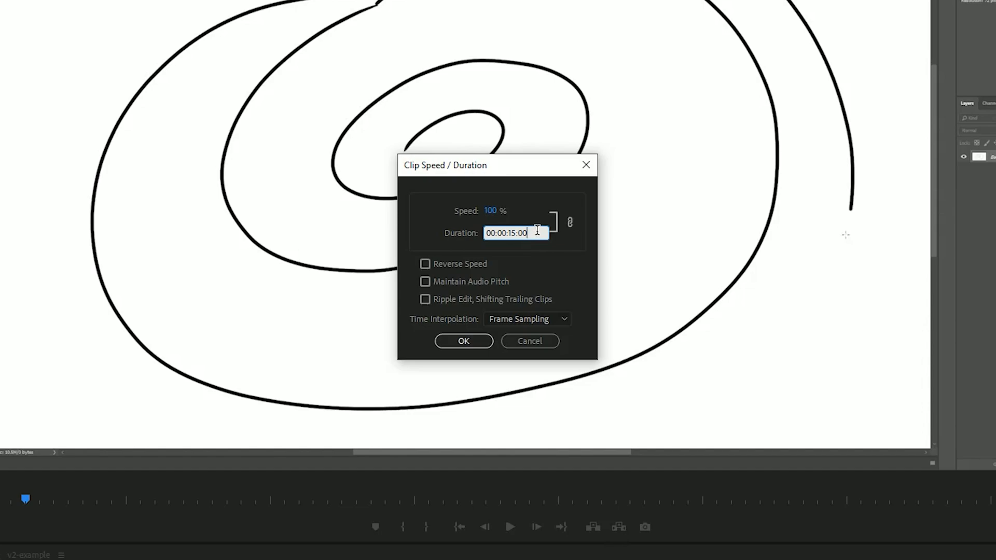
click(463, 341)
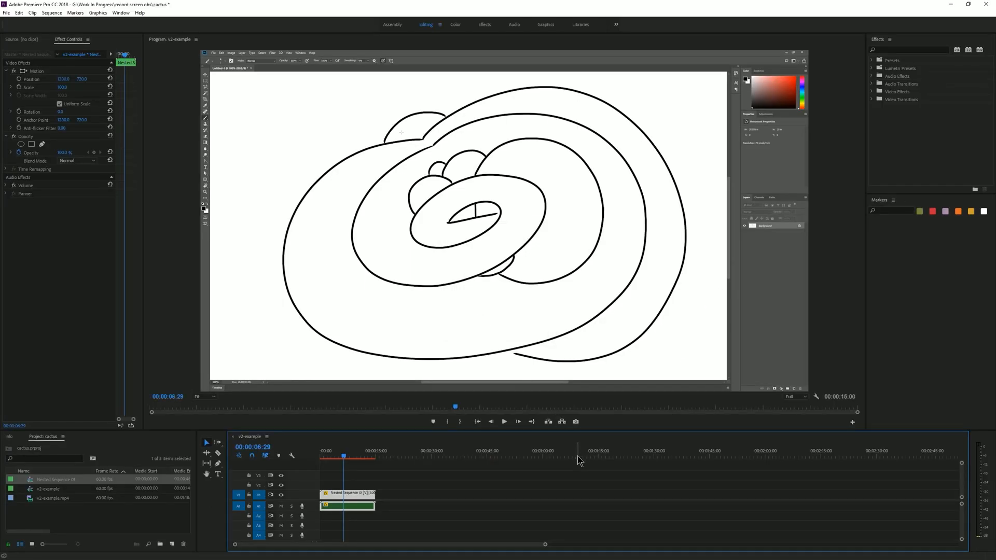
Step: Rate-stretch the nested clip's end edge to about six seconds and play the preview
click(445, 495)
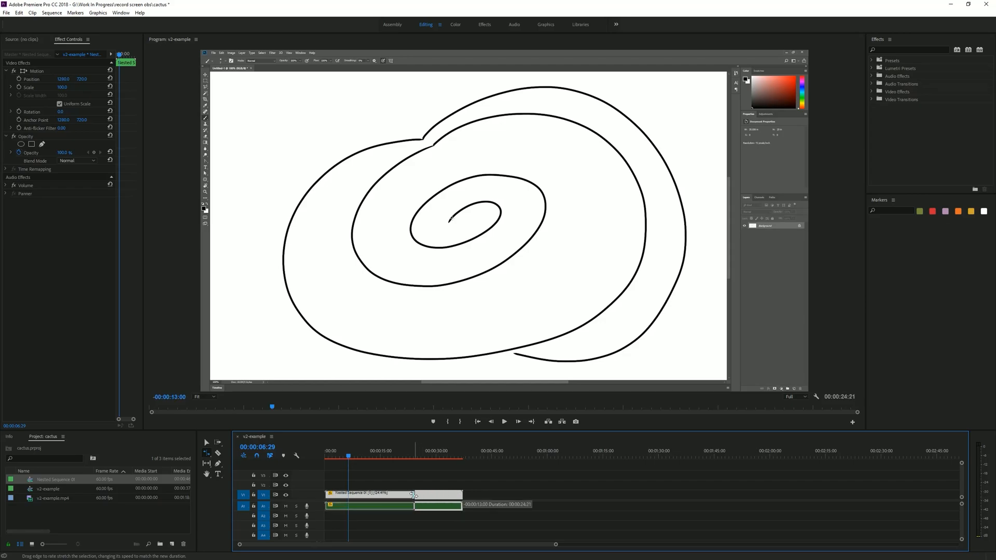
drag(413, 493, 406, 500)
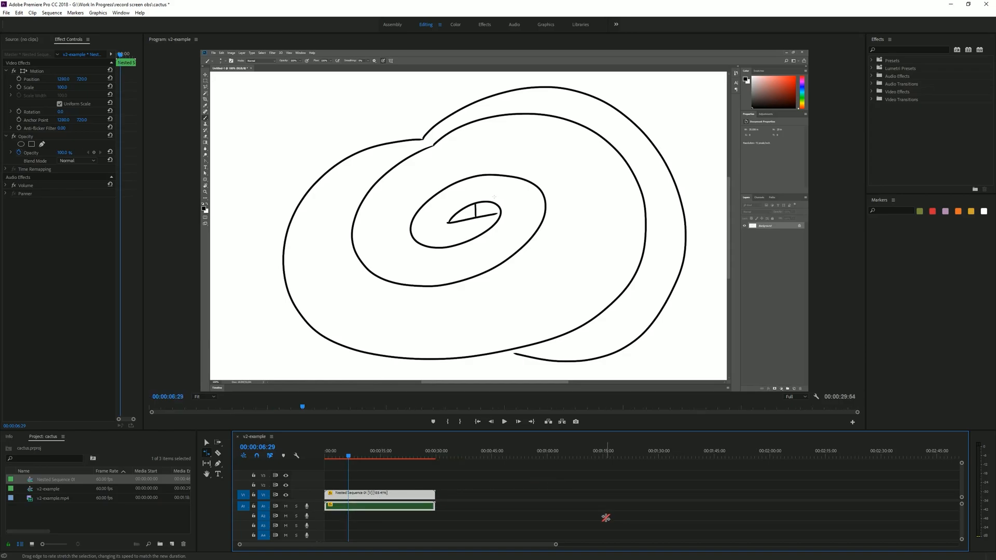
click(504, 421)
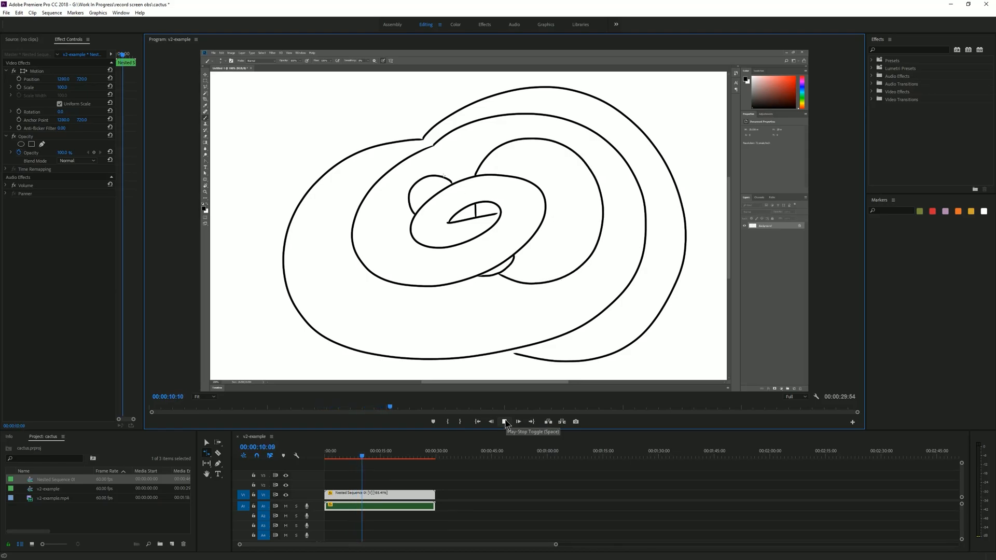
click(504, 421)
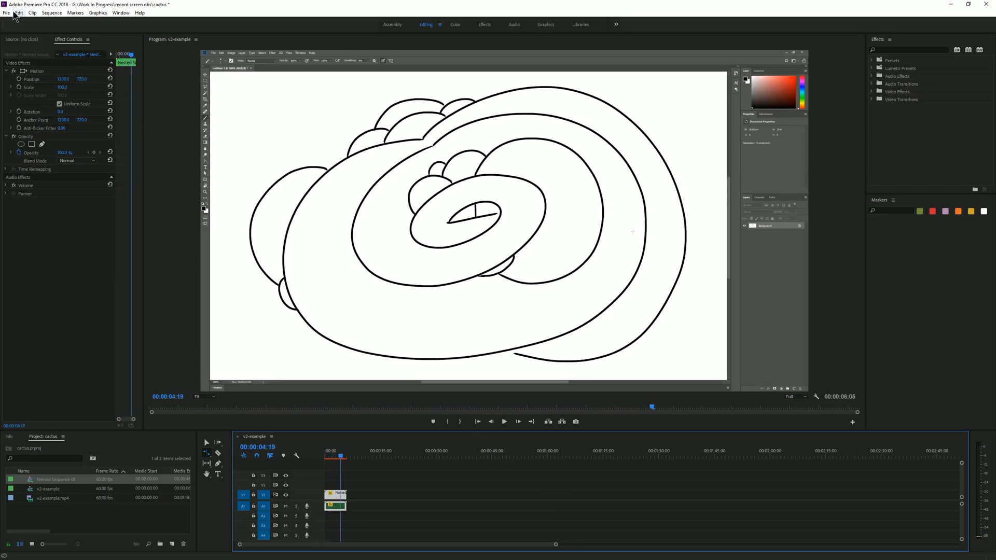
Step: Export the sequence as premiere-edit-sp with the YouTube 1080p HD H.264 preset
click(6, 12)
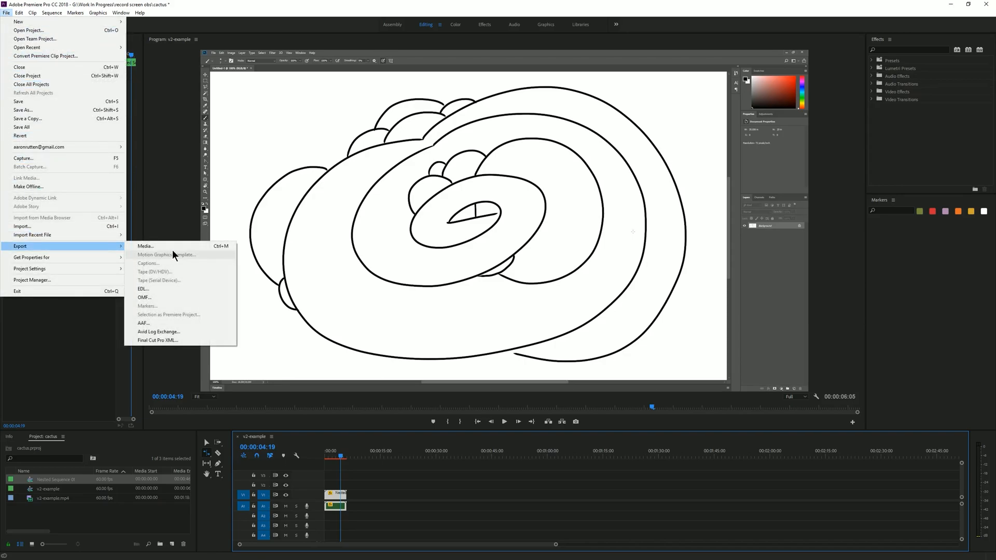
click(145, 247)
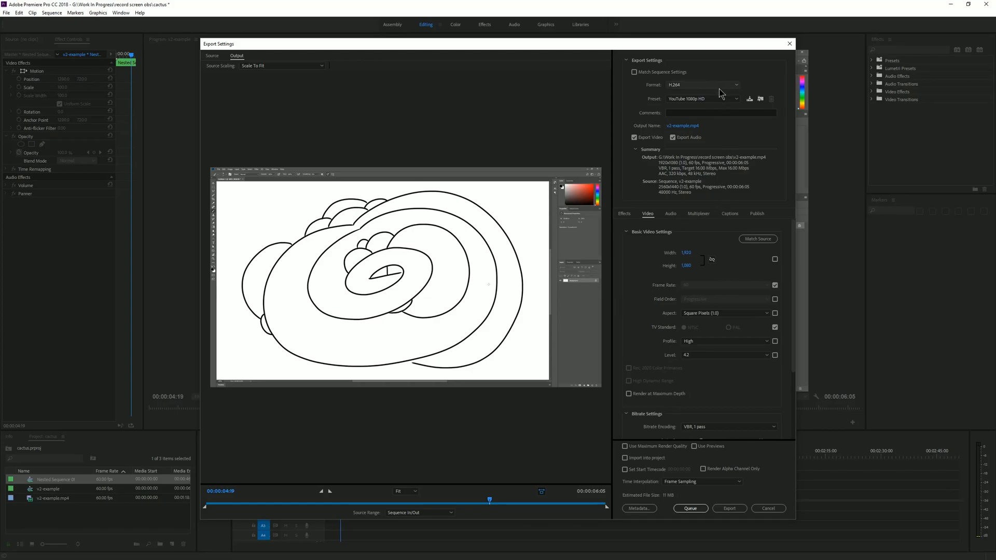
click(681, 126)
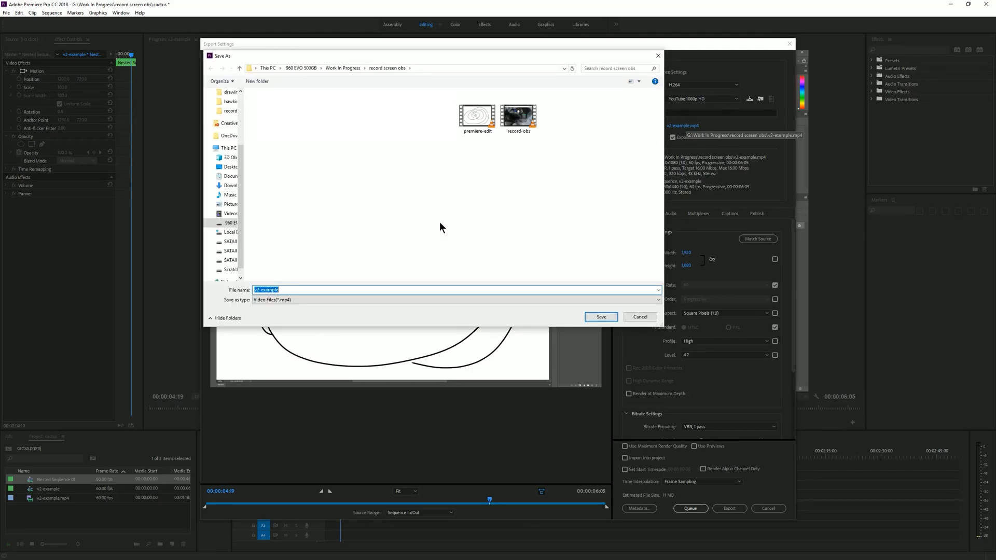
text(premiere-edit-sp)
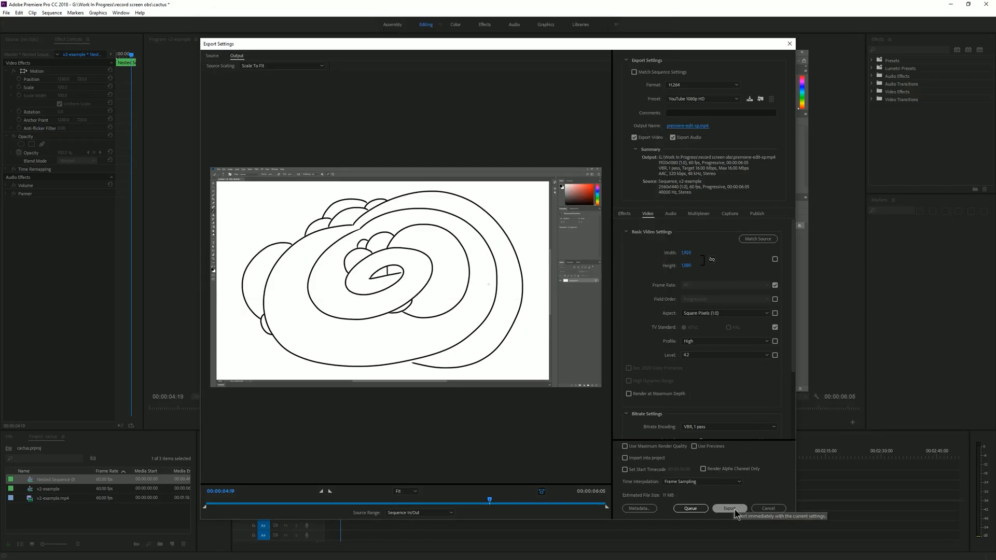
click(729, 508)
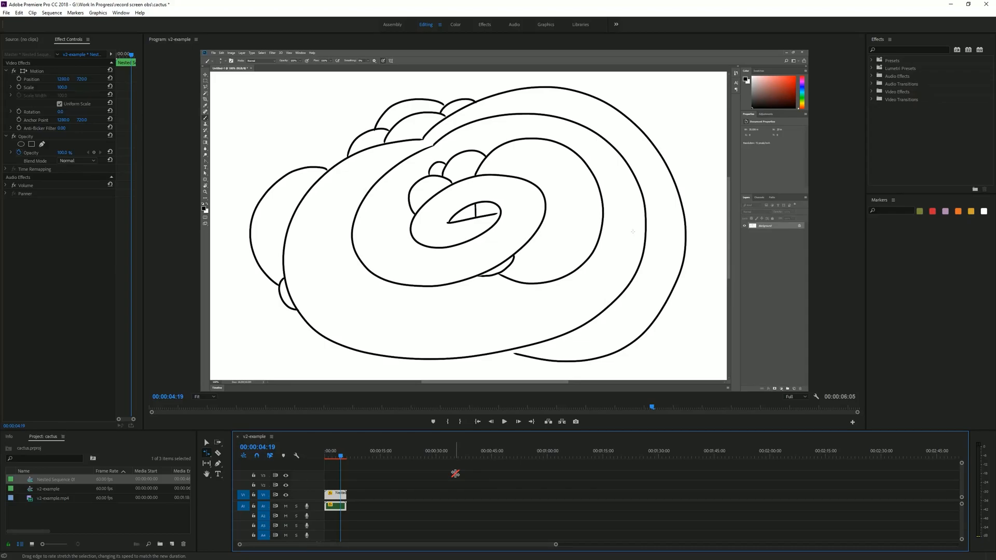
Step: Undo the speed changes so the nested clip runs its full 46 seconds again
click(6, 12)
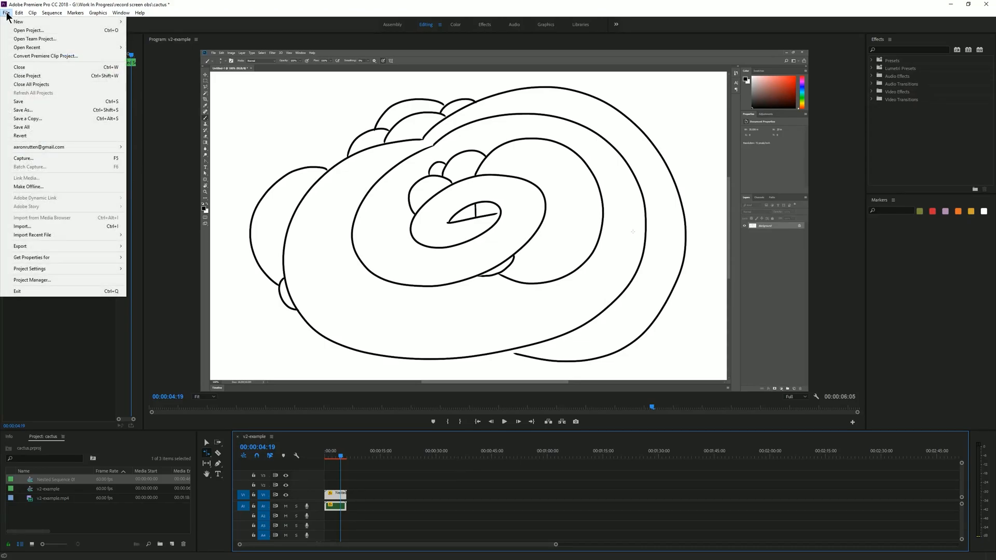
click(19, 102)
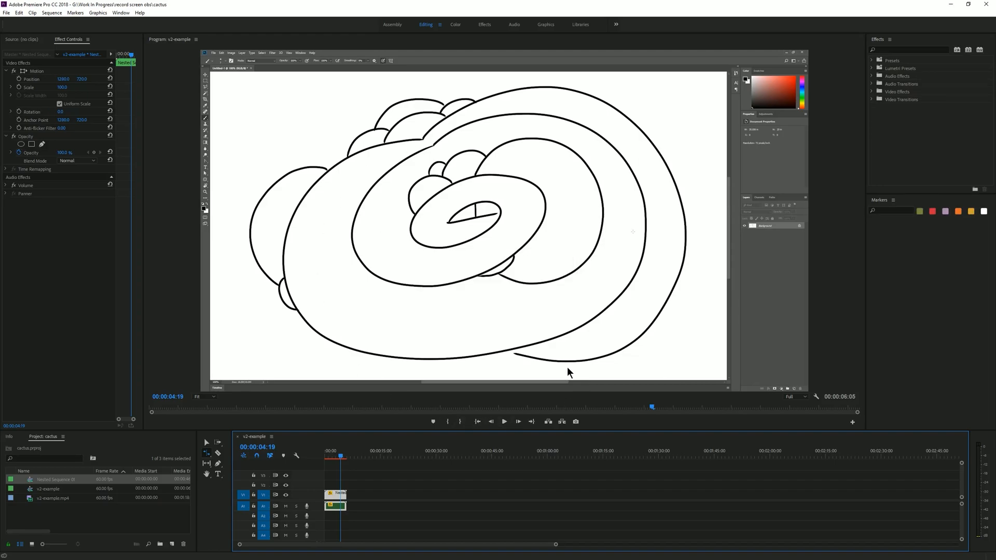
mouse_move(426, 440)
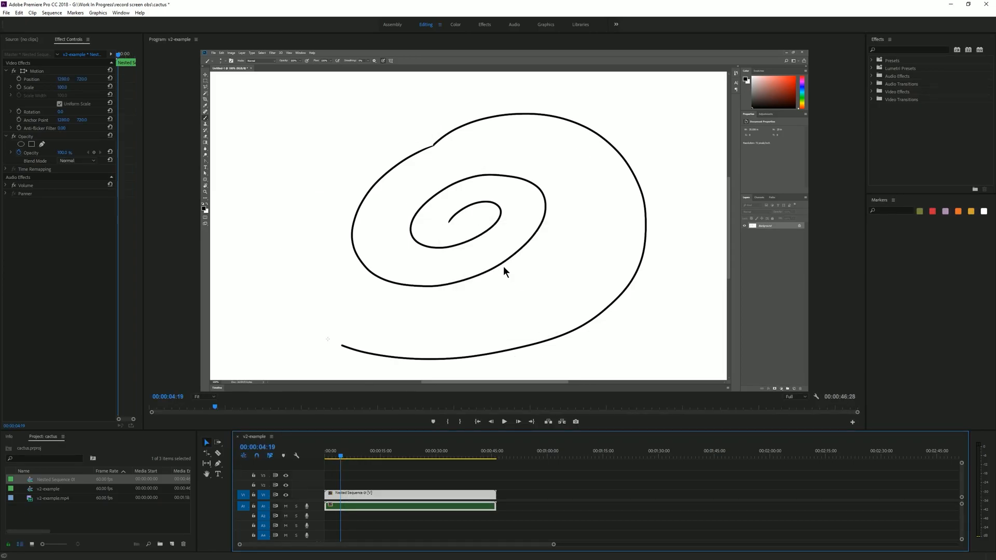
click(6, 12)
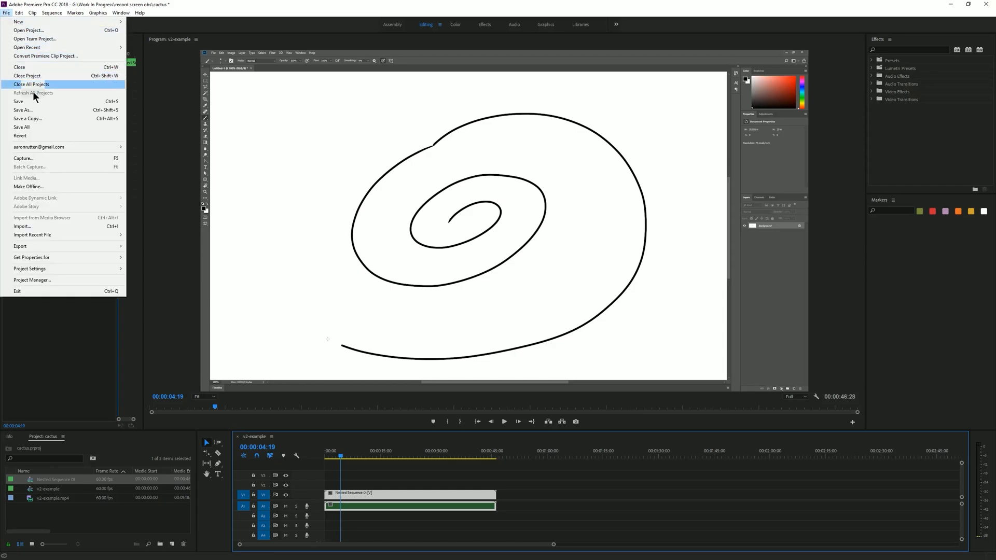
Step: Save the project as a new file named cactus-long
click(23, 110)
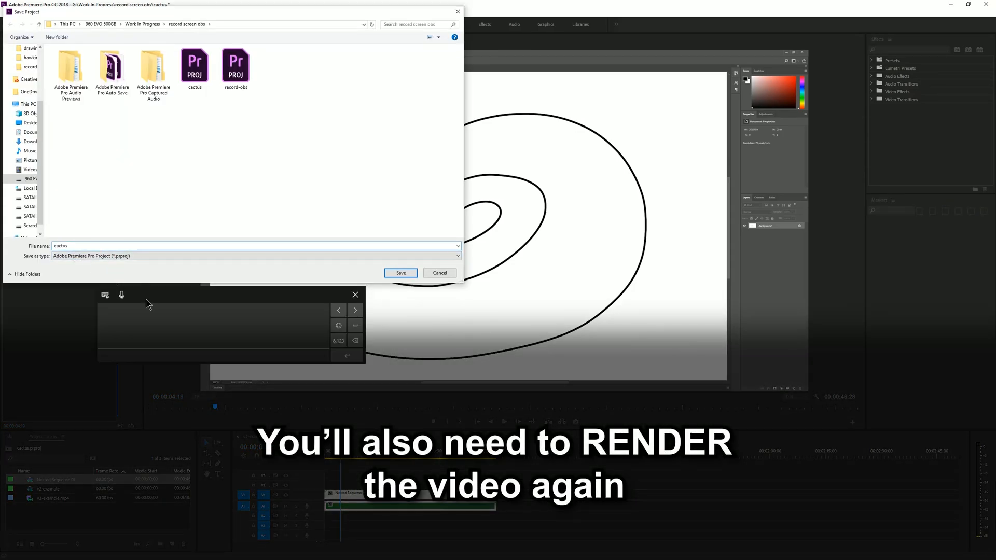
text(-long)
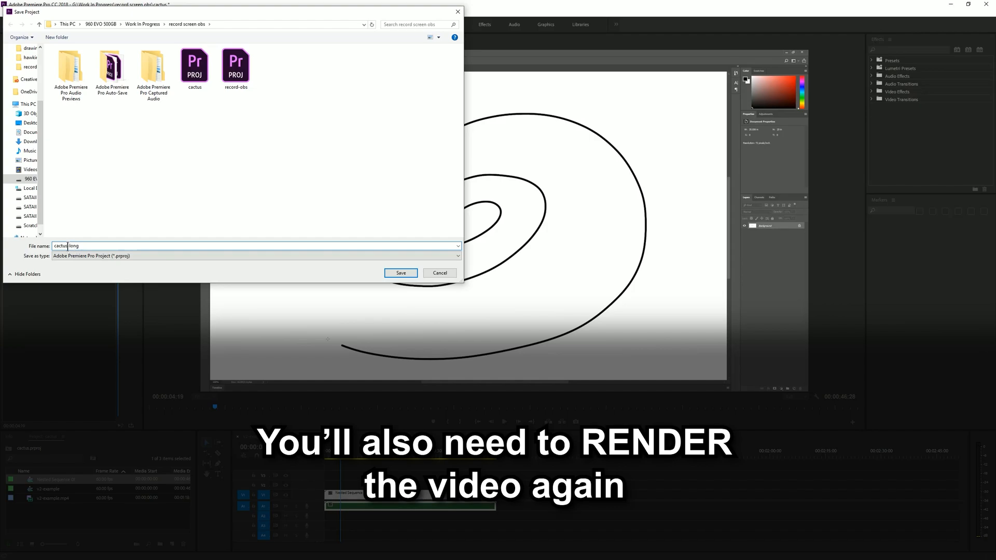